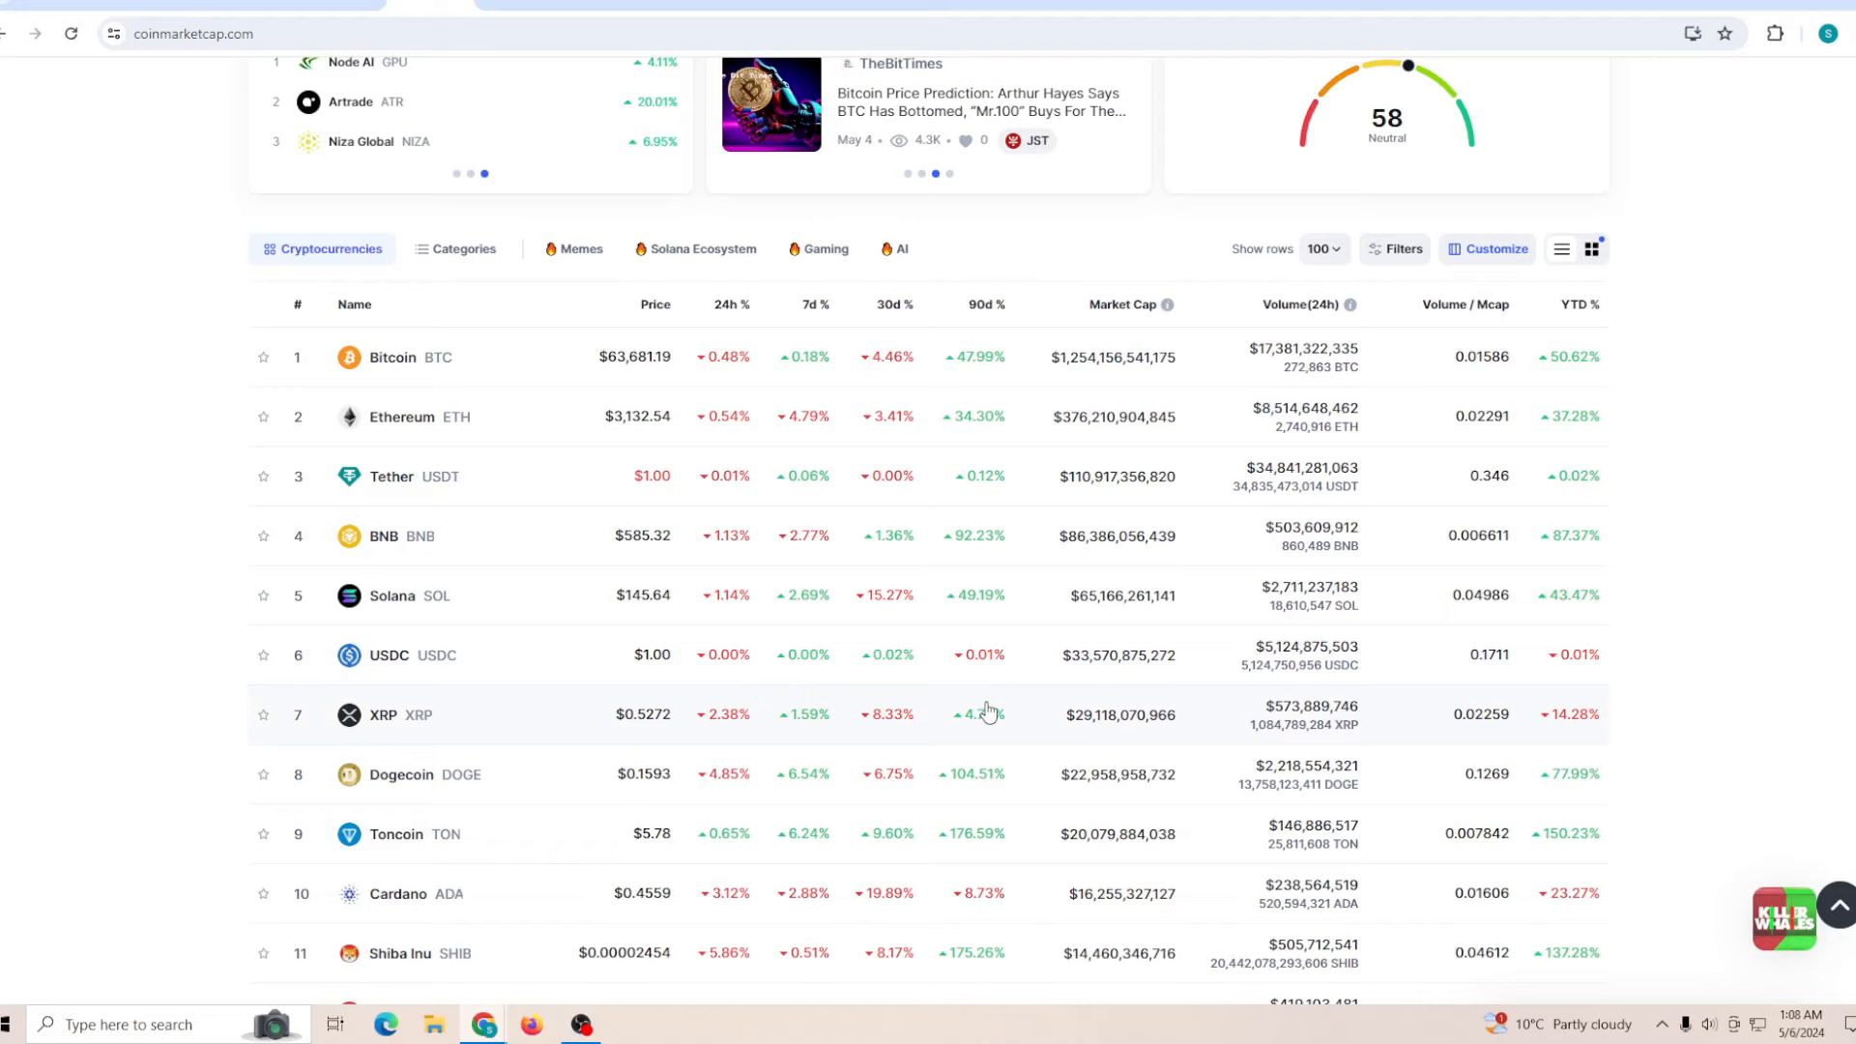
Navigate from Elon Musk's X post to cryptobubbles.net via the address bar
scroll("down", 3)
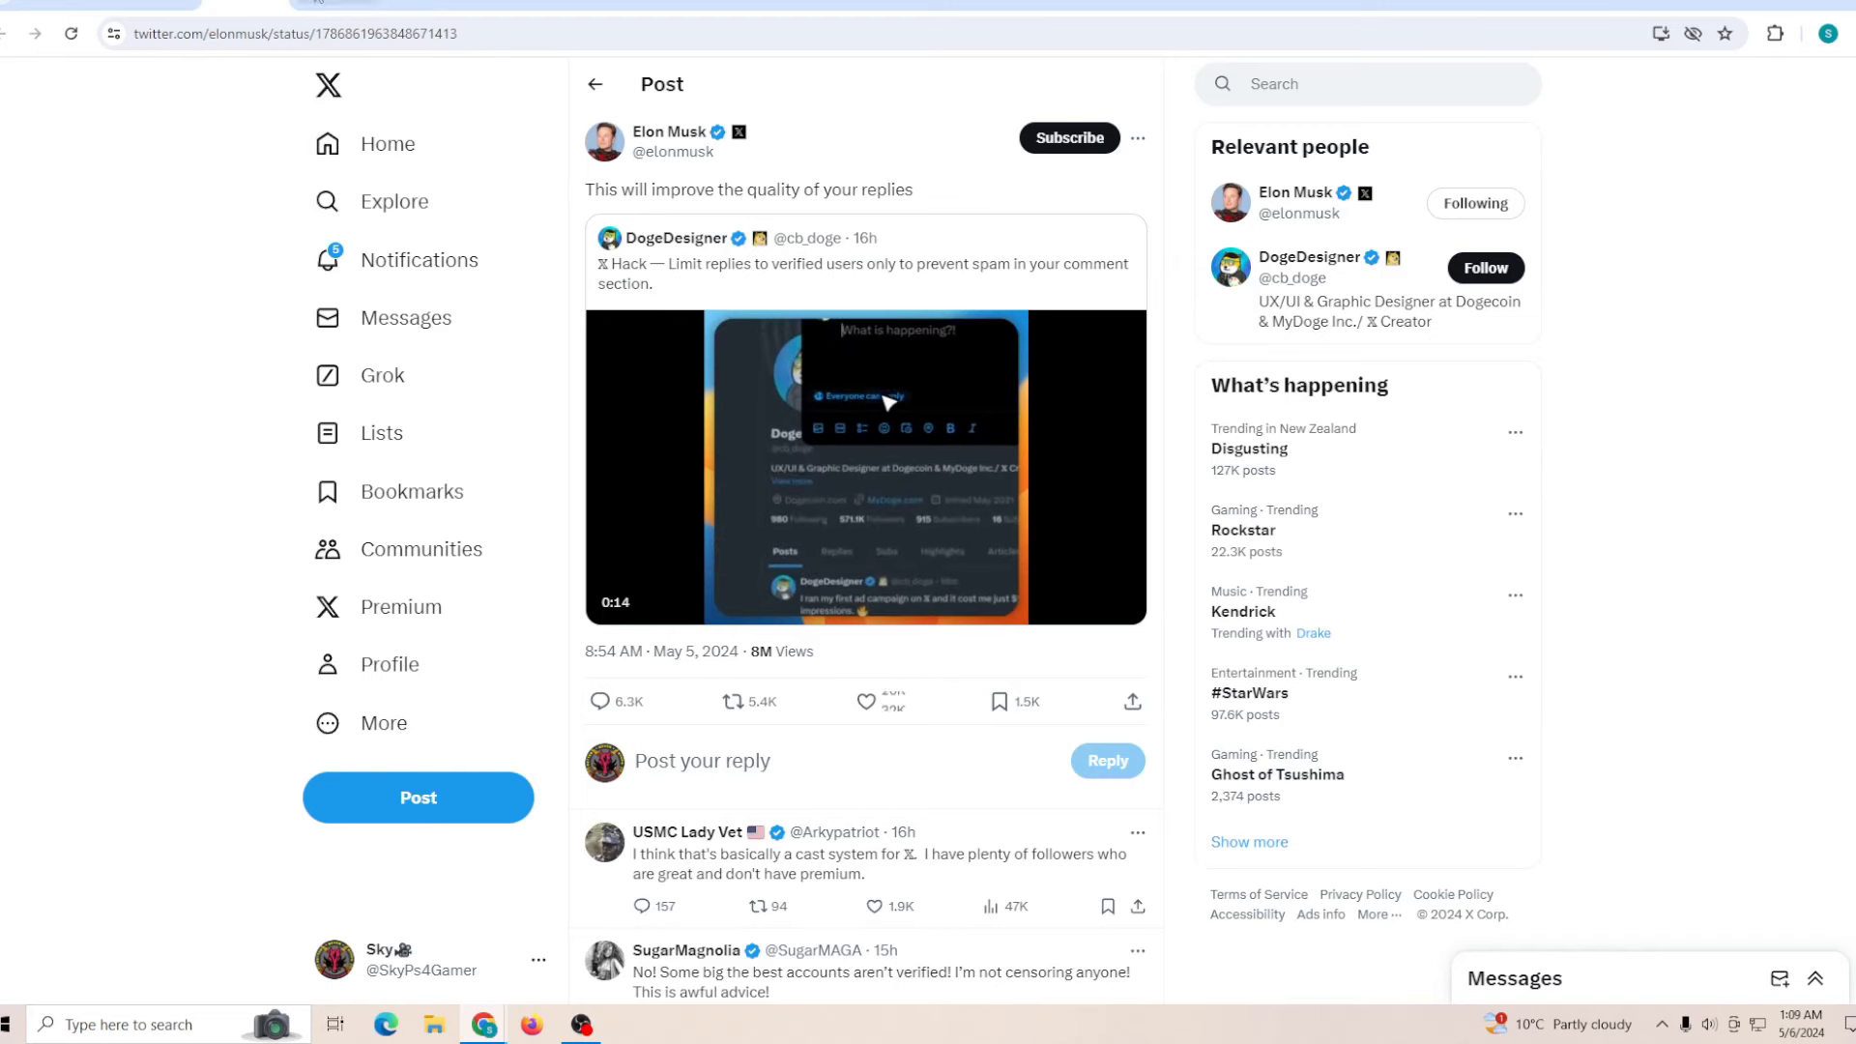
type("cryptobubbles.net")
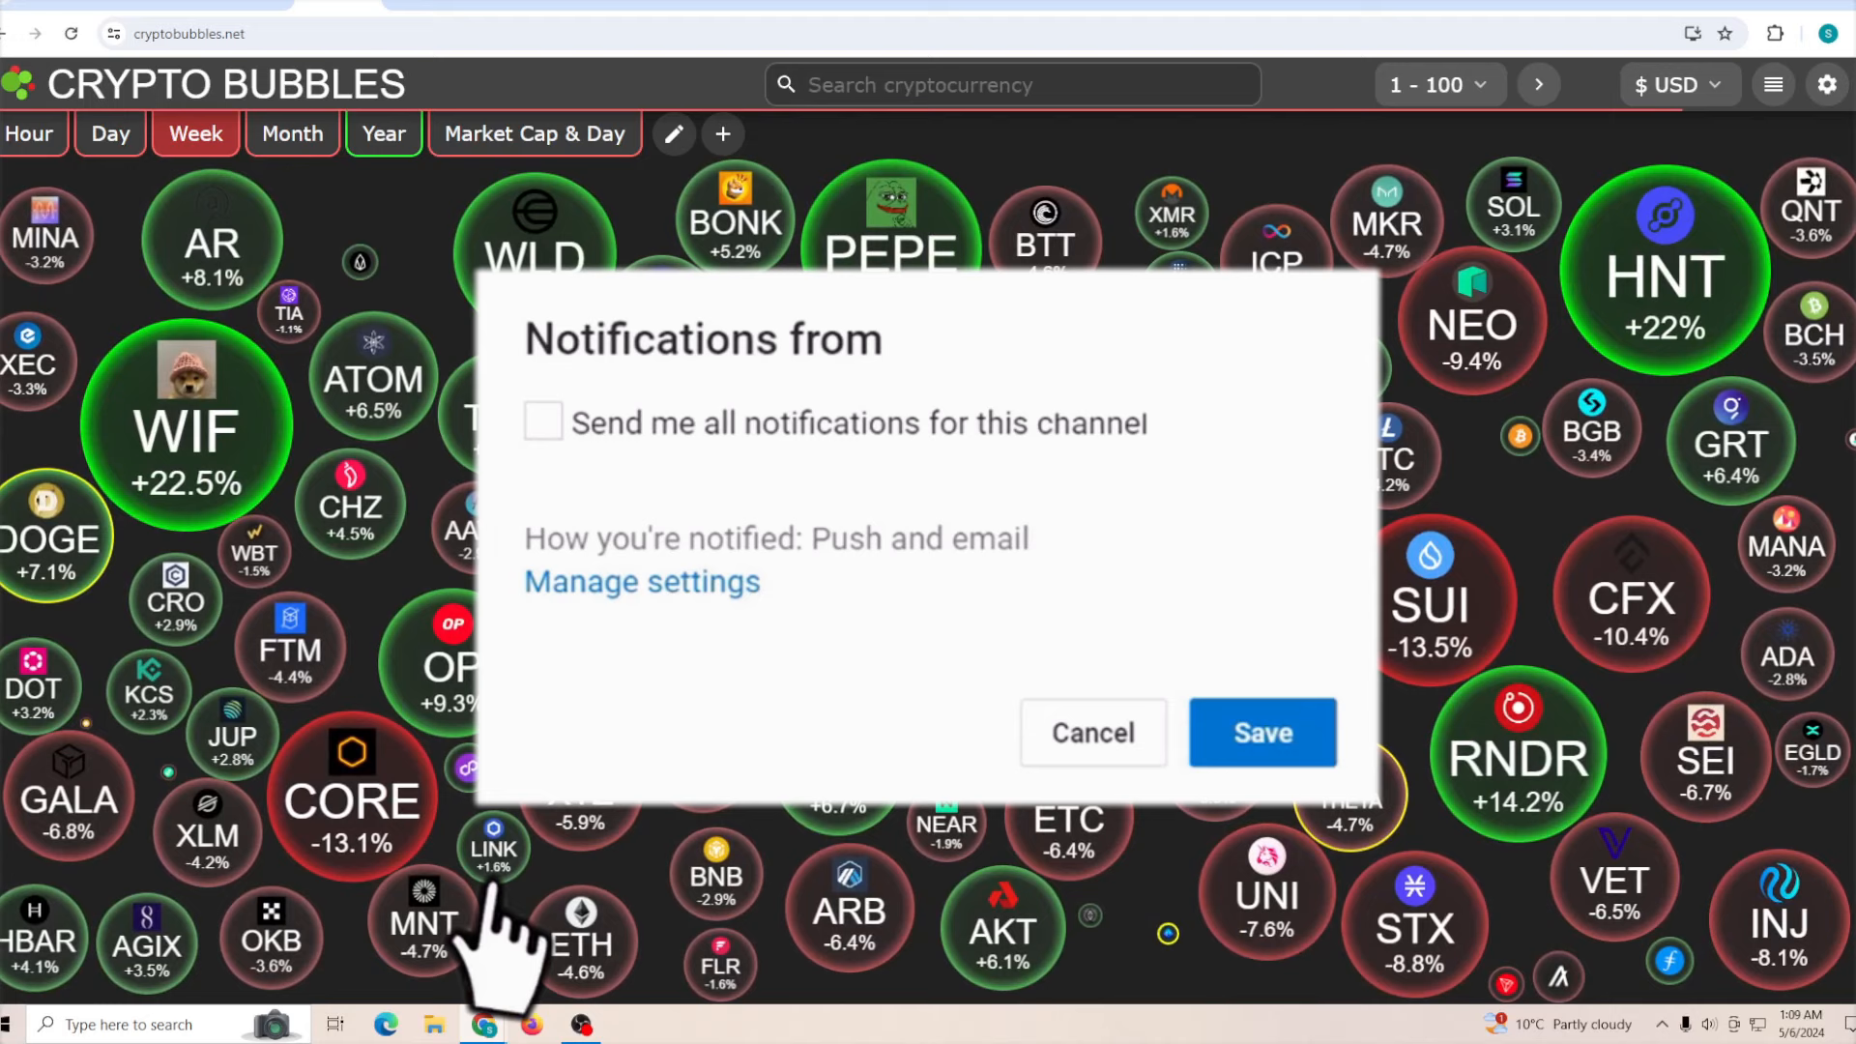
left_click(544, 421)
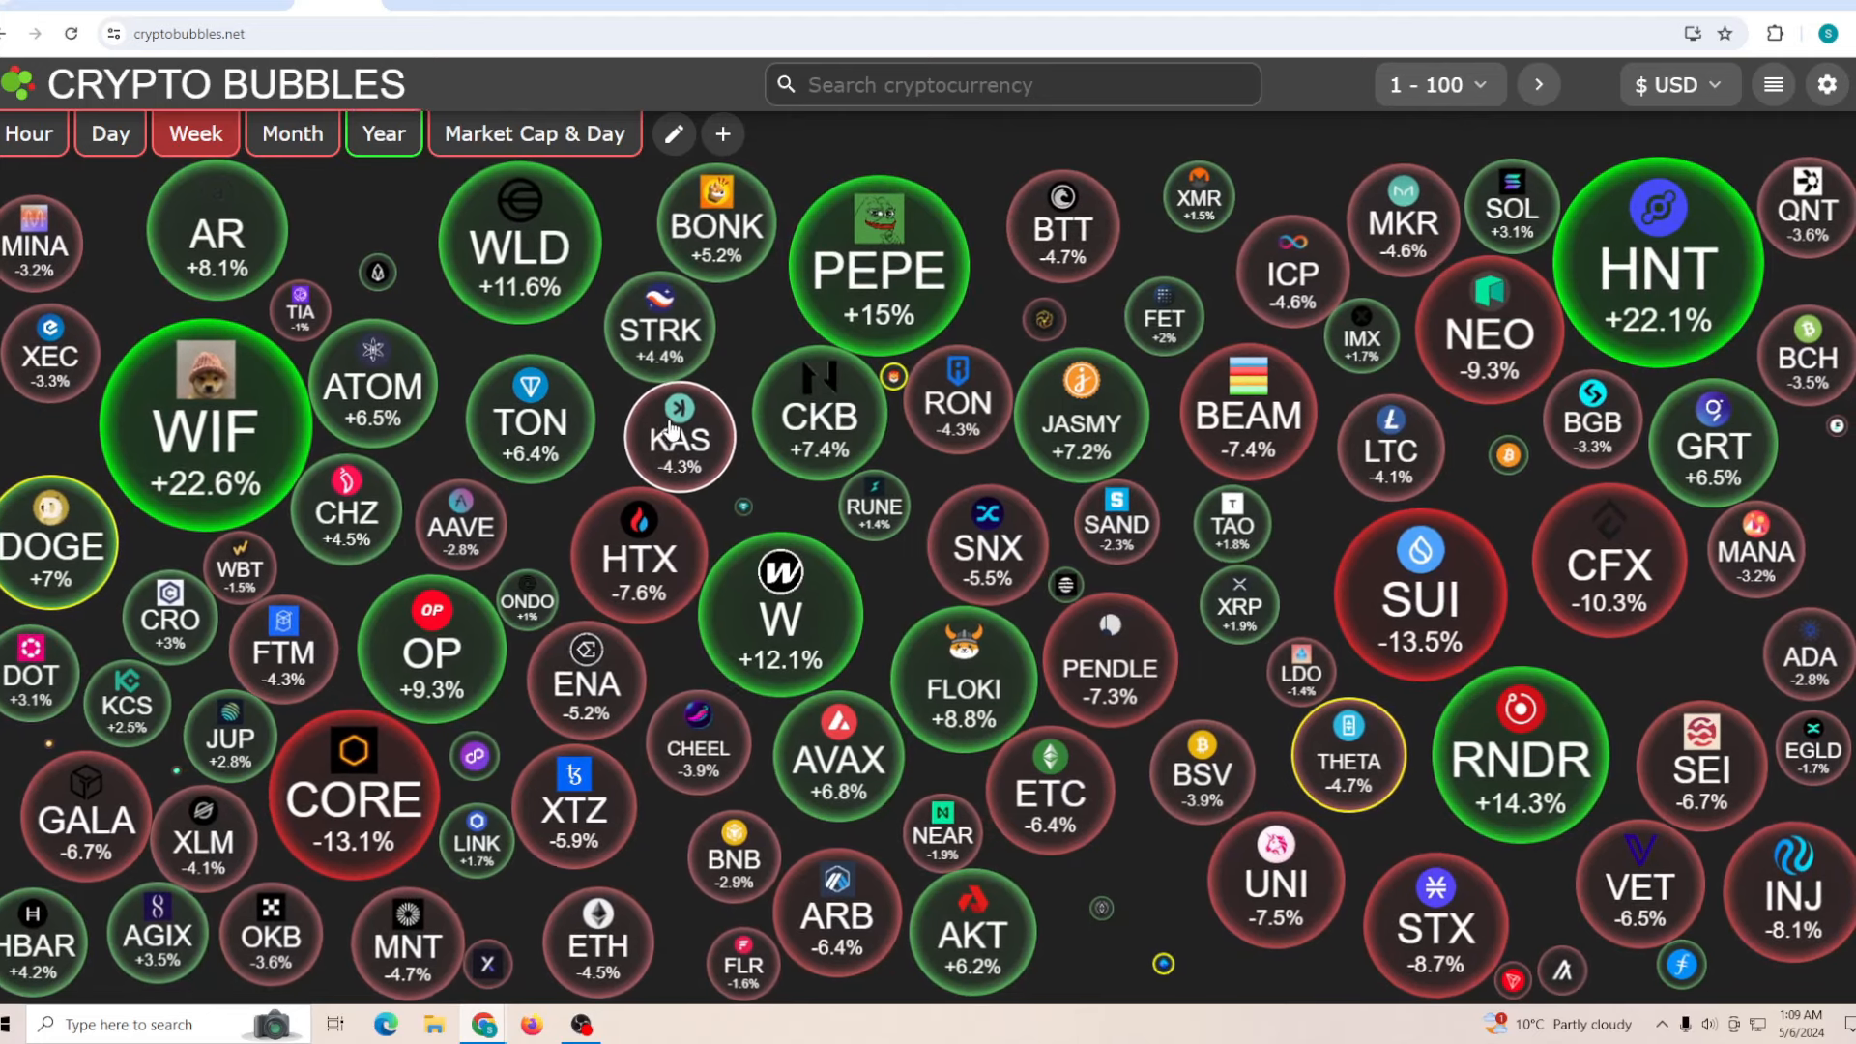
mouse_move(723, 313)
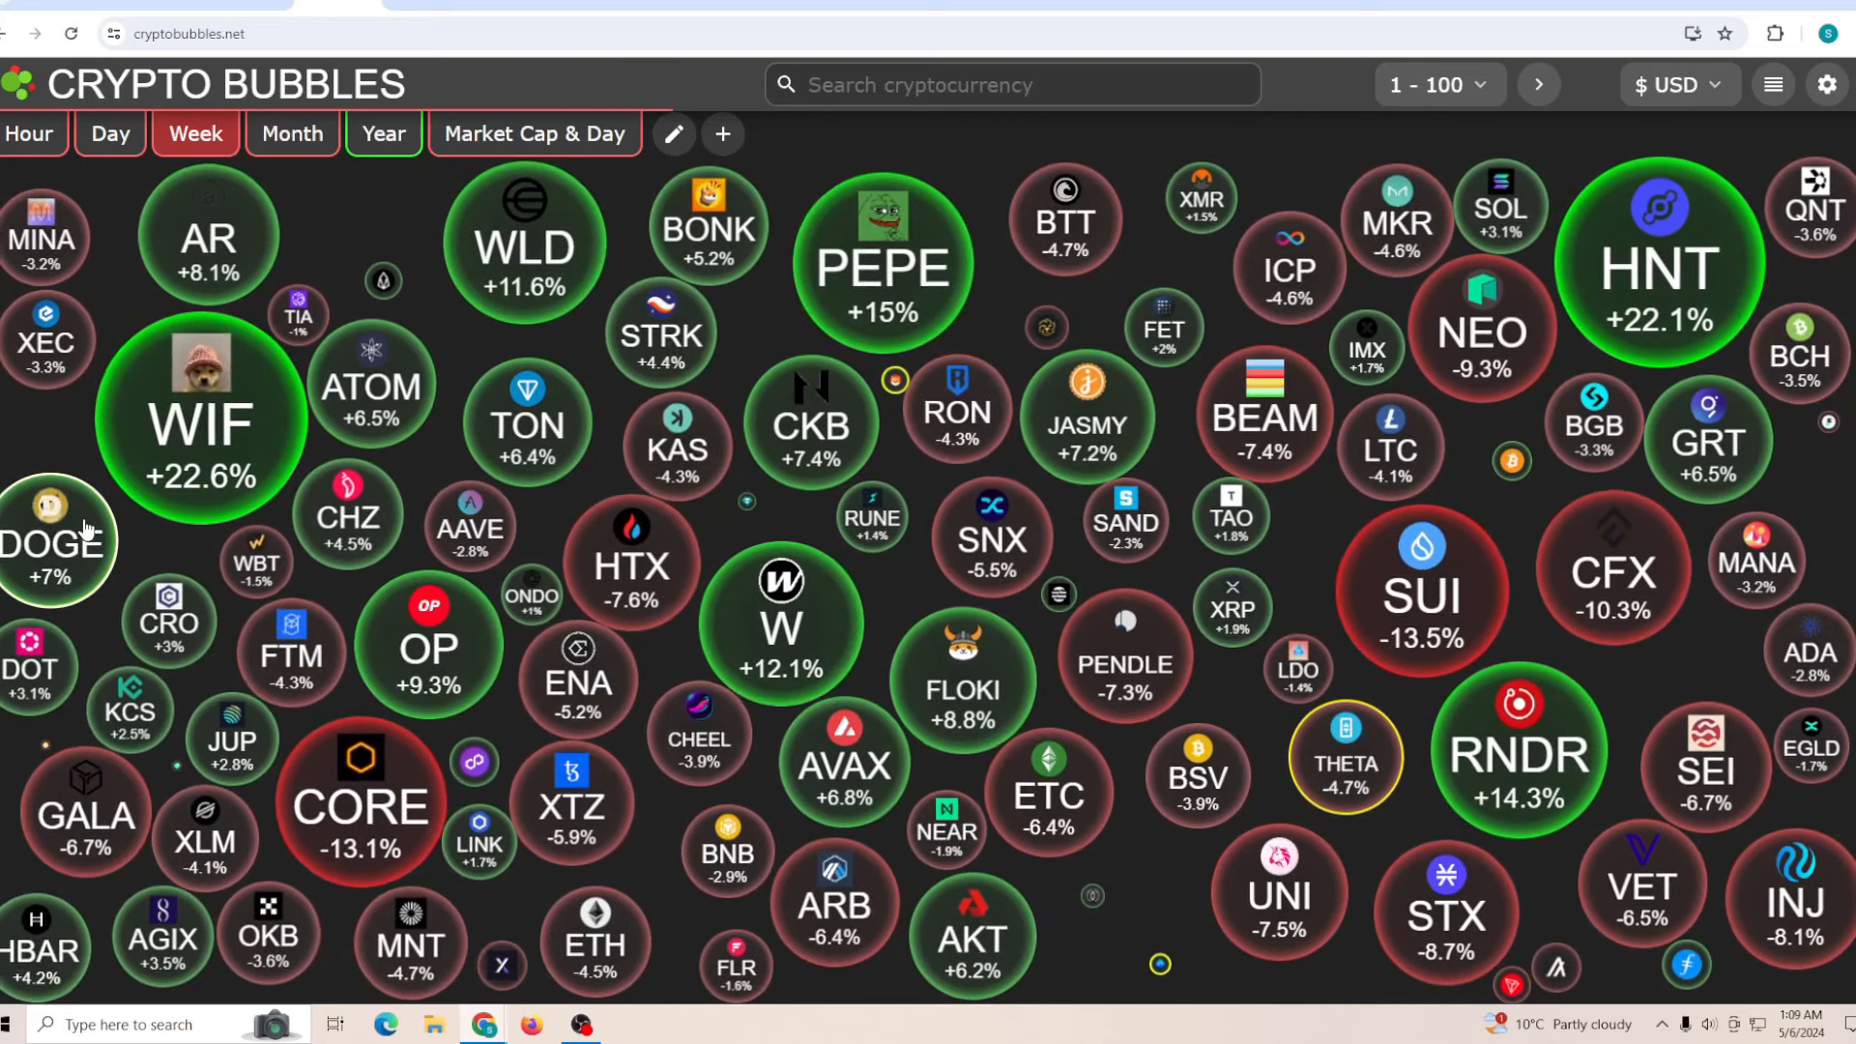
mouse_move(853, 408)
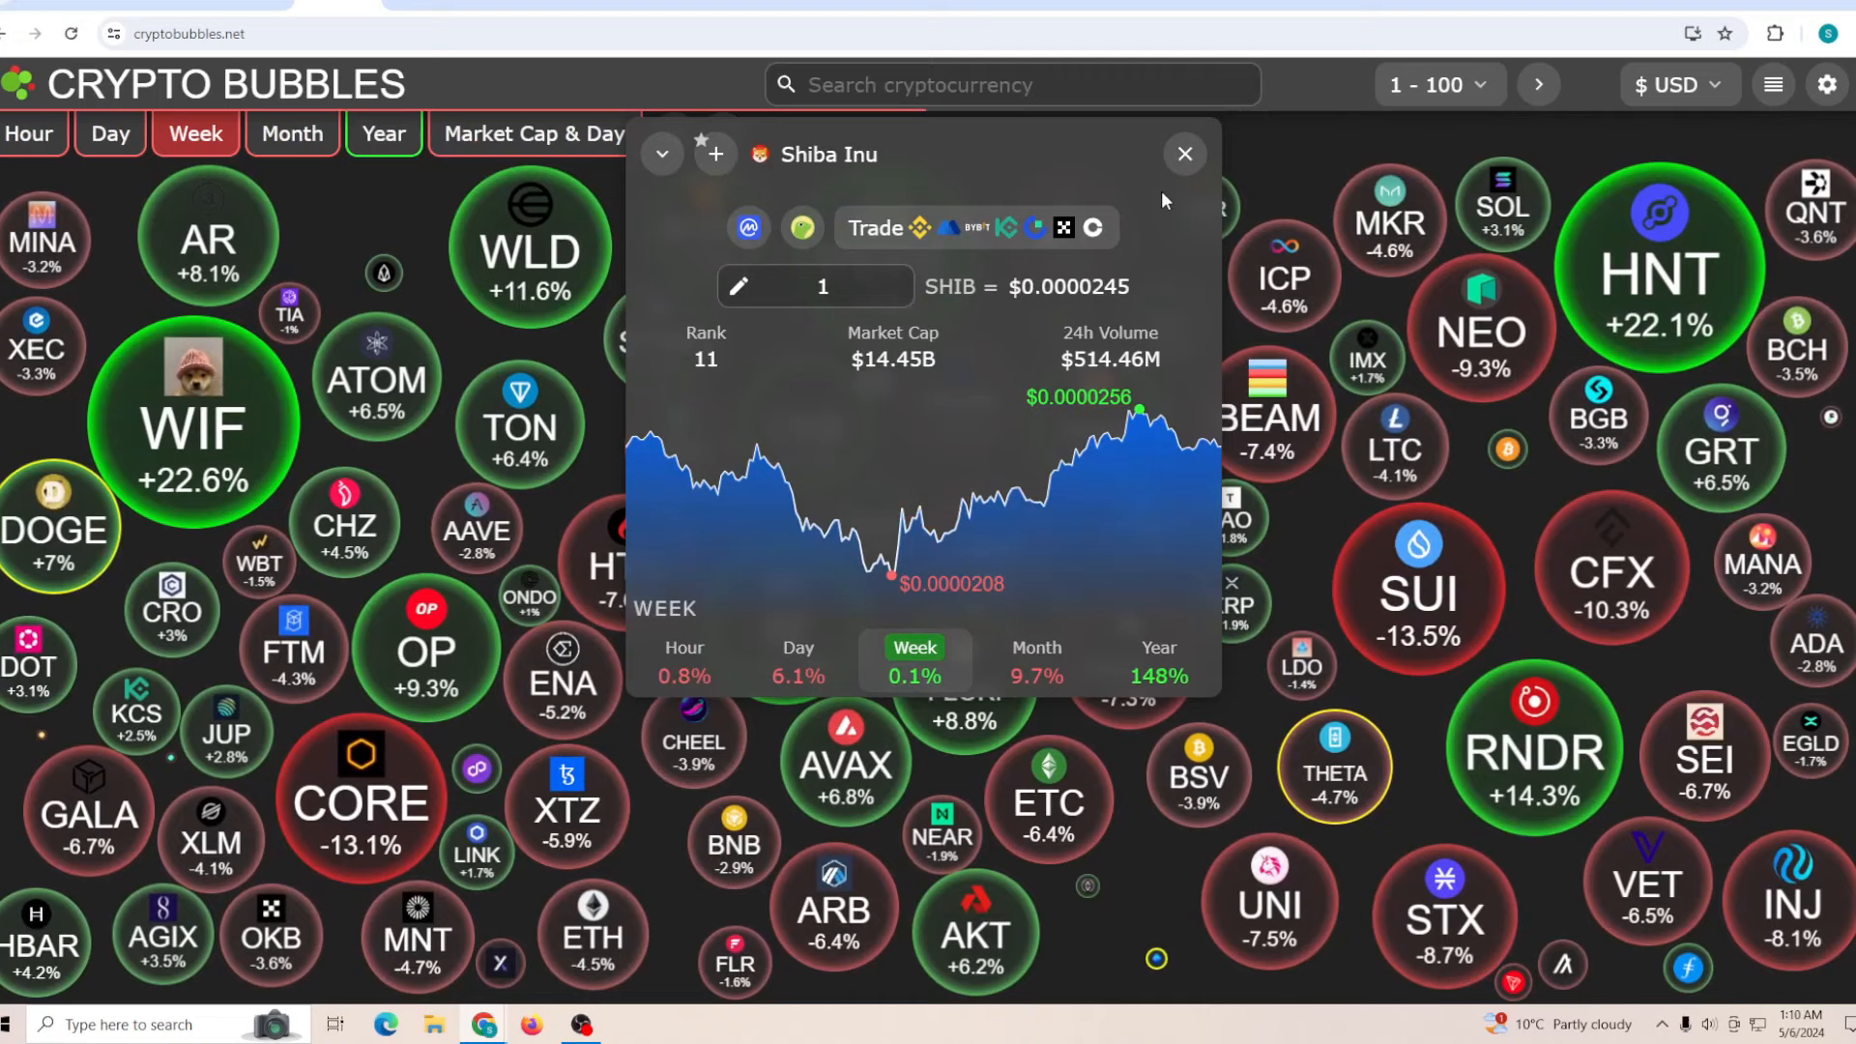
left_click(1185, 154)
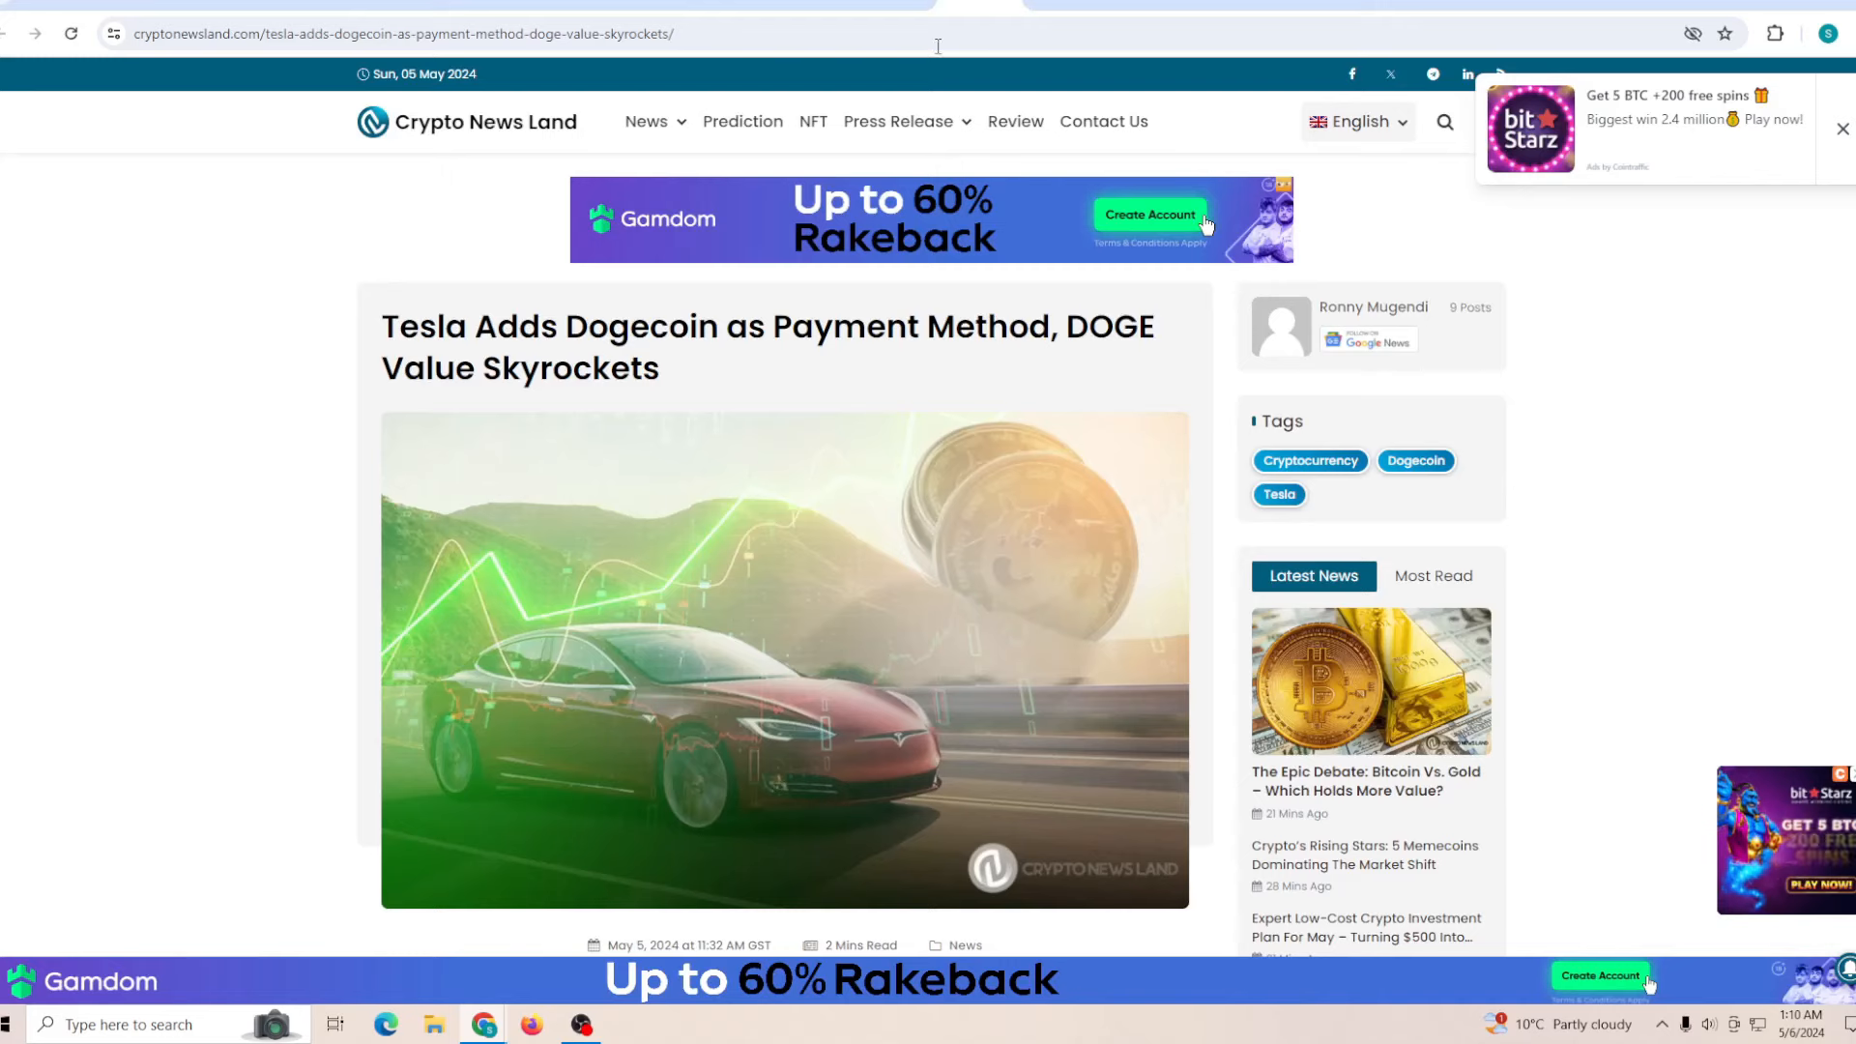
mouse_move(878, 525)
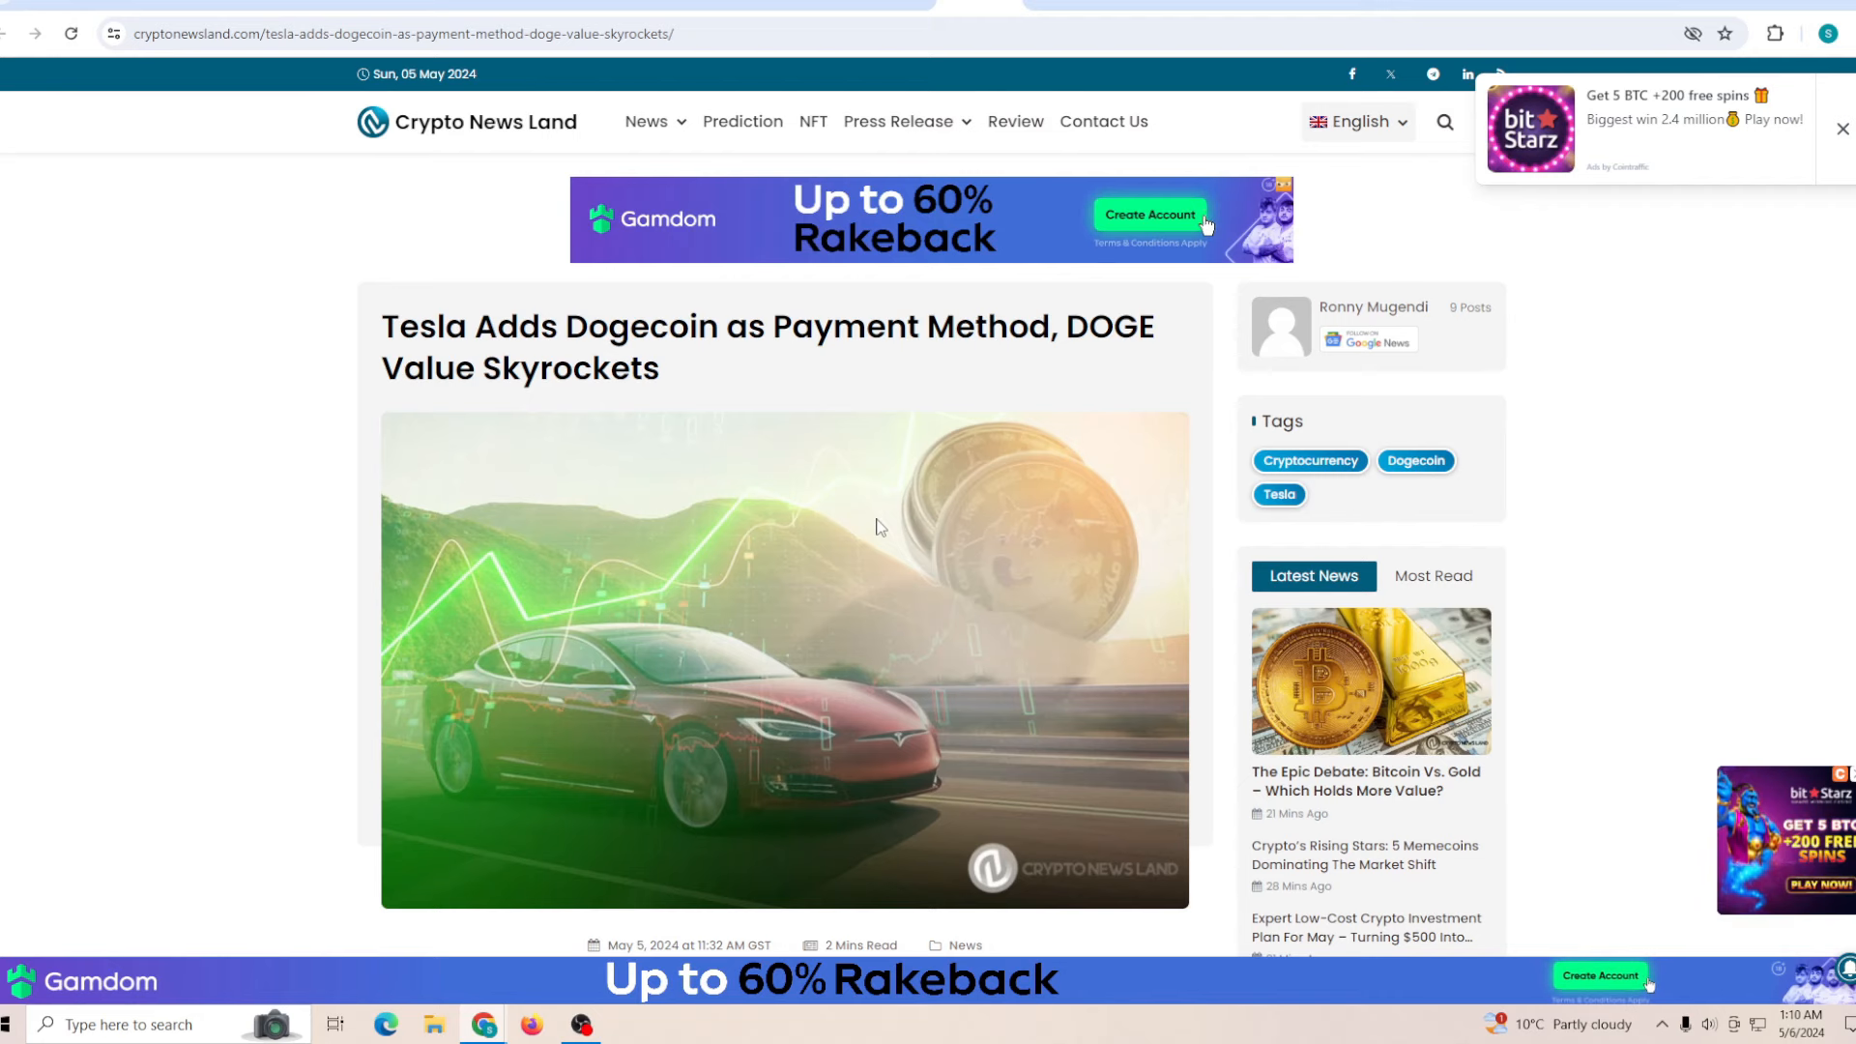
scroll("down", 3)
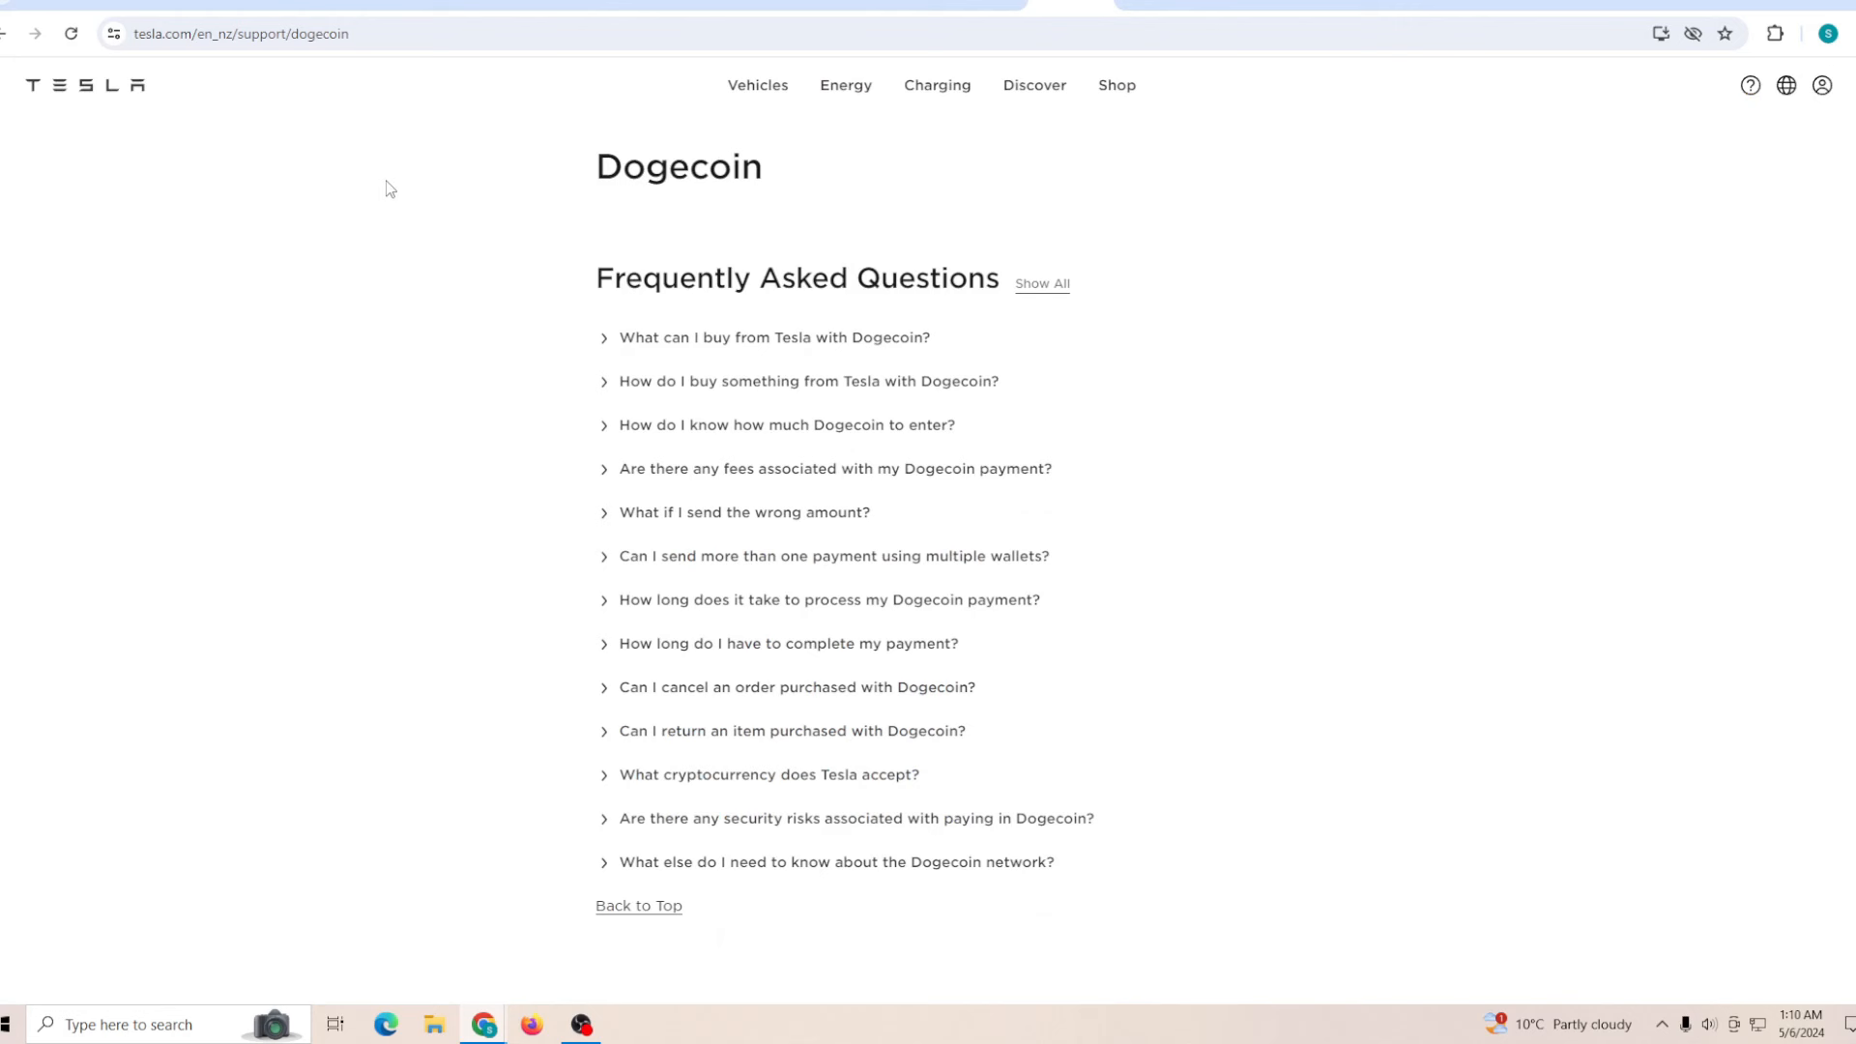
mouse_move(865, 190)
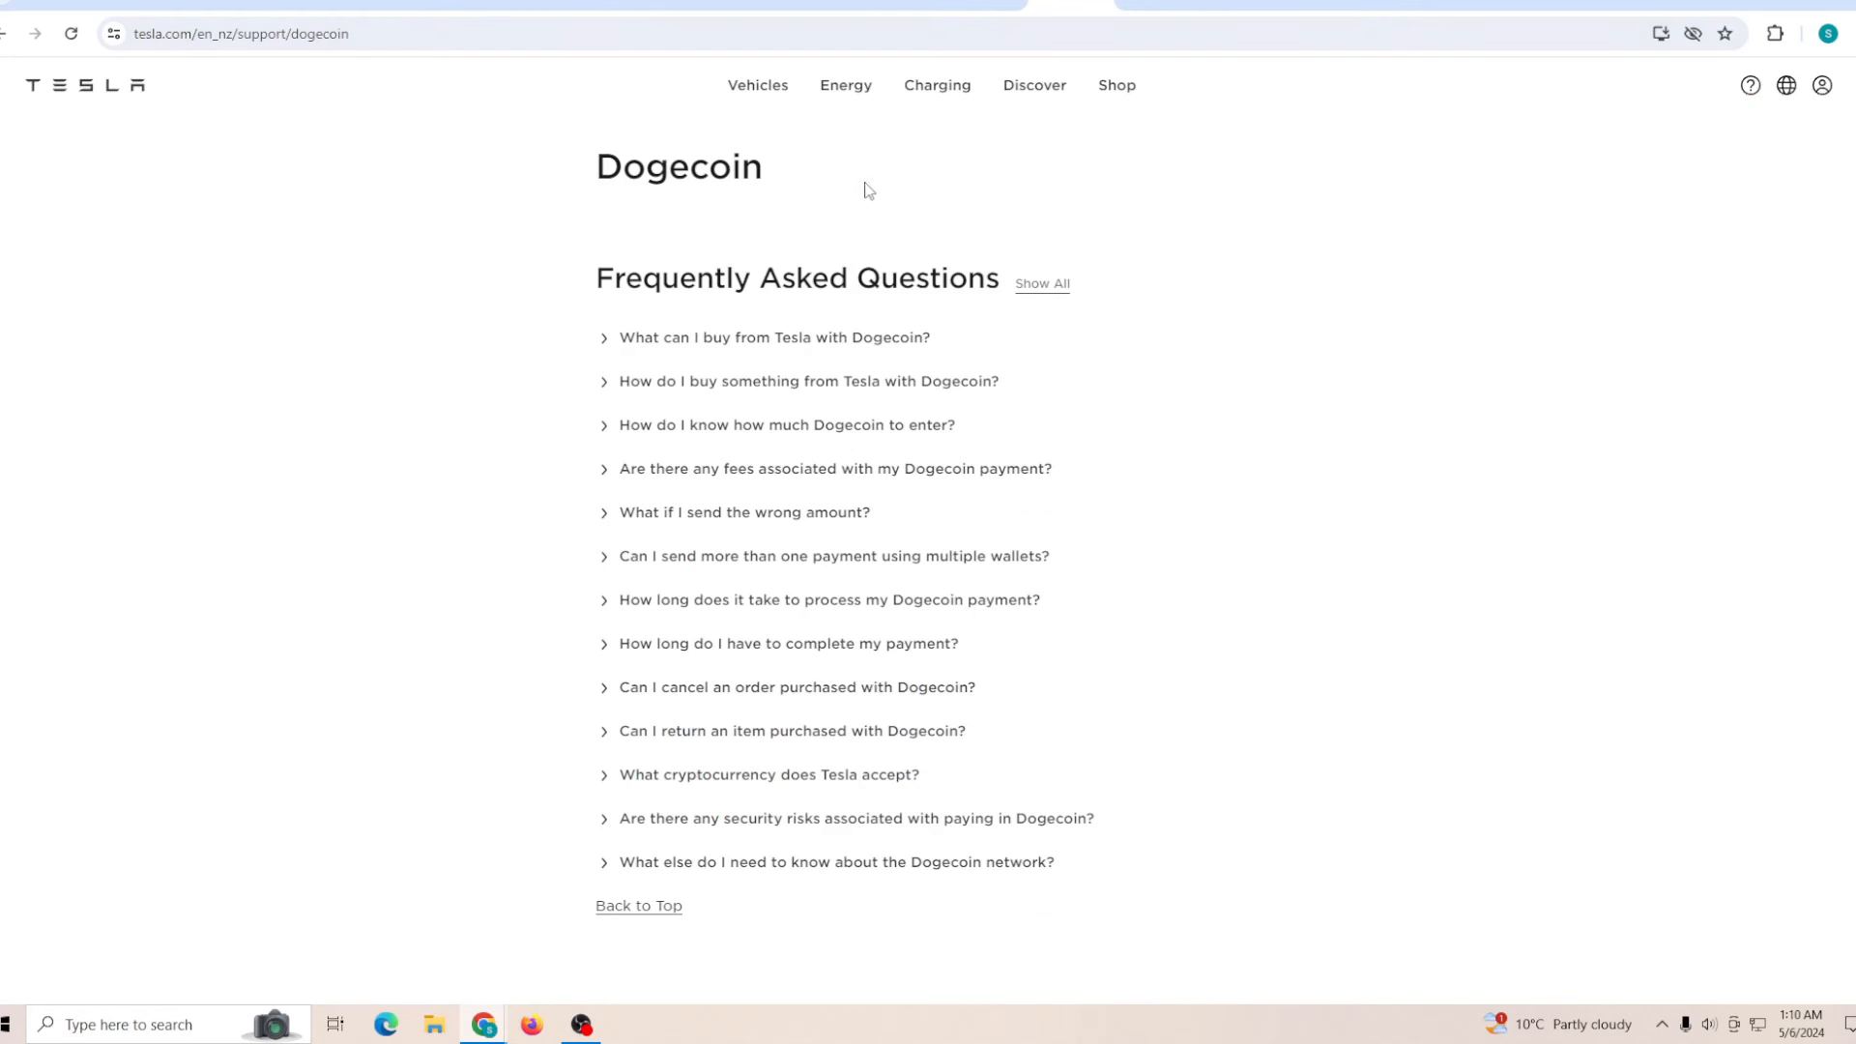
mouse_move(560, 139)
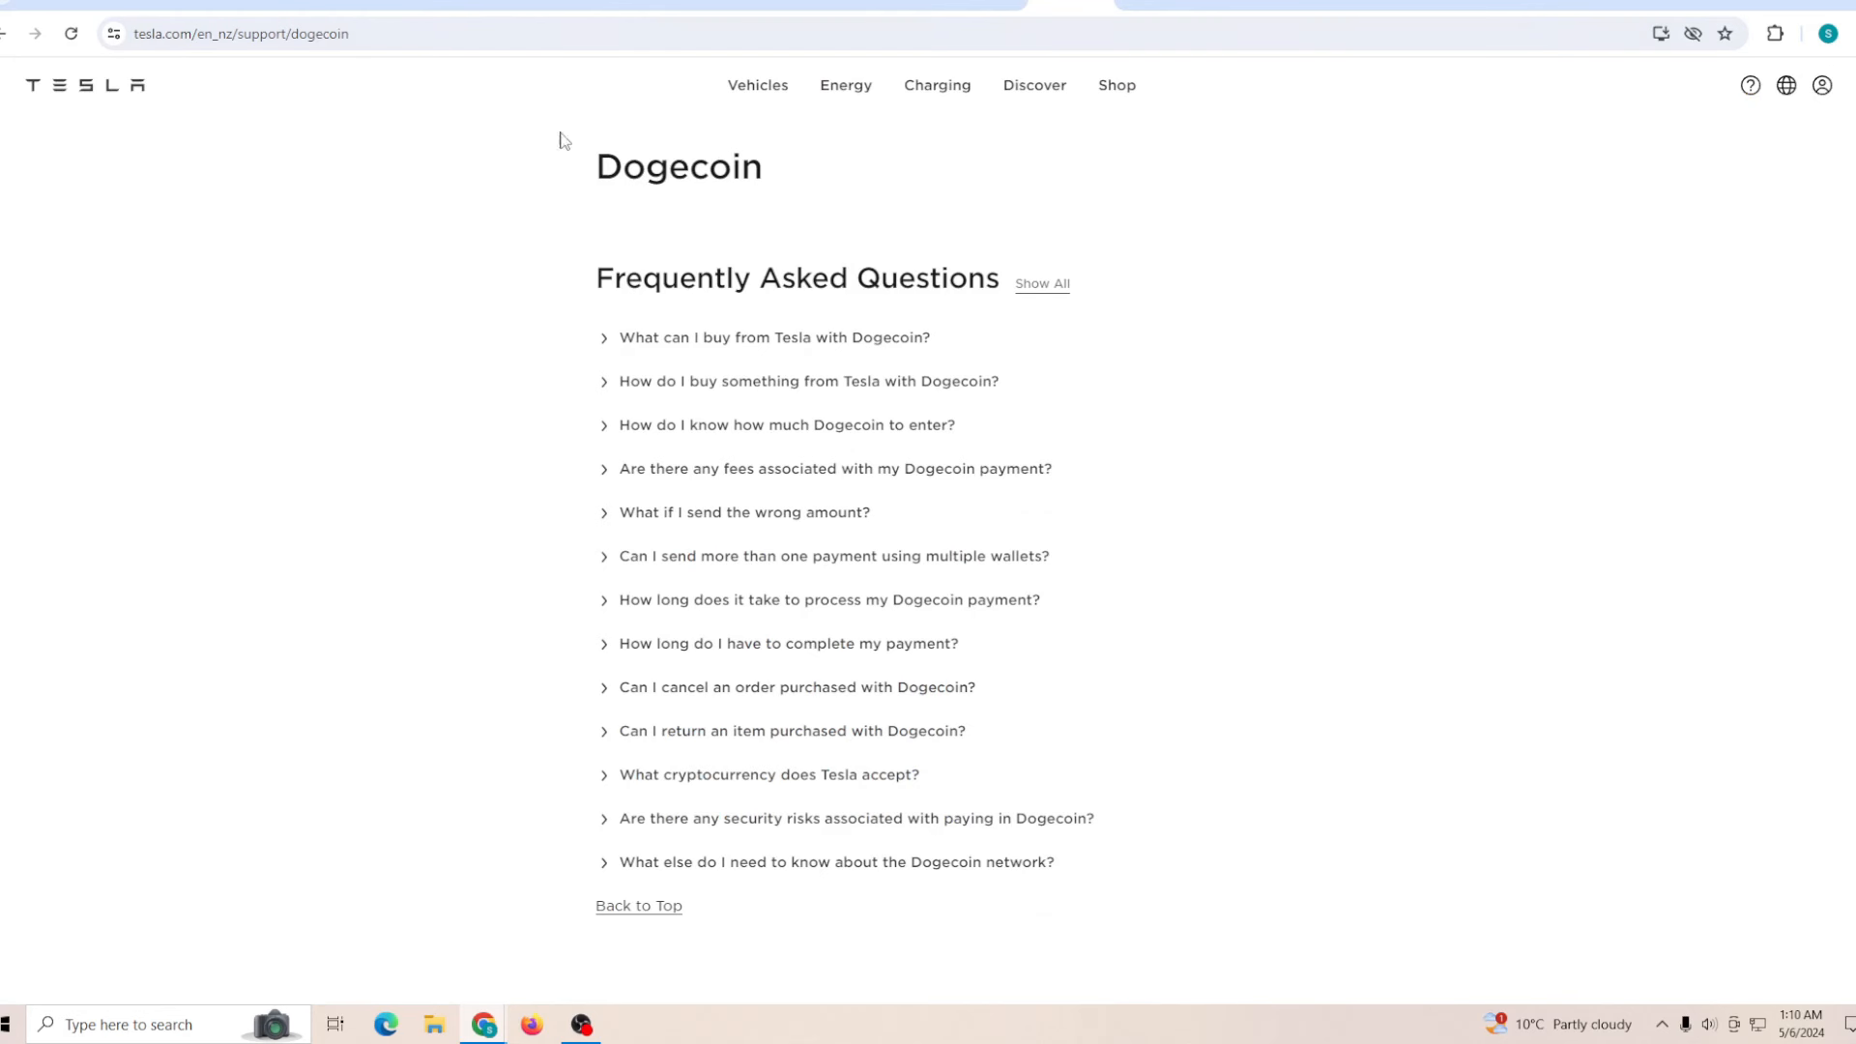
mouse_move(666, 305)
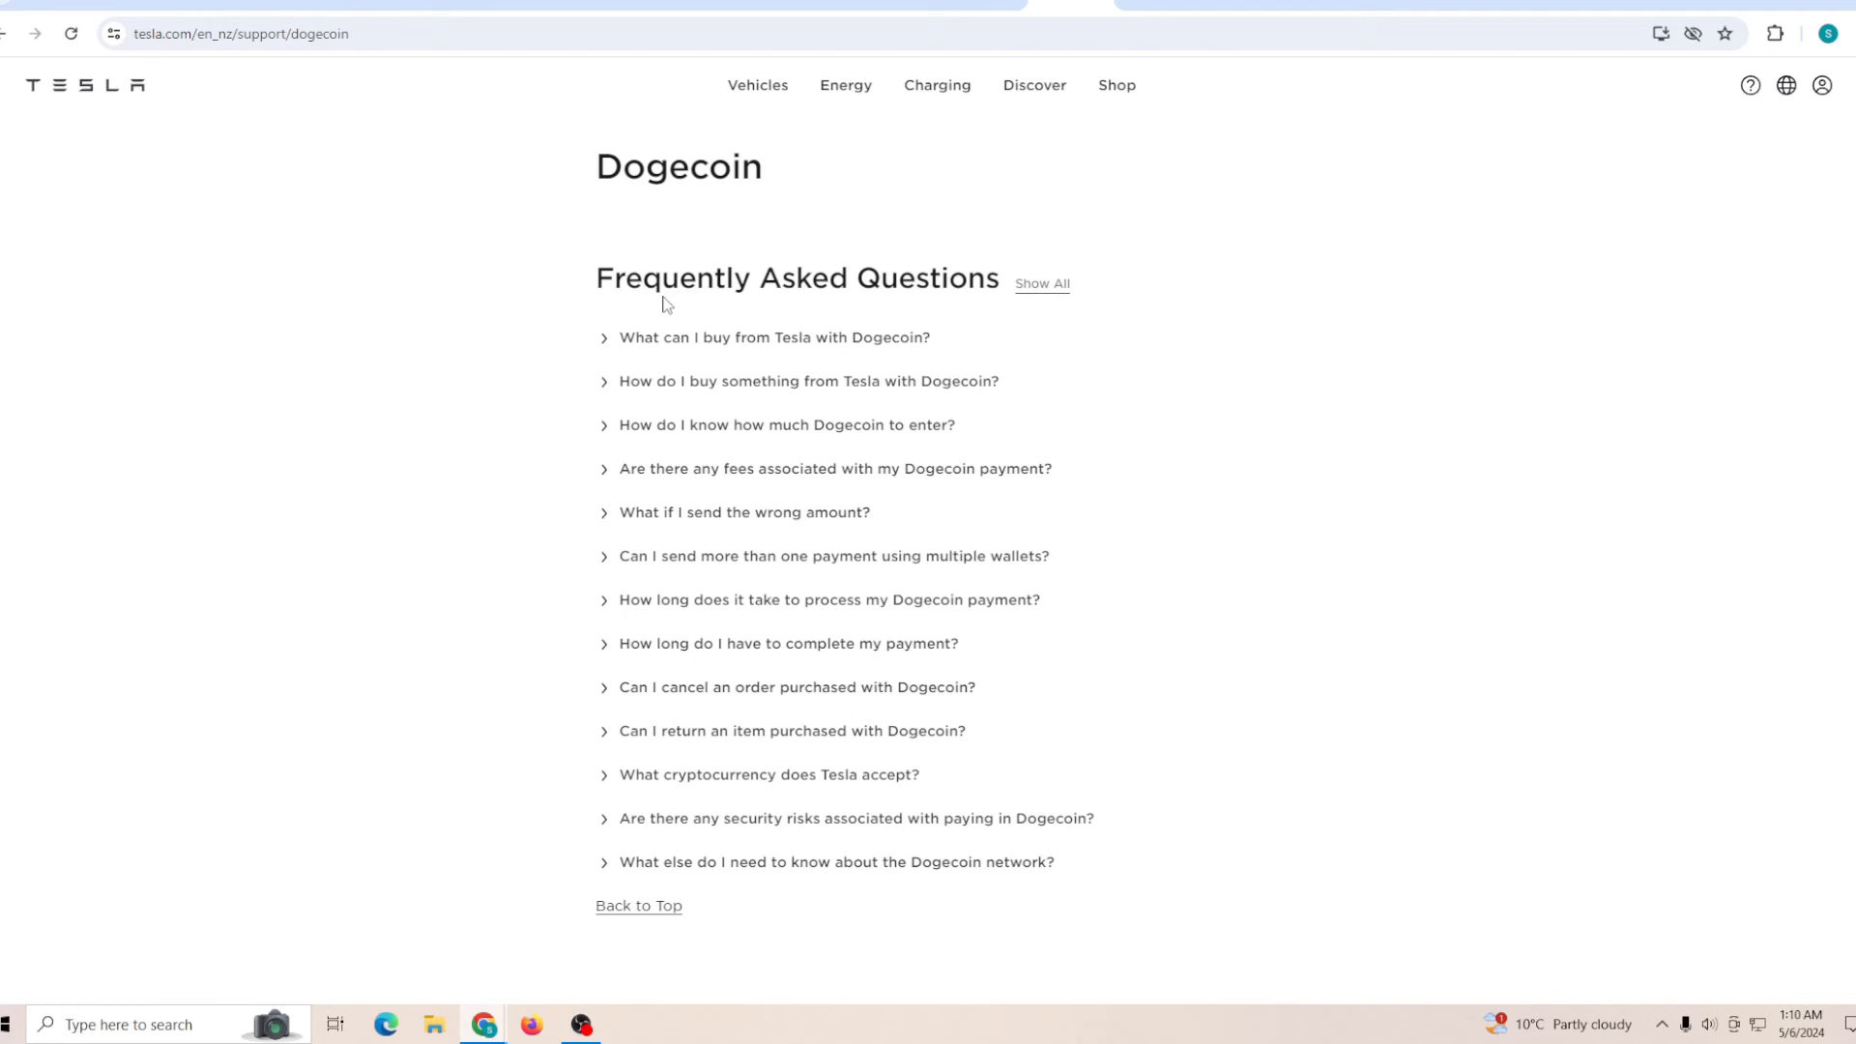
mouse_move(851, 339)
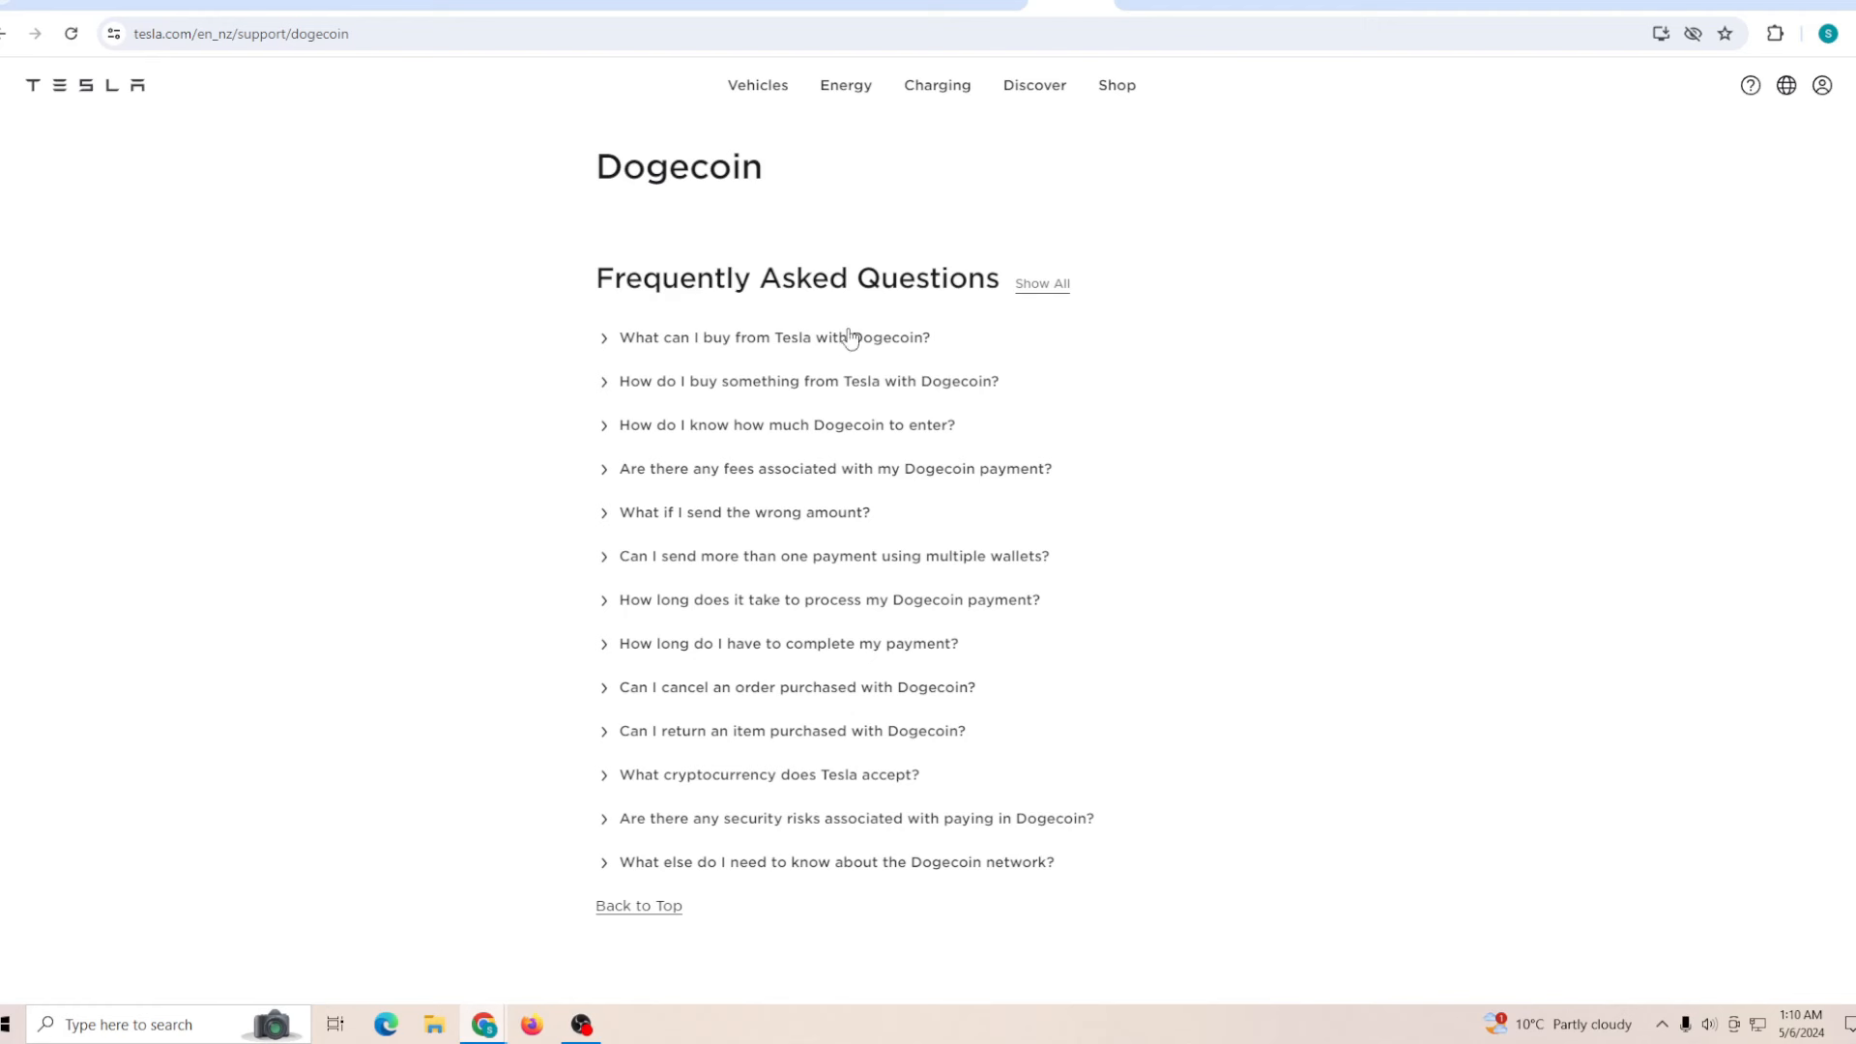
mouse_move(847, 666)
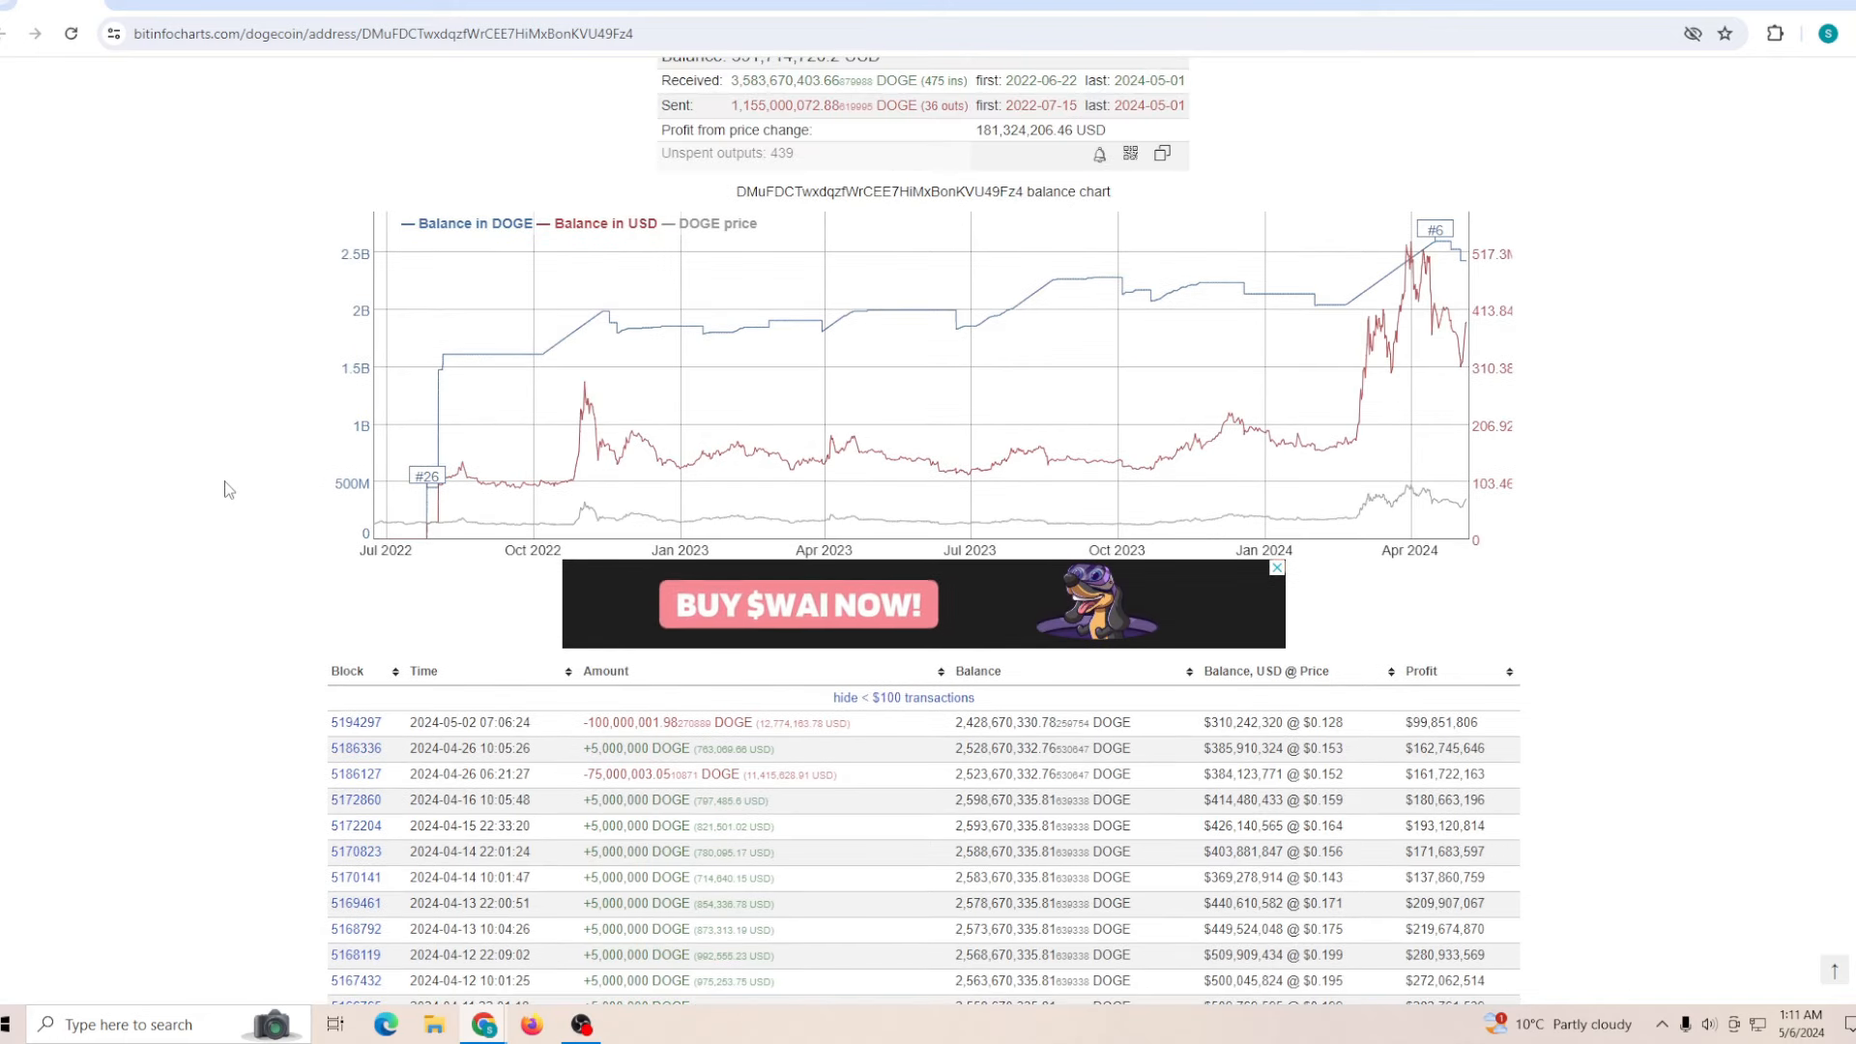
scroll("up", 3)
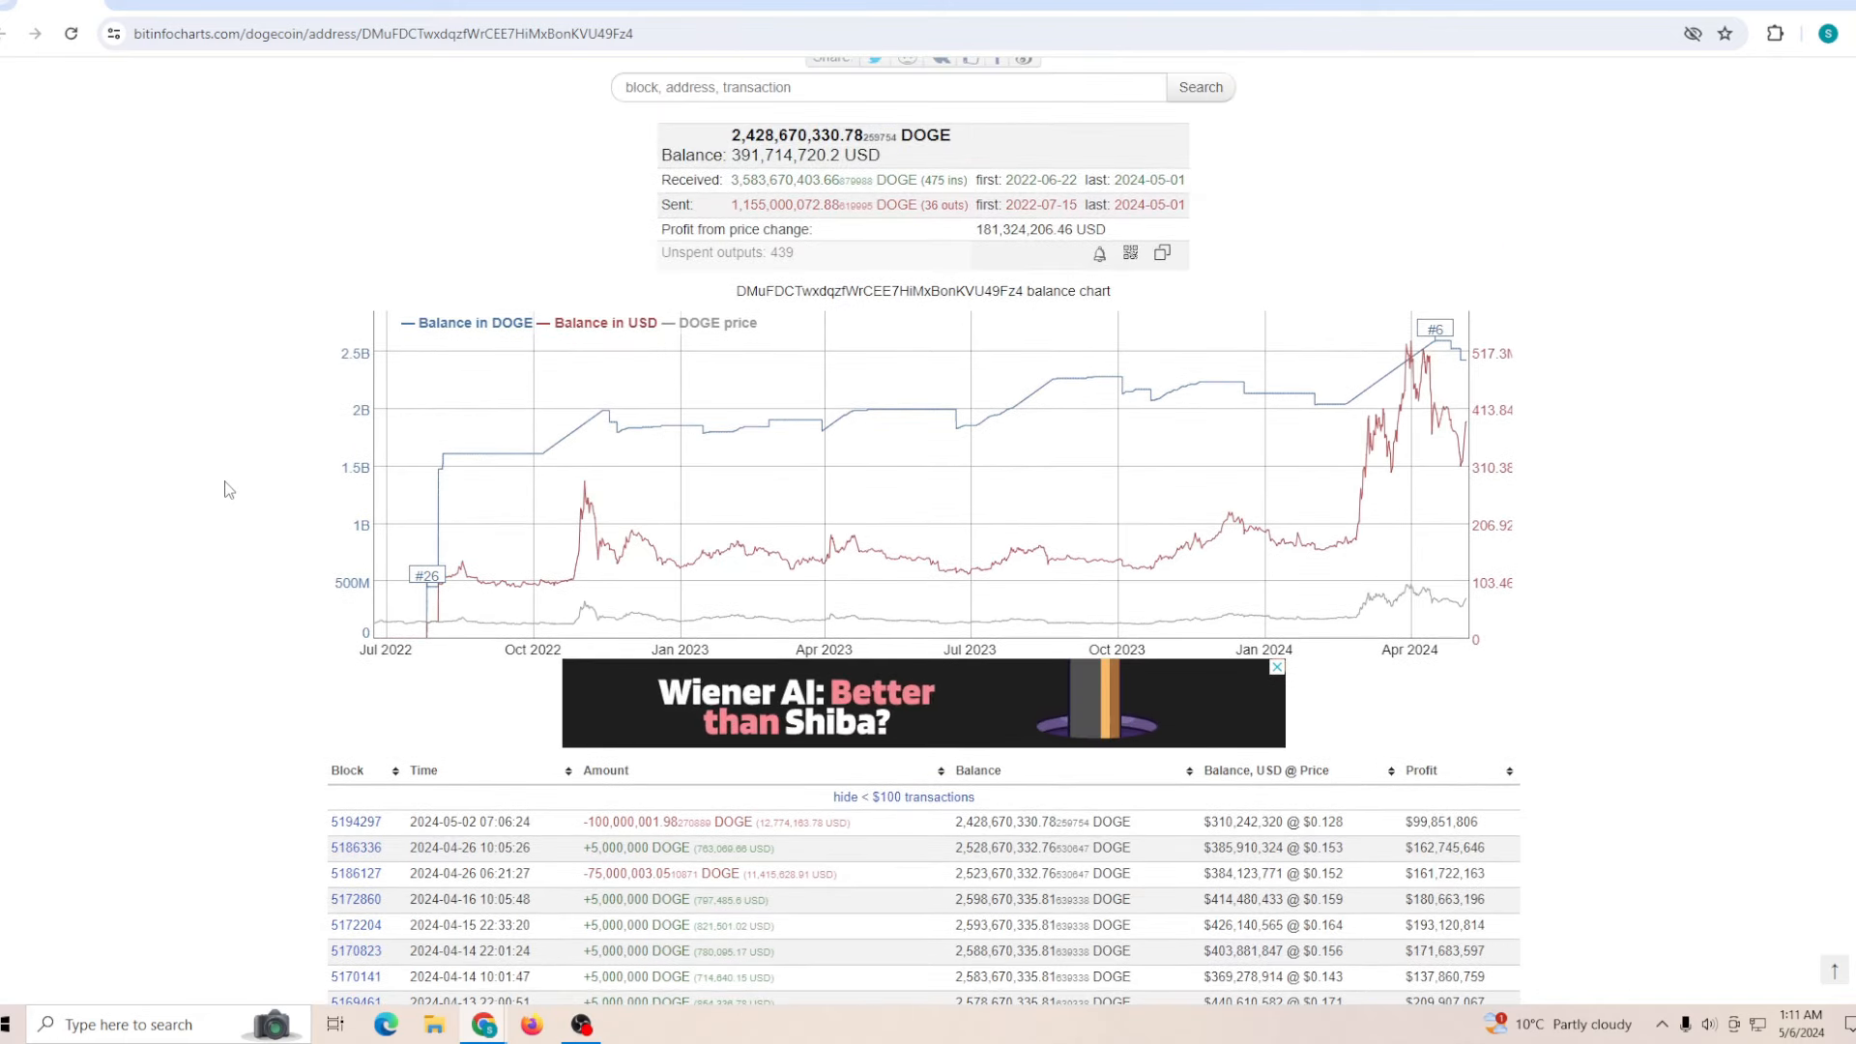
scroll("down", 3)
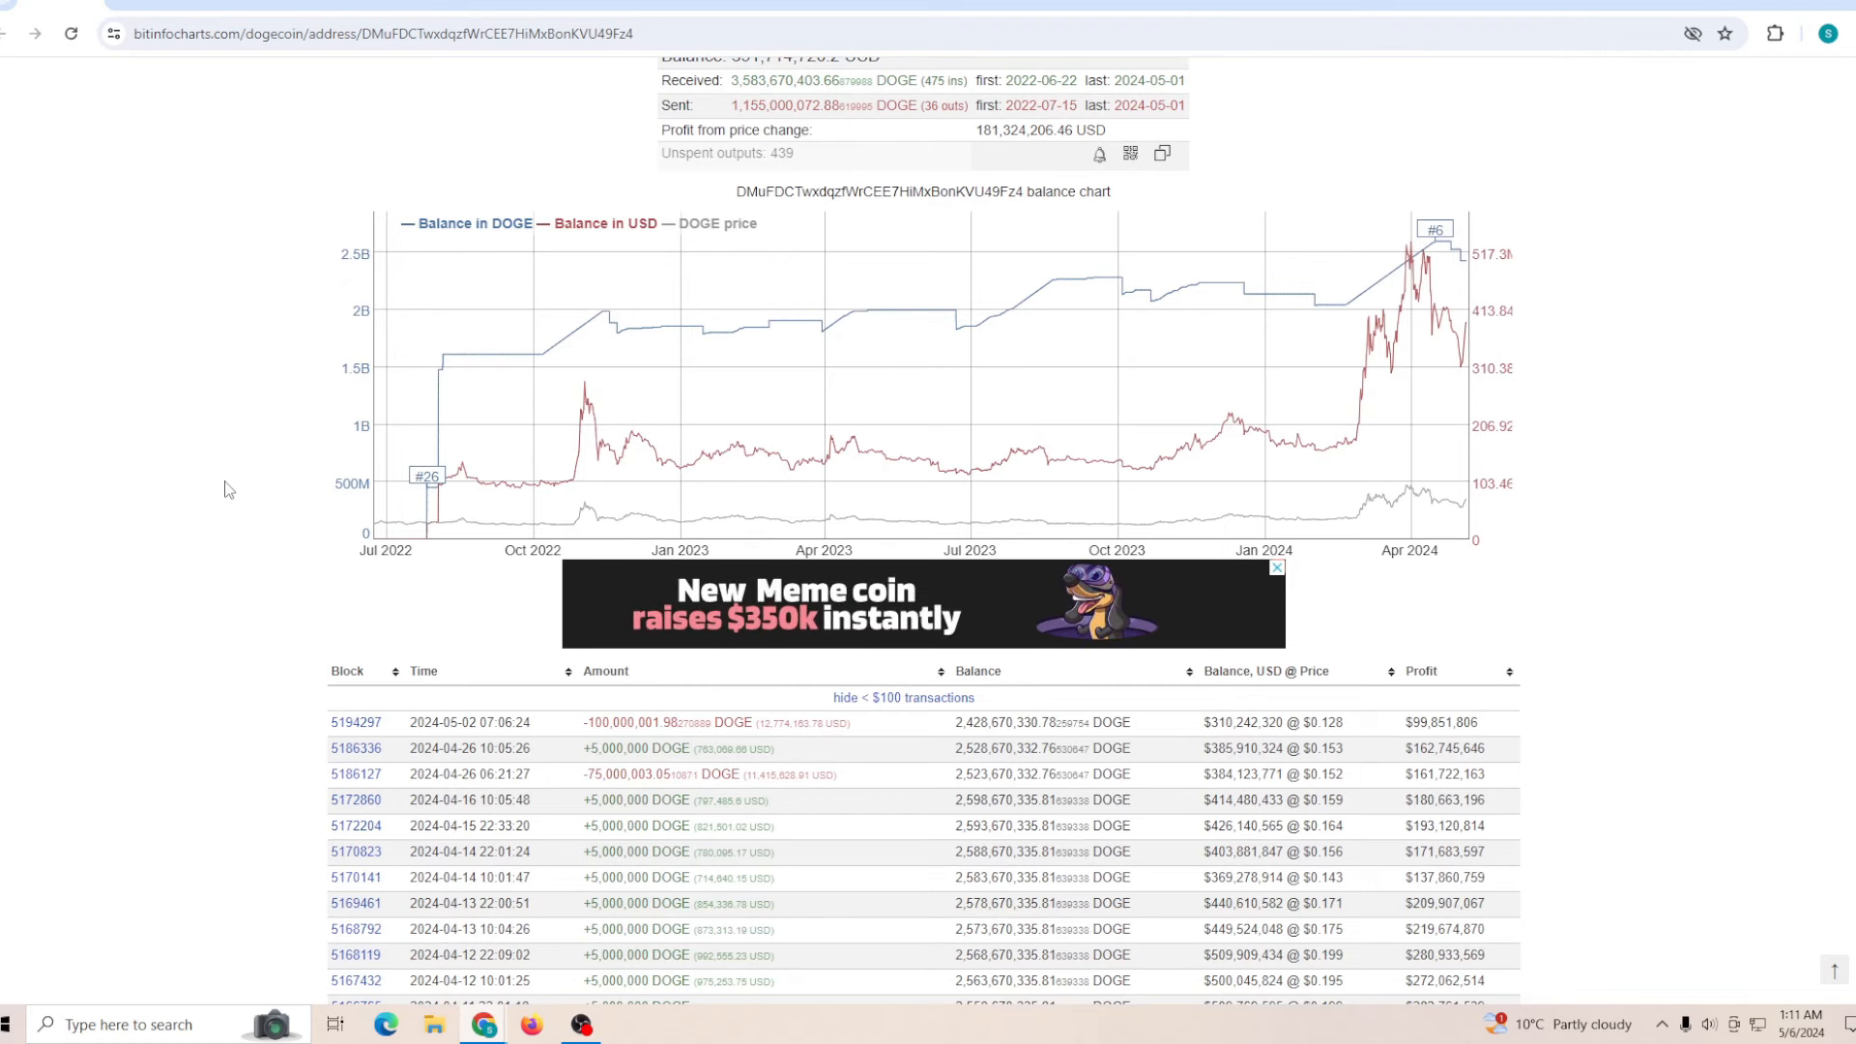
scroll("down", 3)
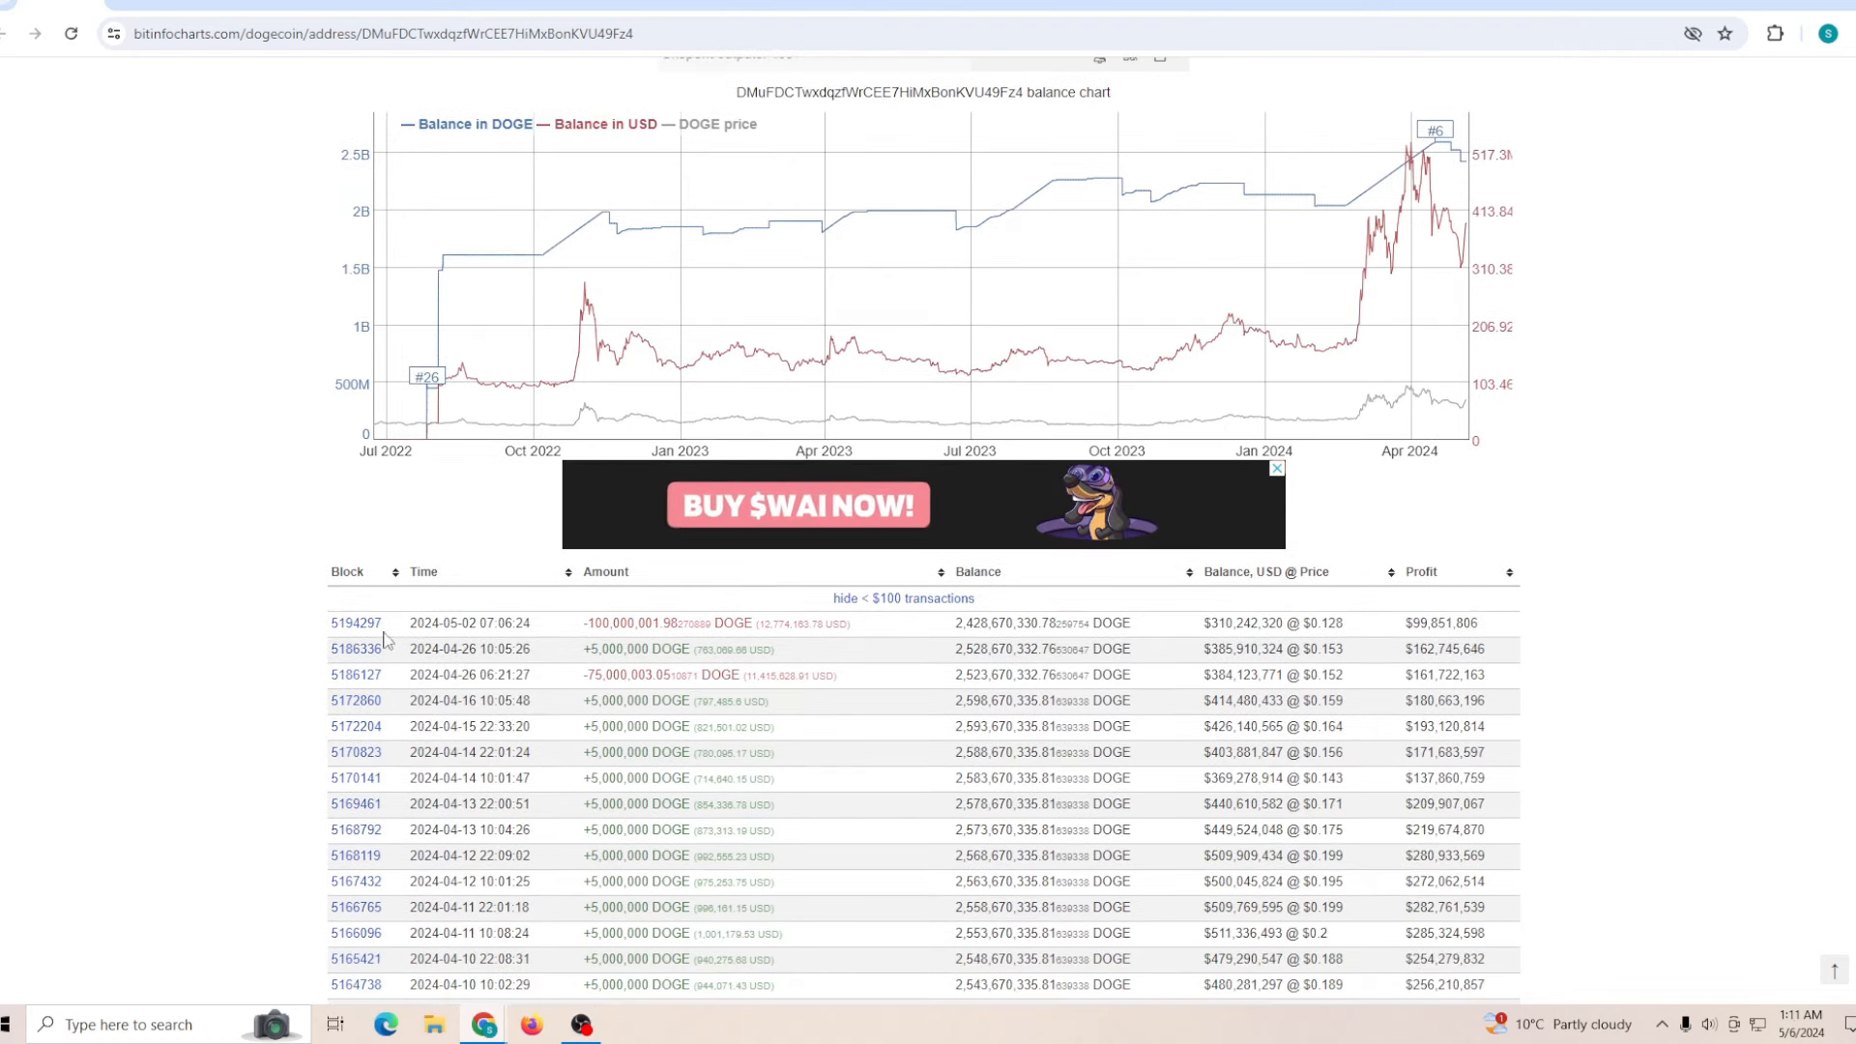
scroll("down", 3)
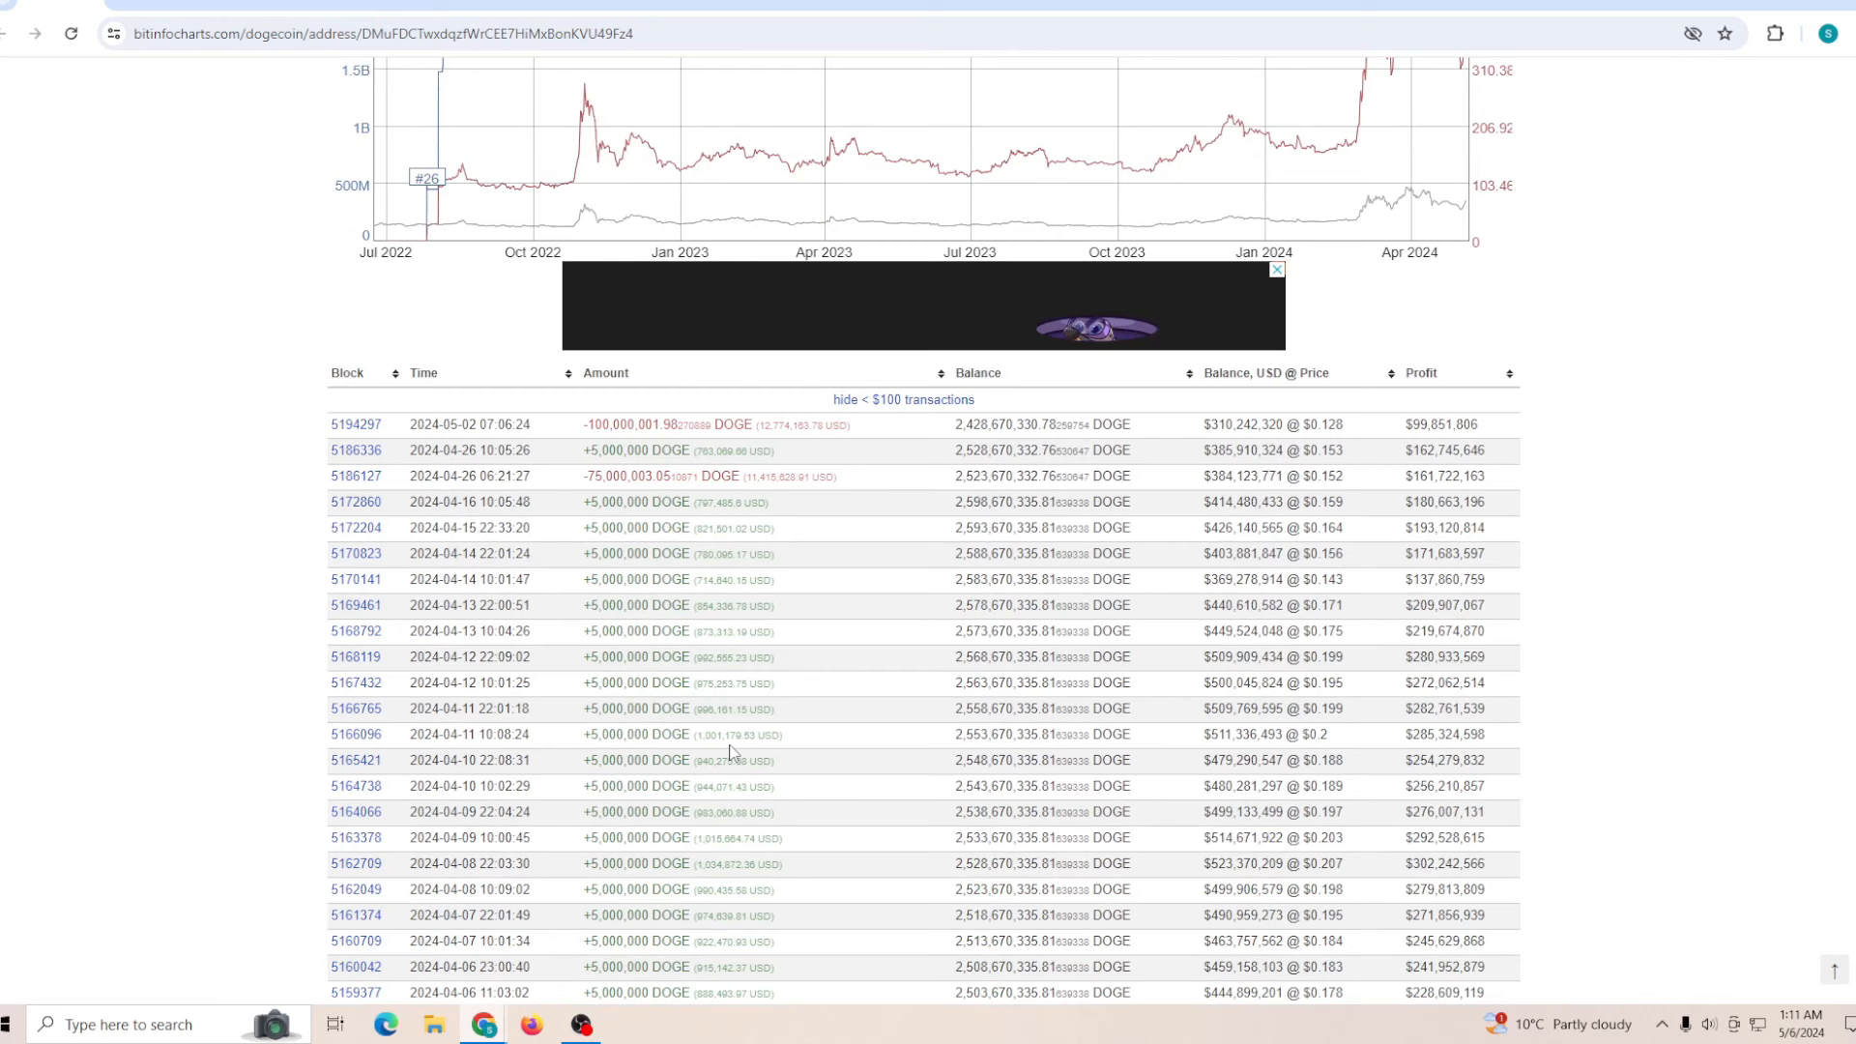
mouse_move(672, 580)
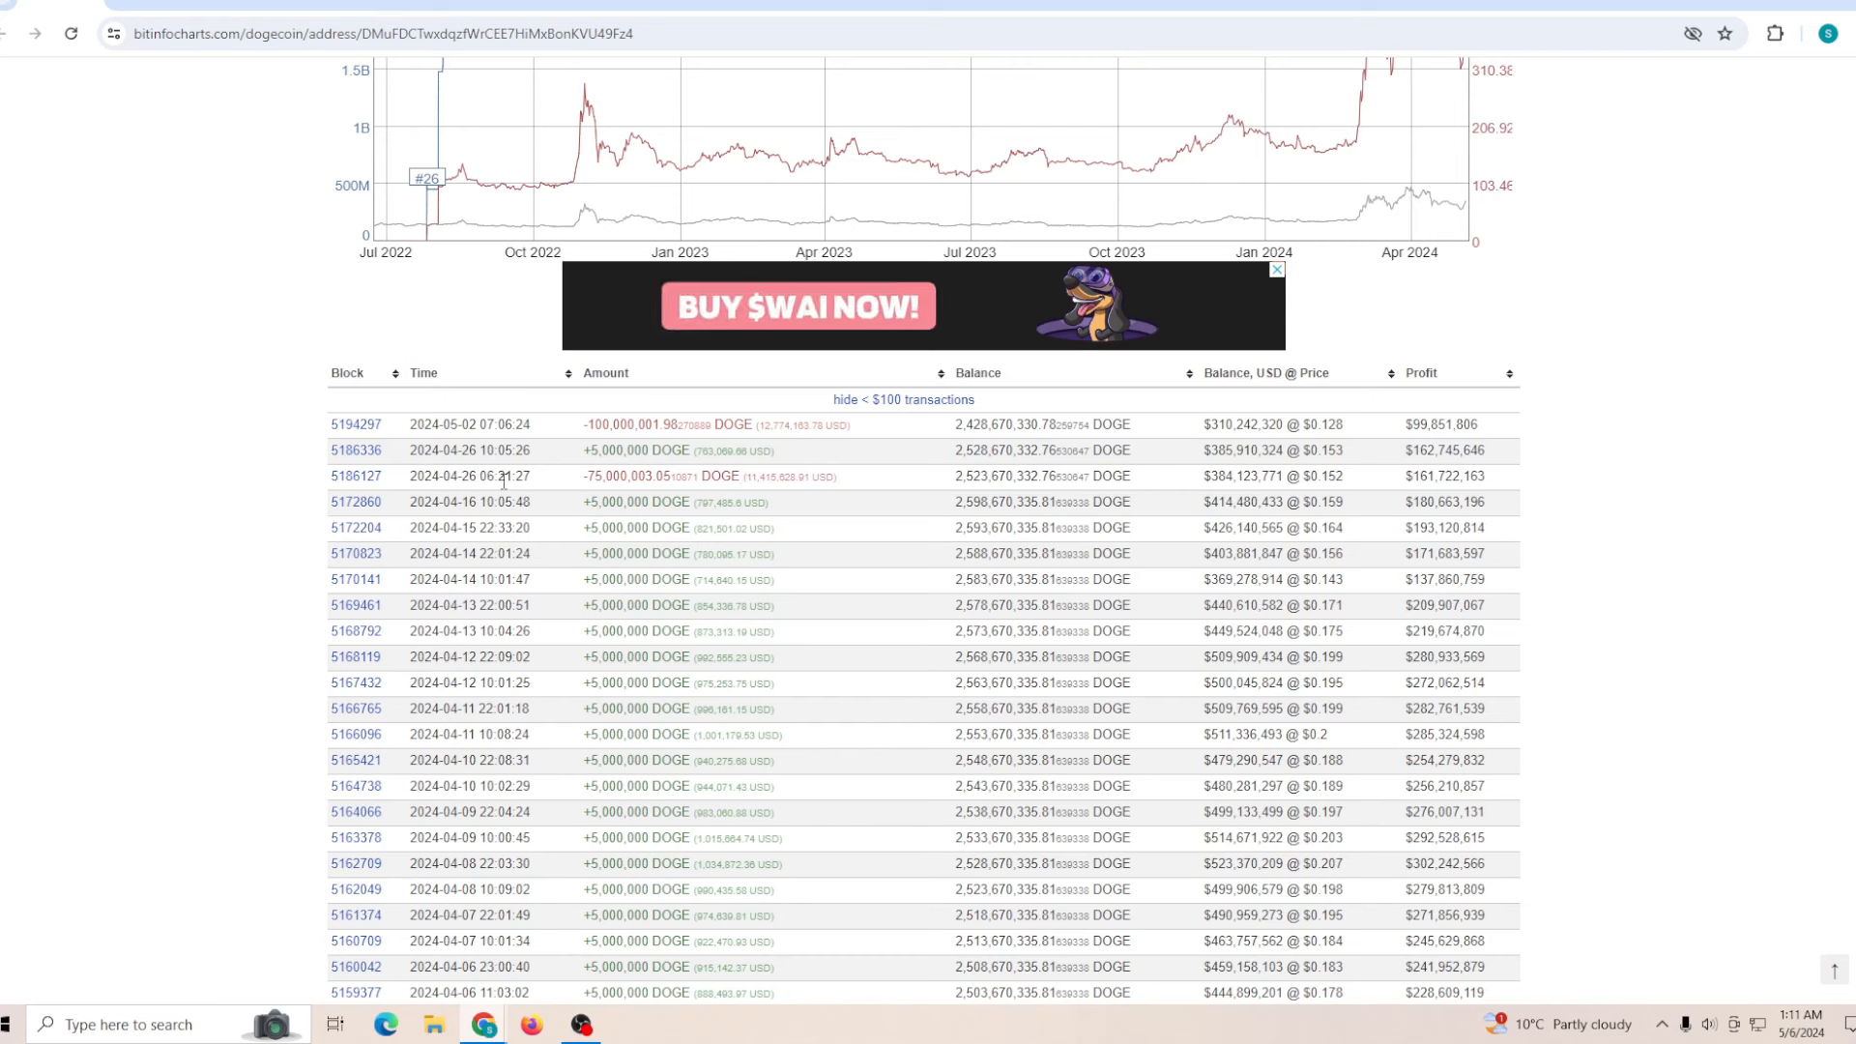
mouse_move(872, 422)
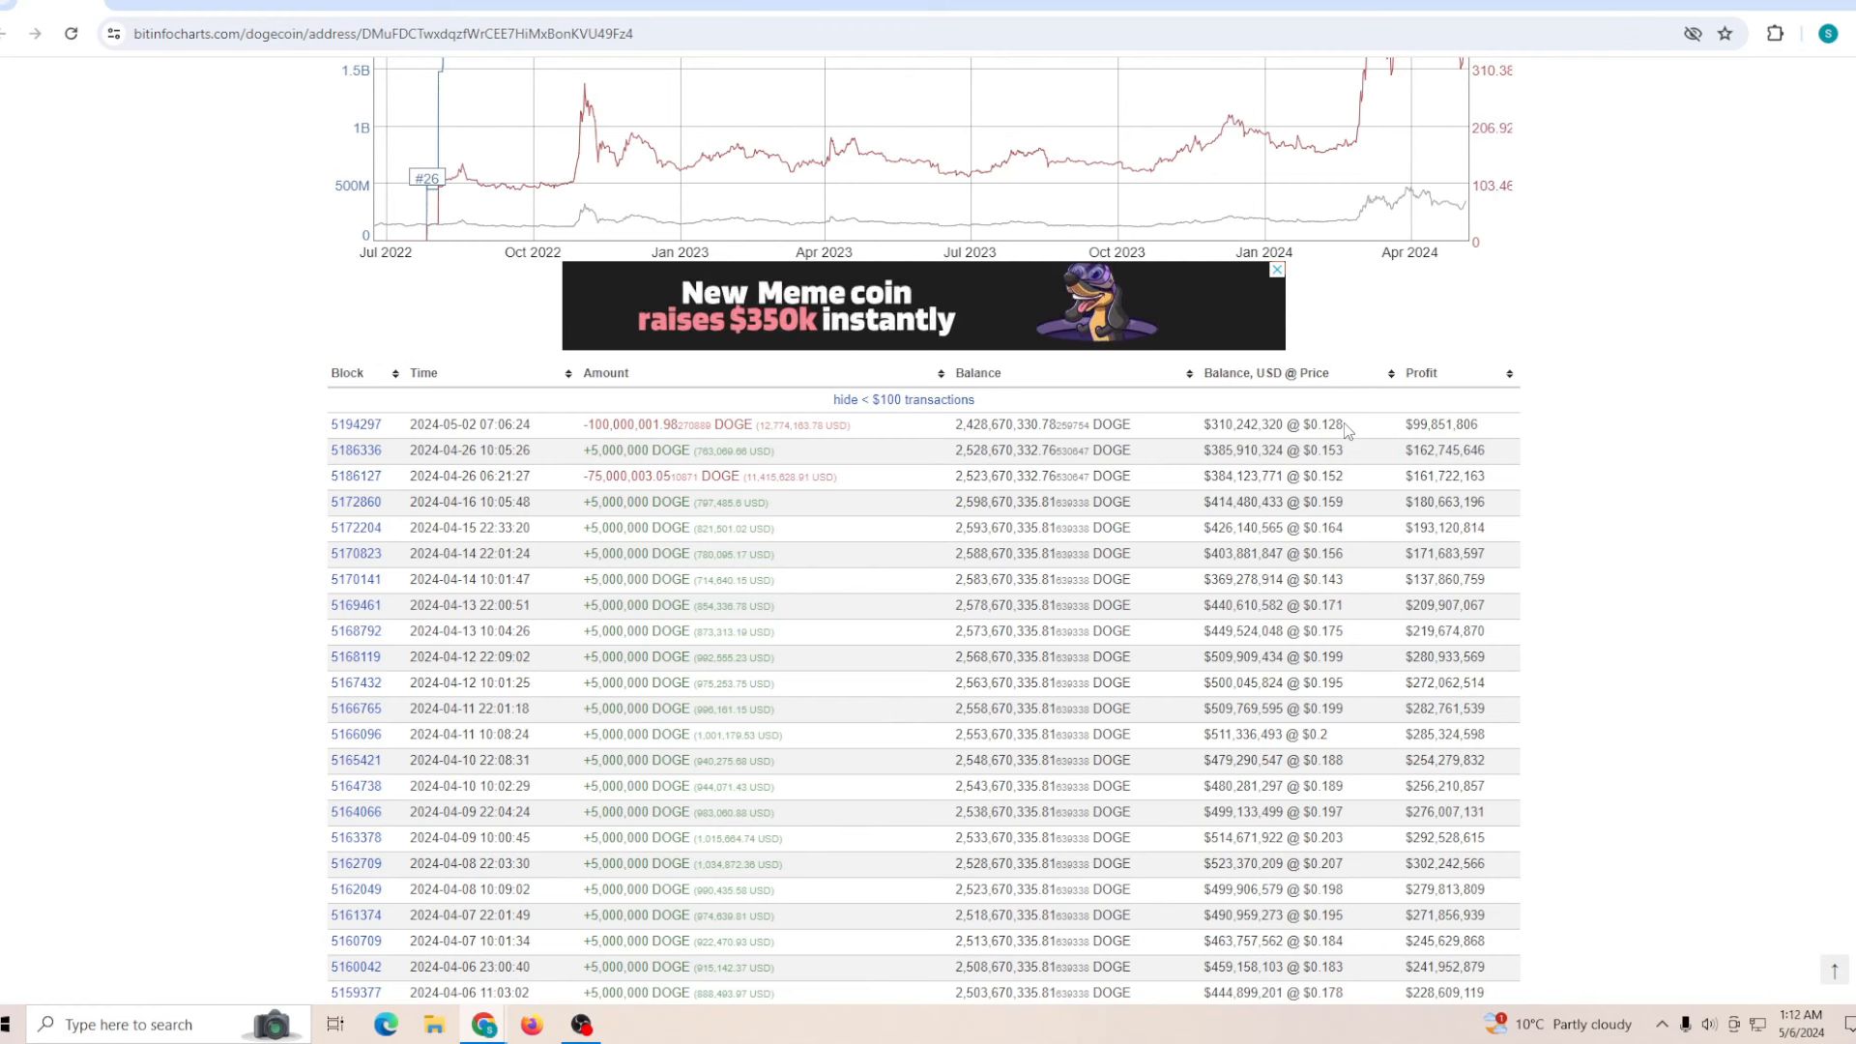
mouse_move(199, 312)
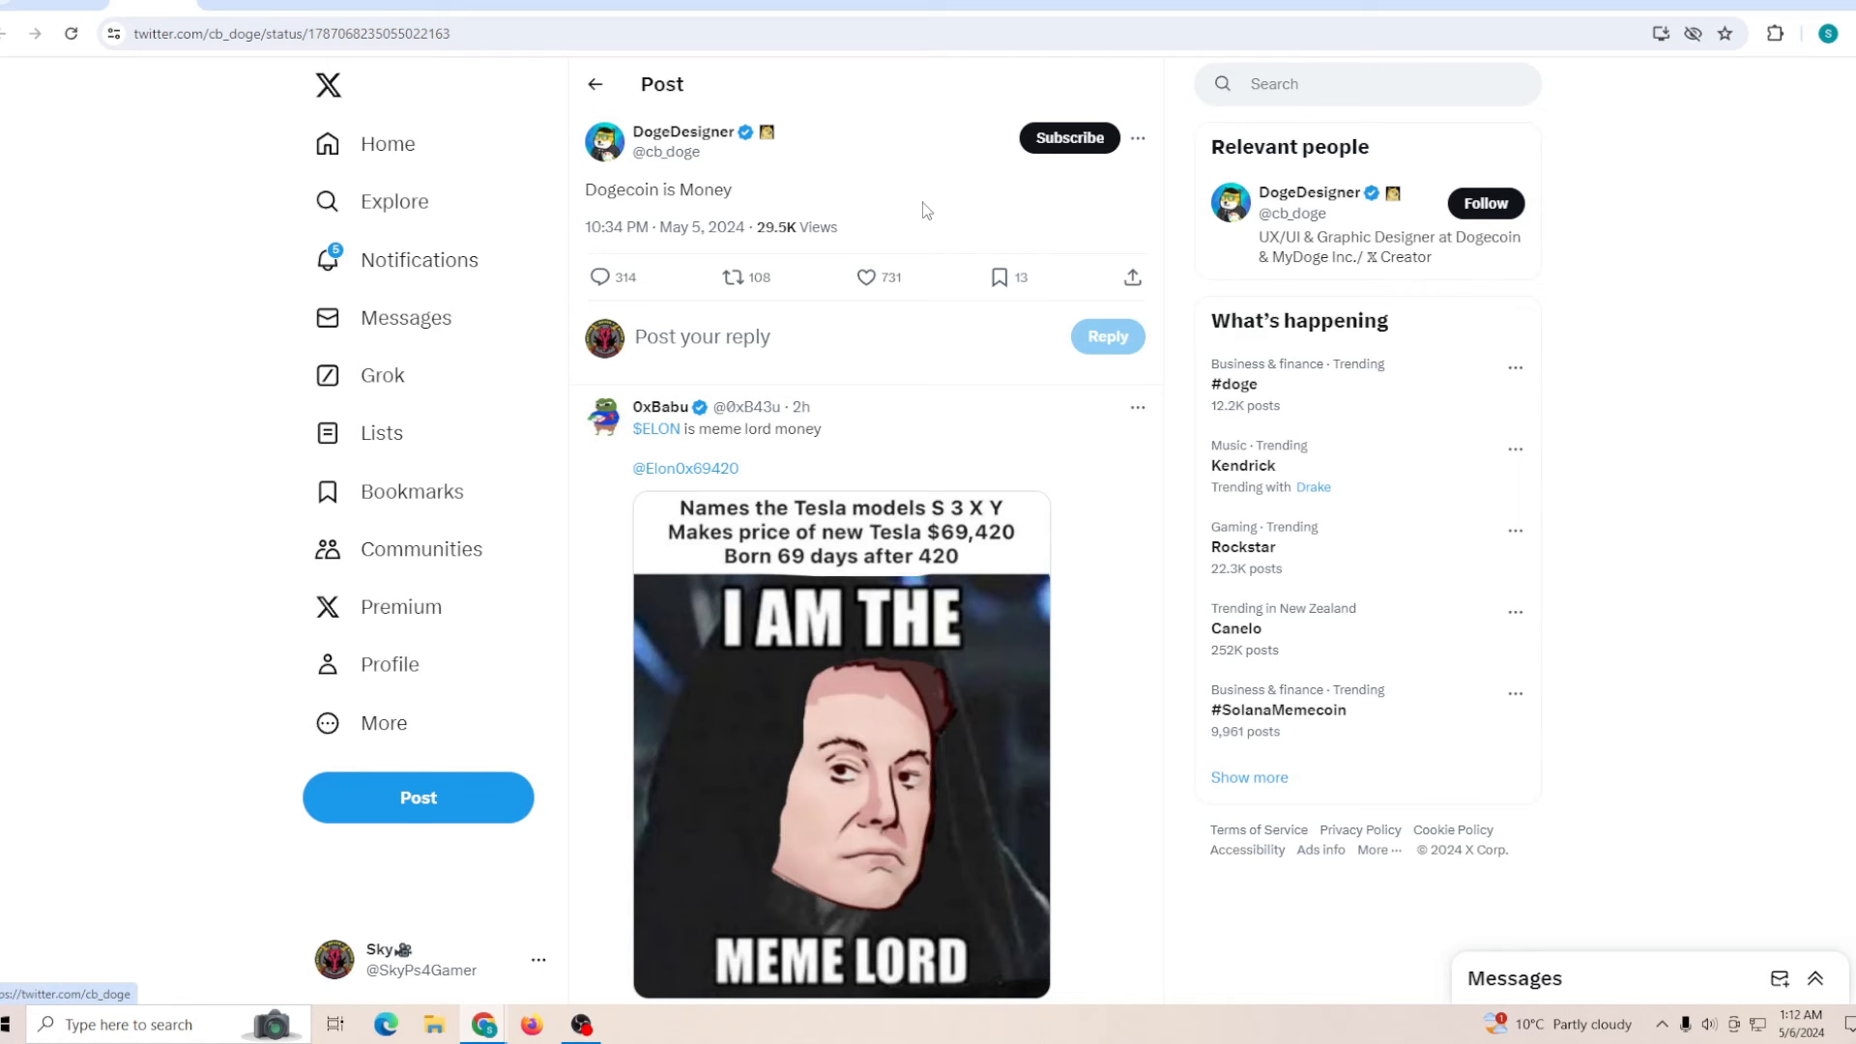
mouse_move(446, 101)
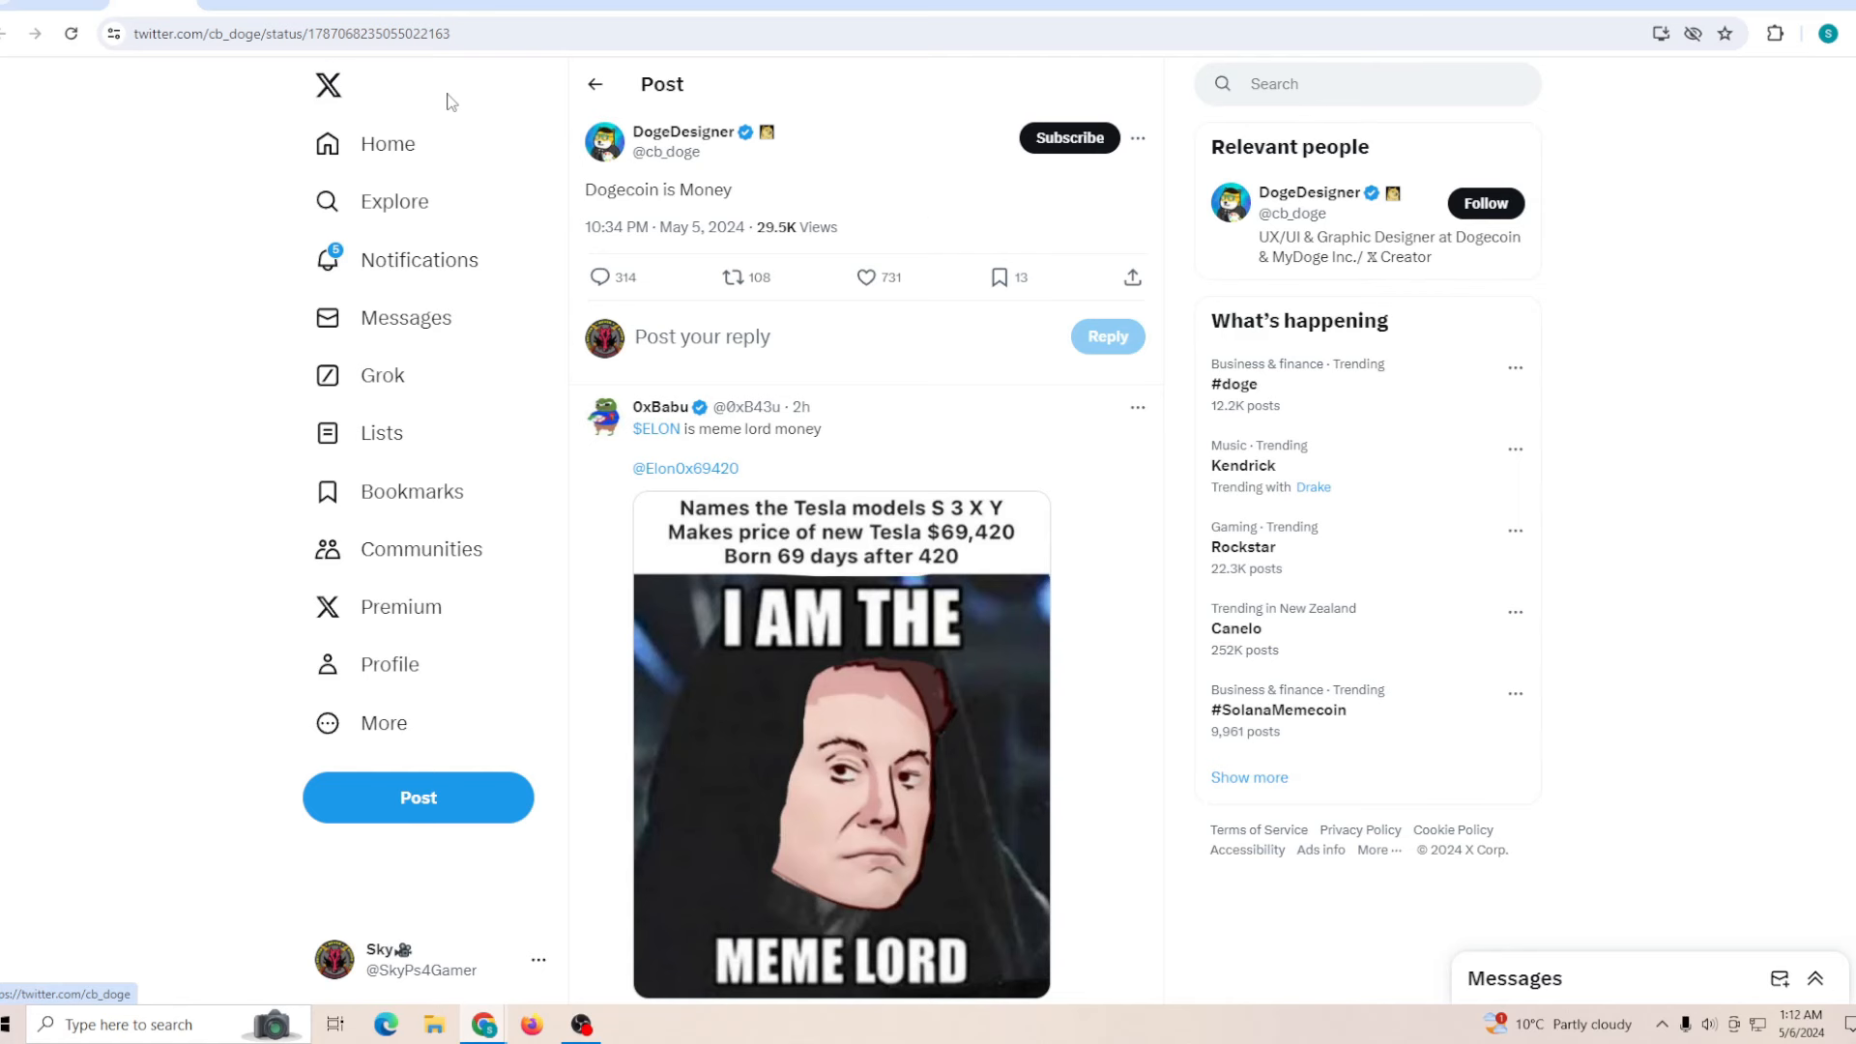
mouse_move(921, 250)
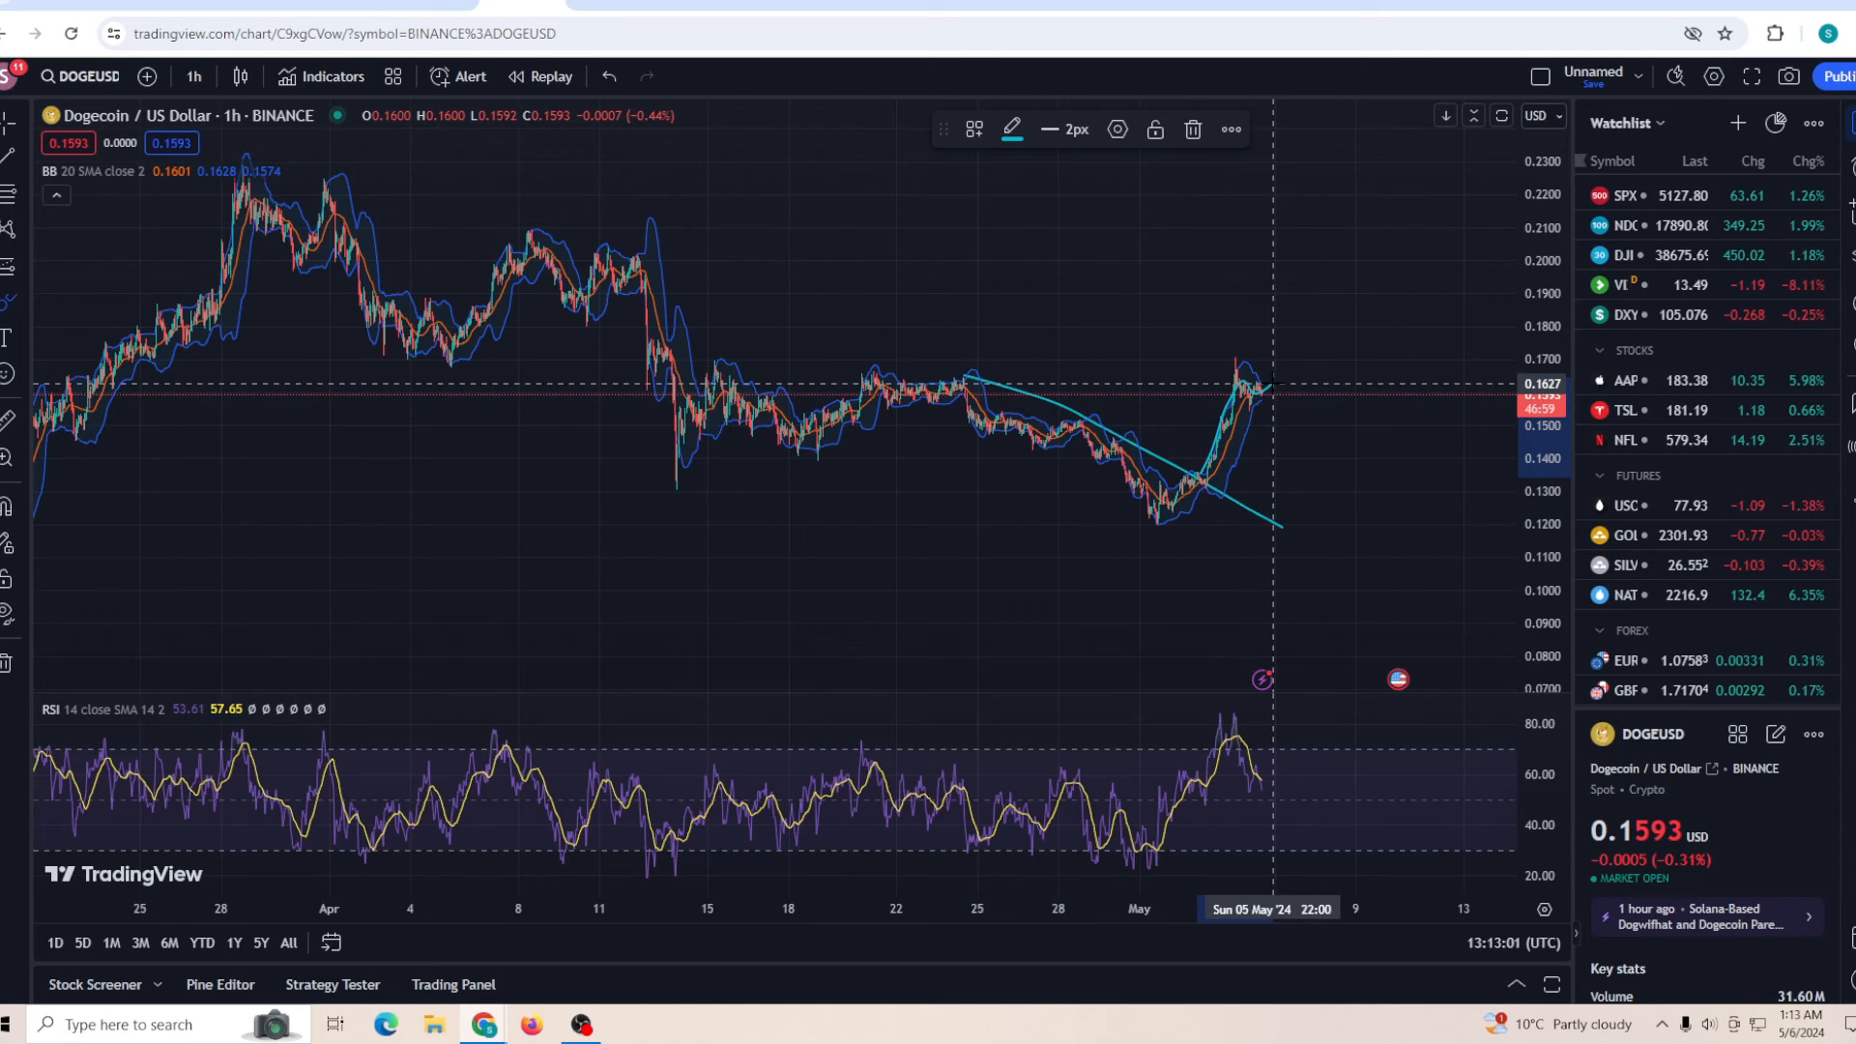
mouse_move(1282, 444)
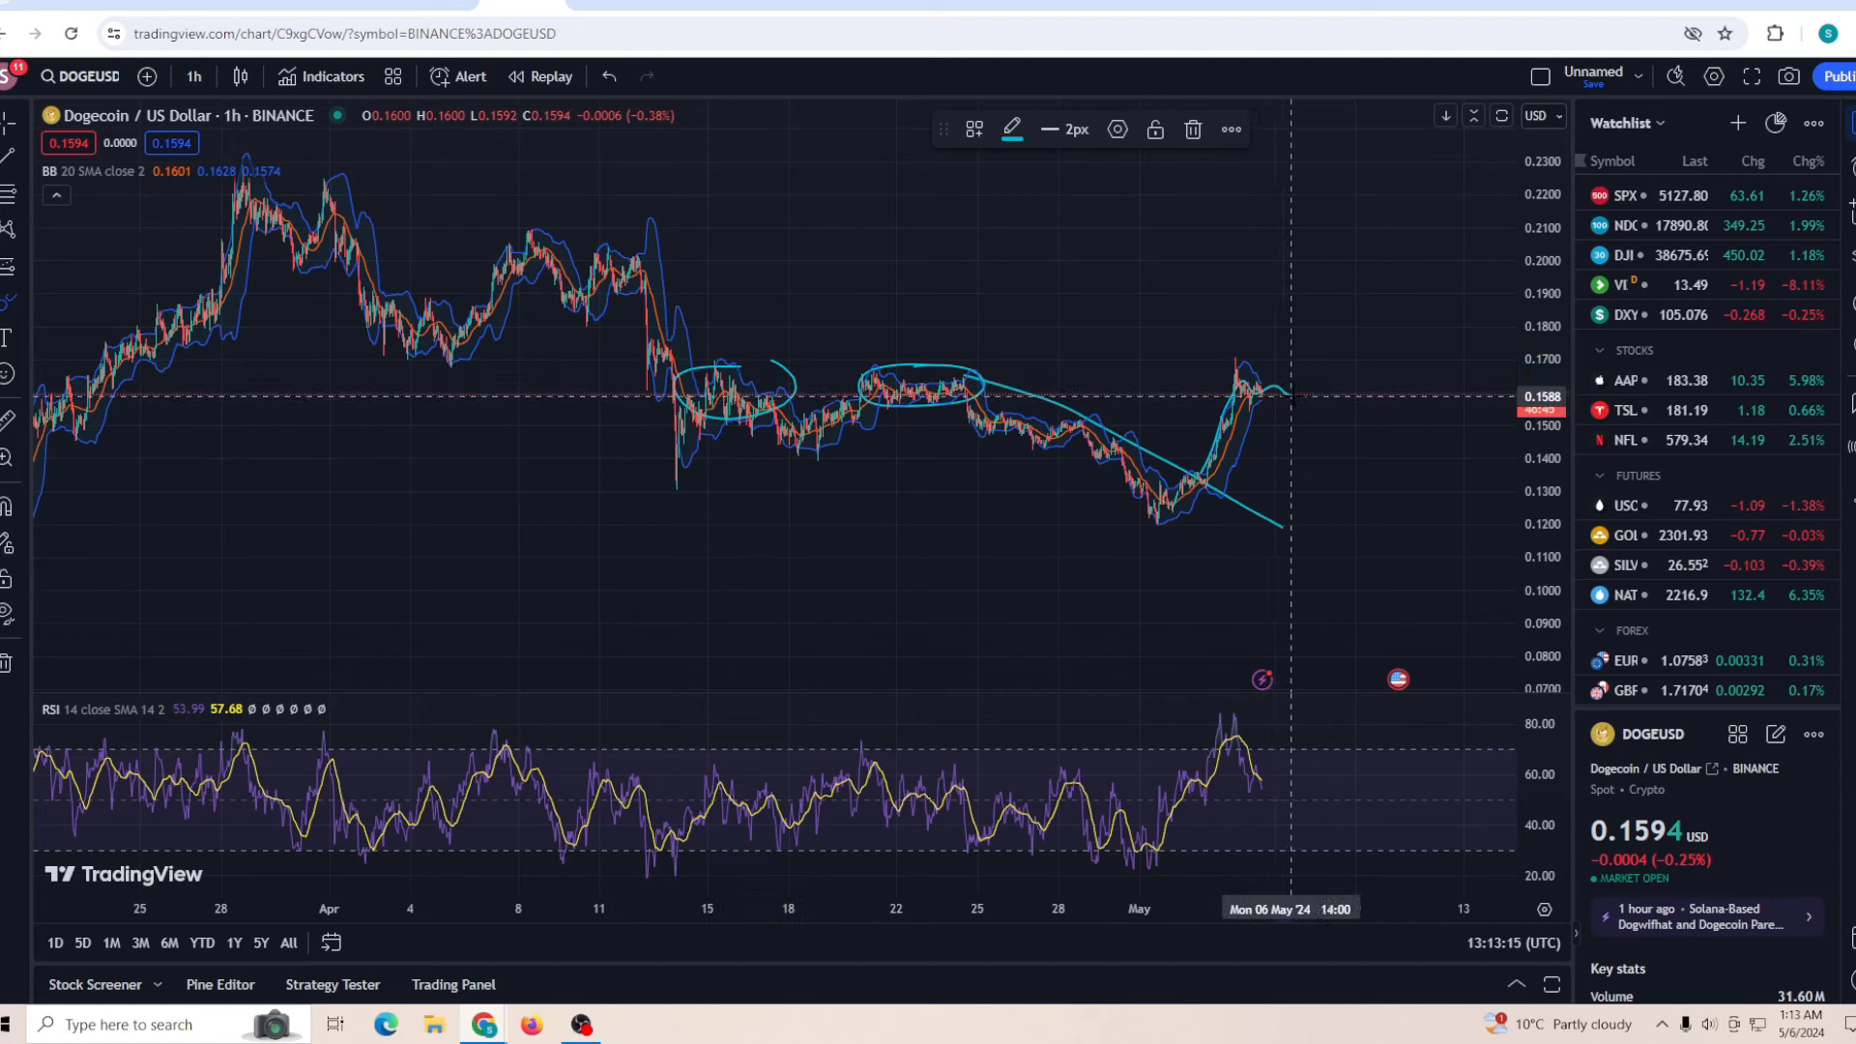
Sketch a projected rise toward 0.20 on the hourly DOGEUSD chart
left_click_drag(1244, 390, 1361, 350)
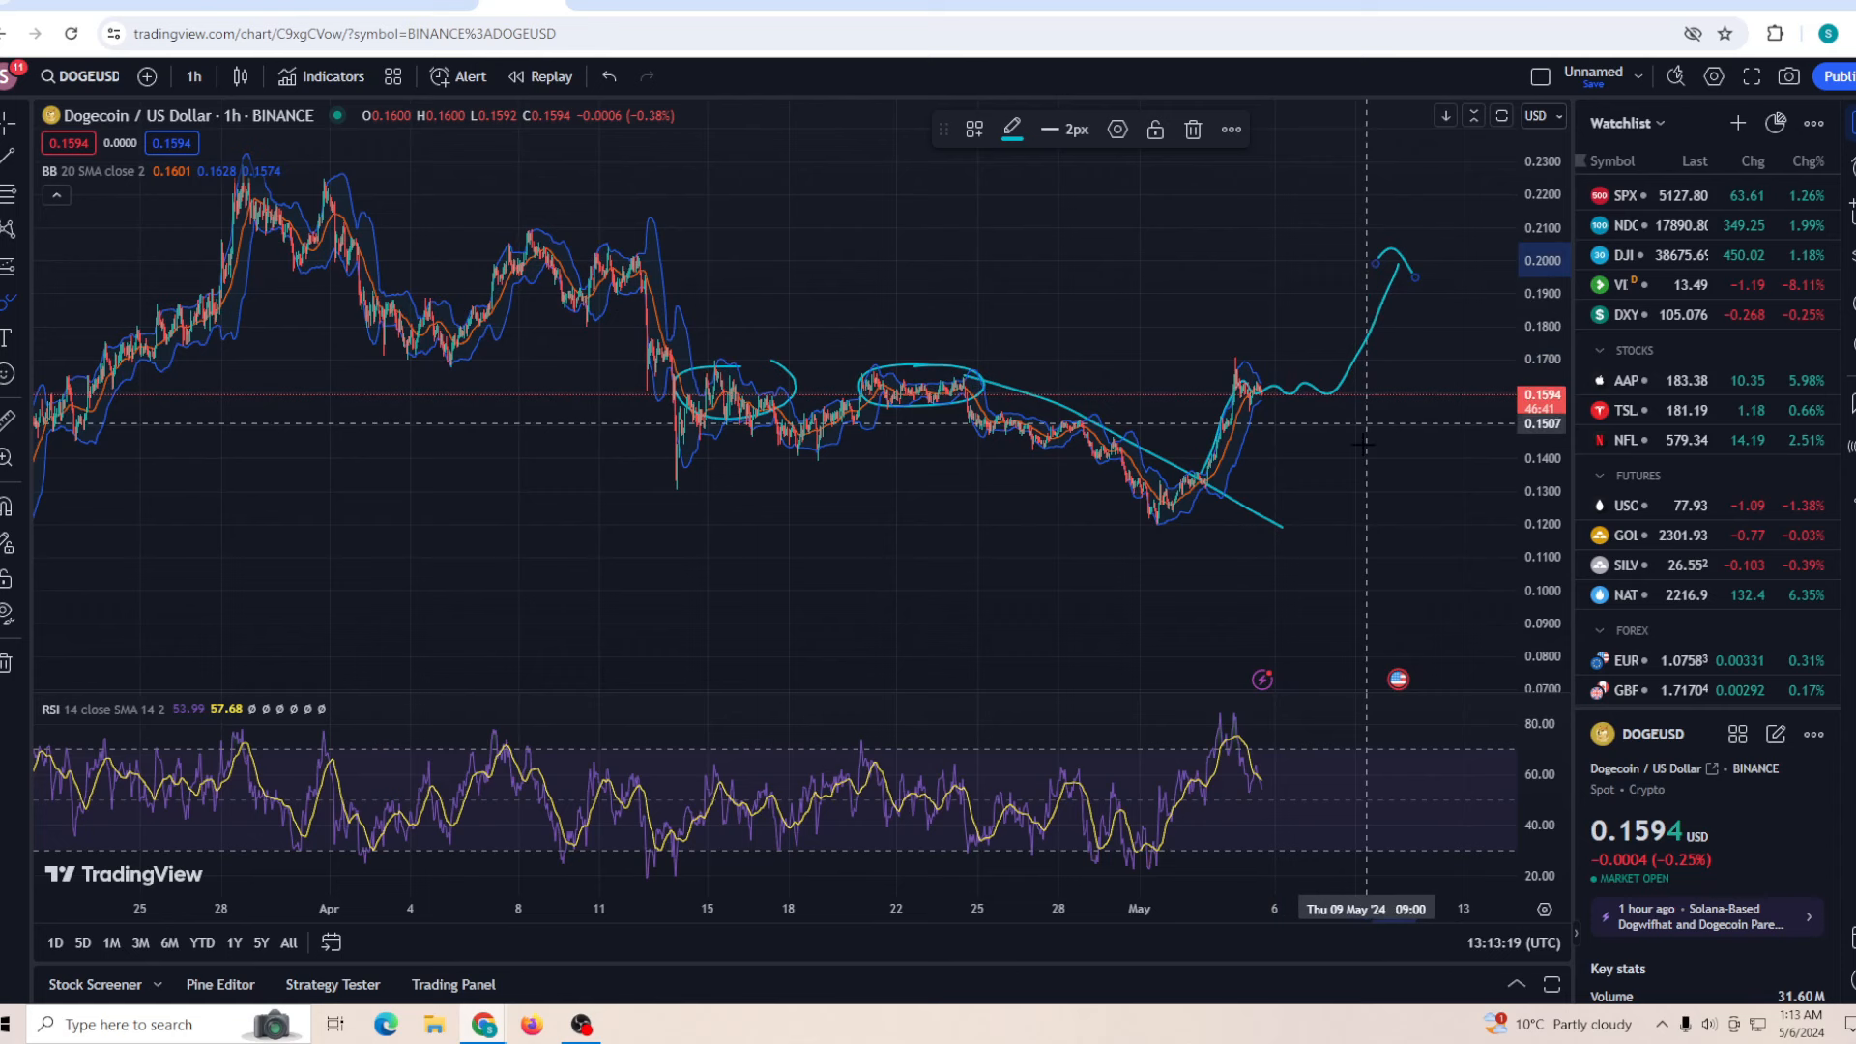
mouse_move(1361, 464)
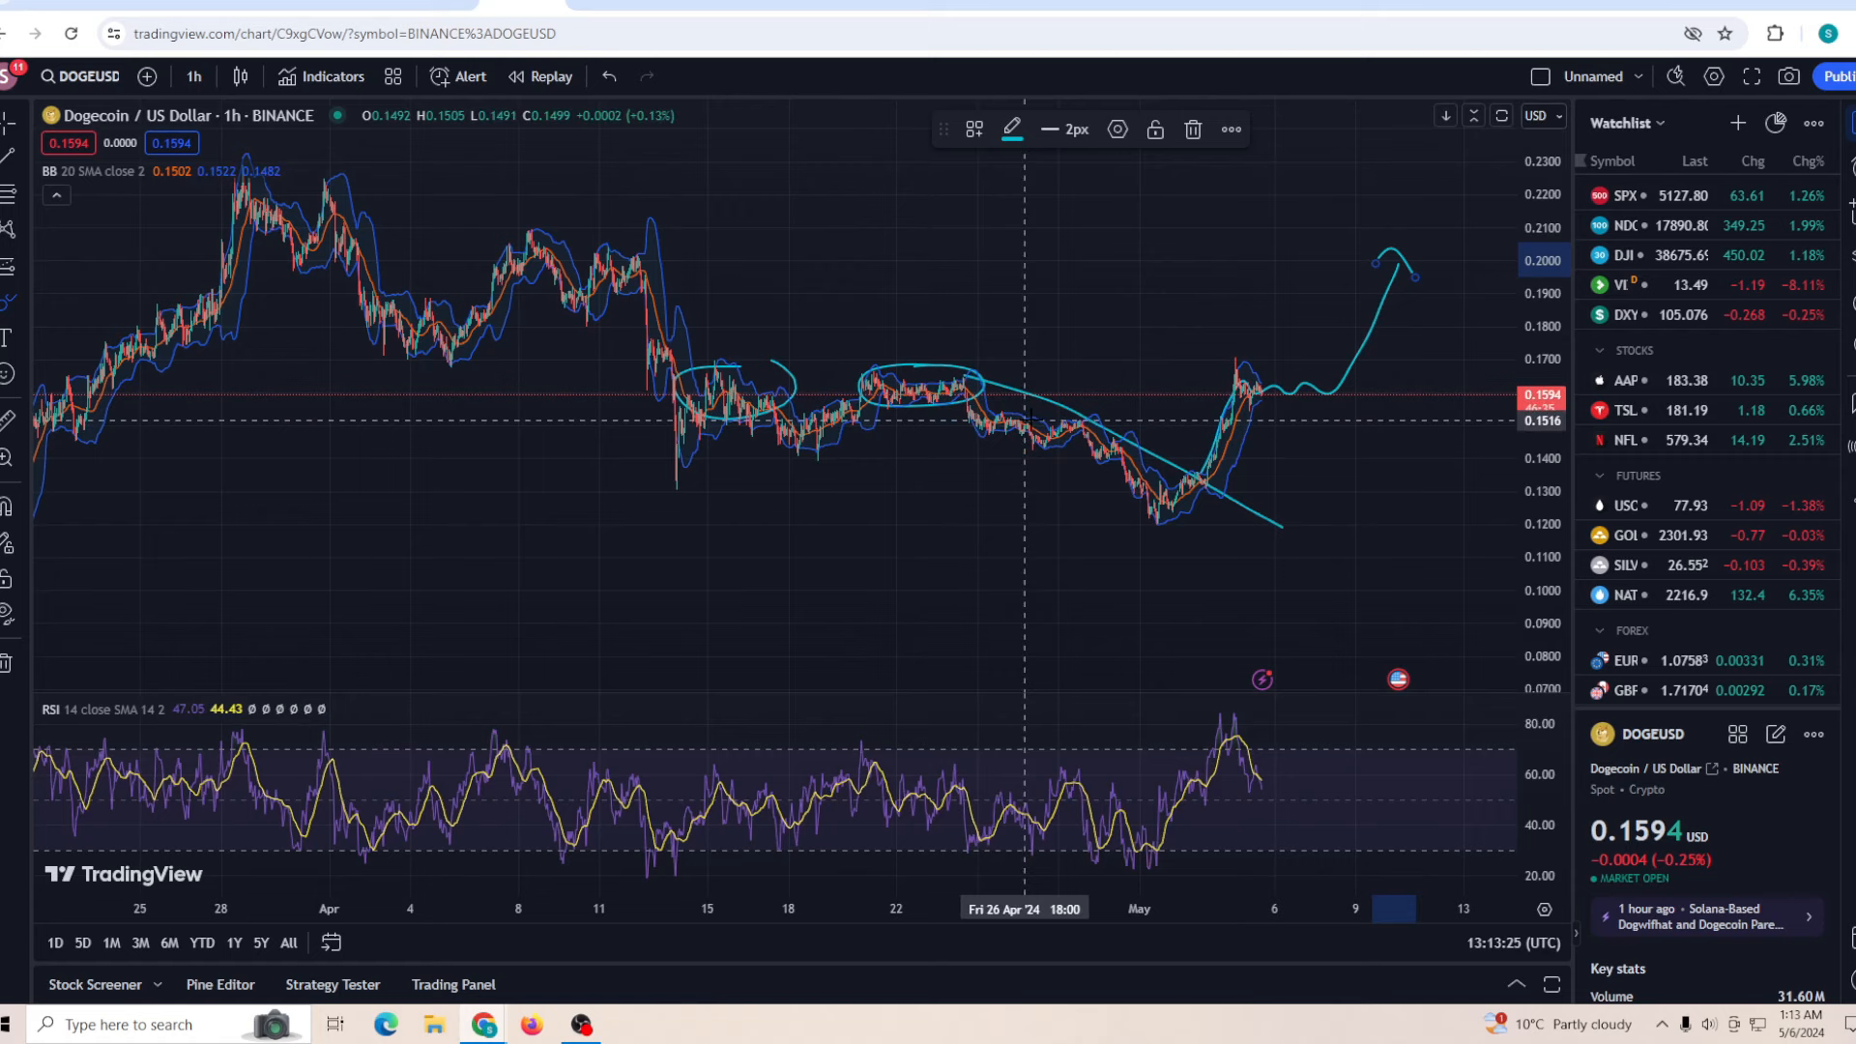
mouse_move(823, 396)
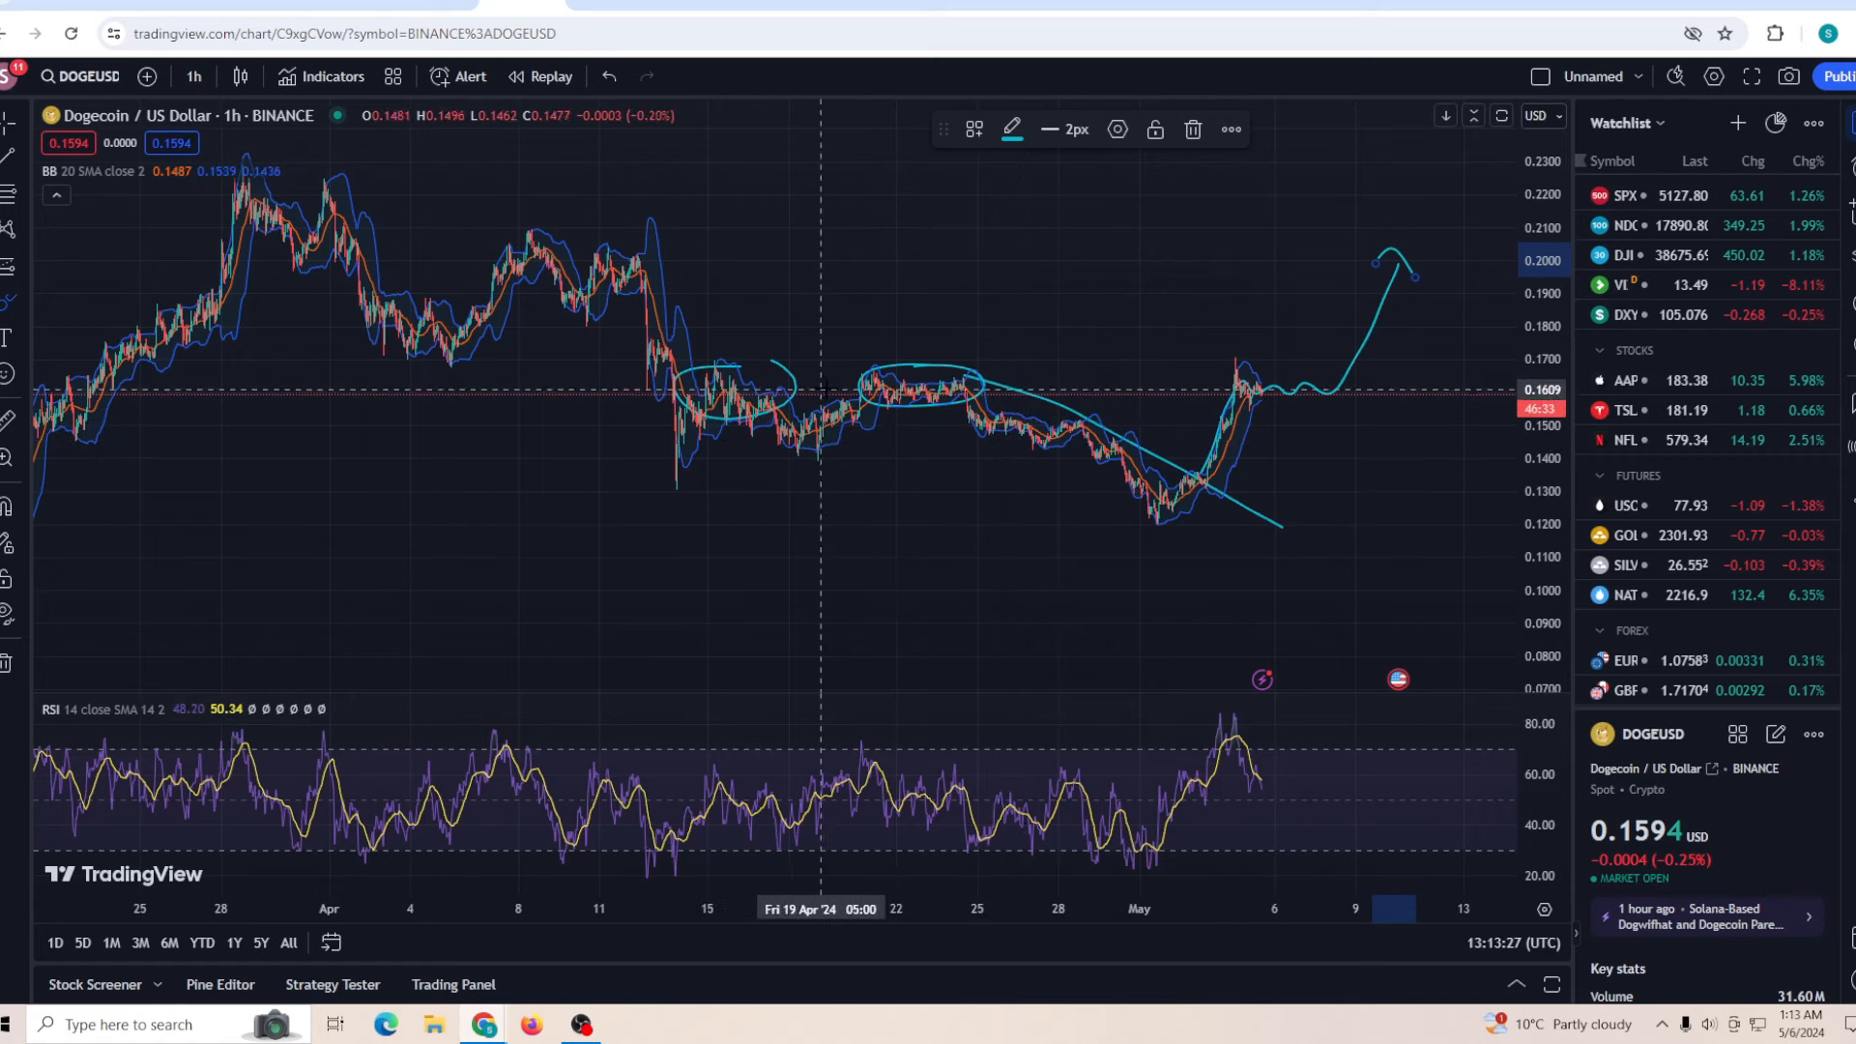
mouse_move(1112, 449)
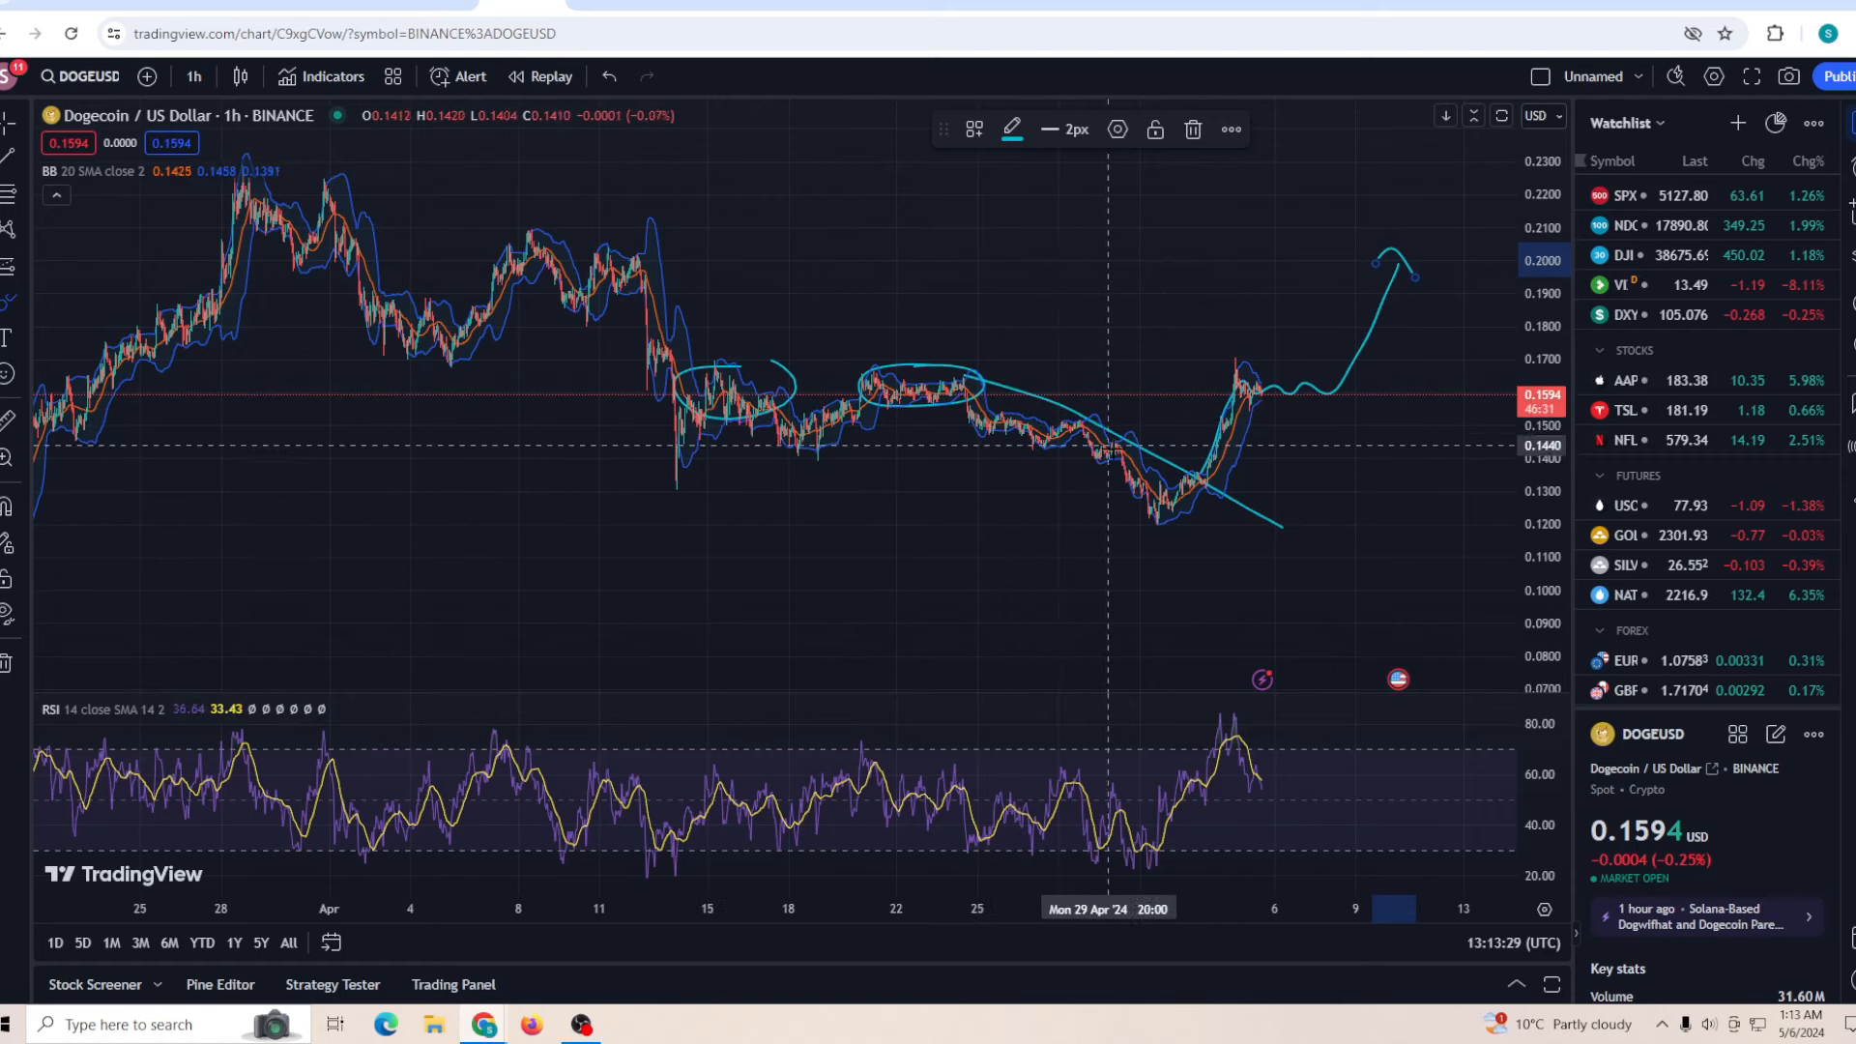
mouse_move(1237, 391)
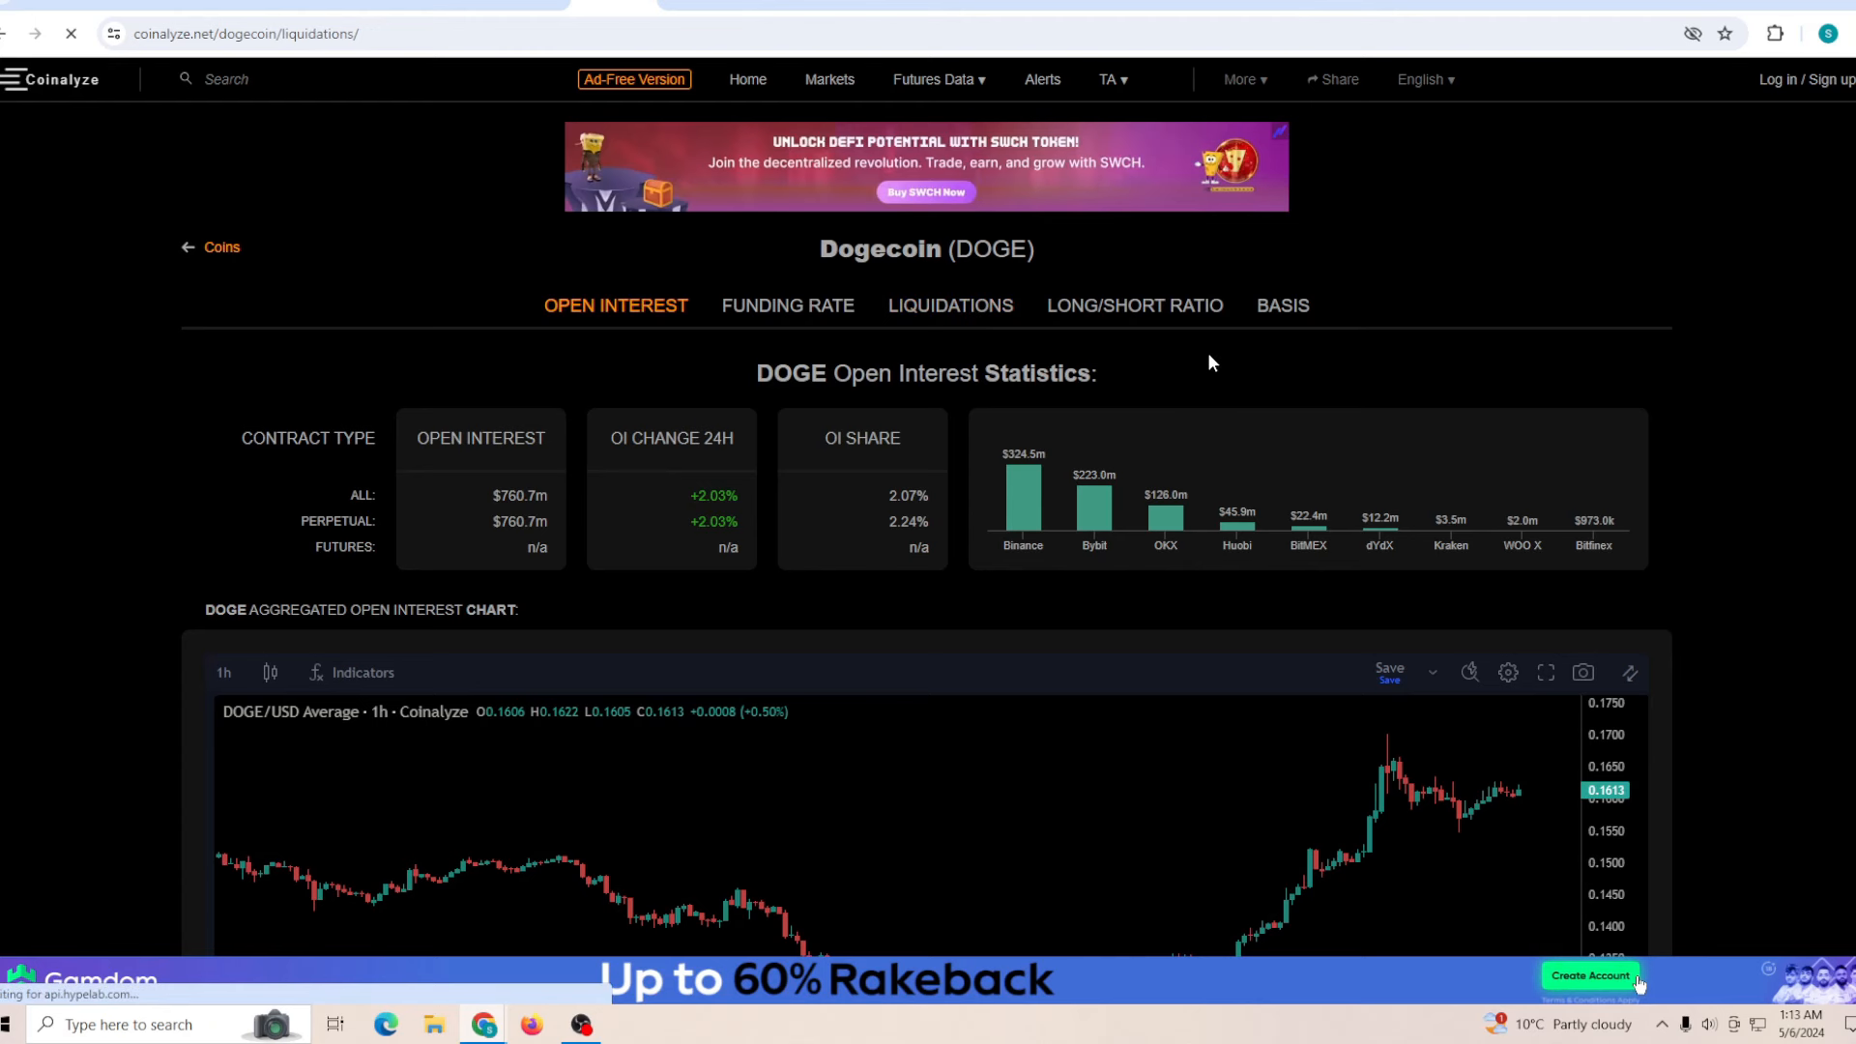
Switch Coinalyze's Dogecoin page to Liquidations, showing $5.4m liquidated in 24 hours
left_click(952, 305)
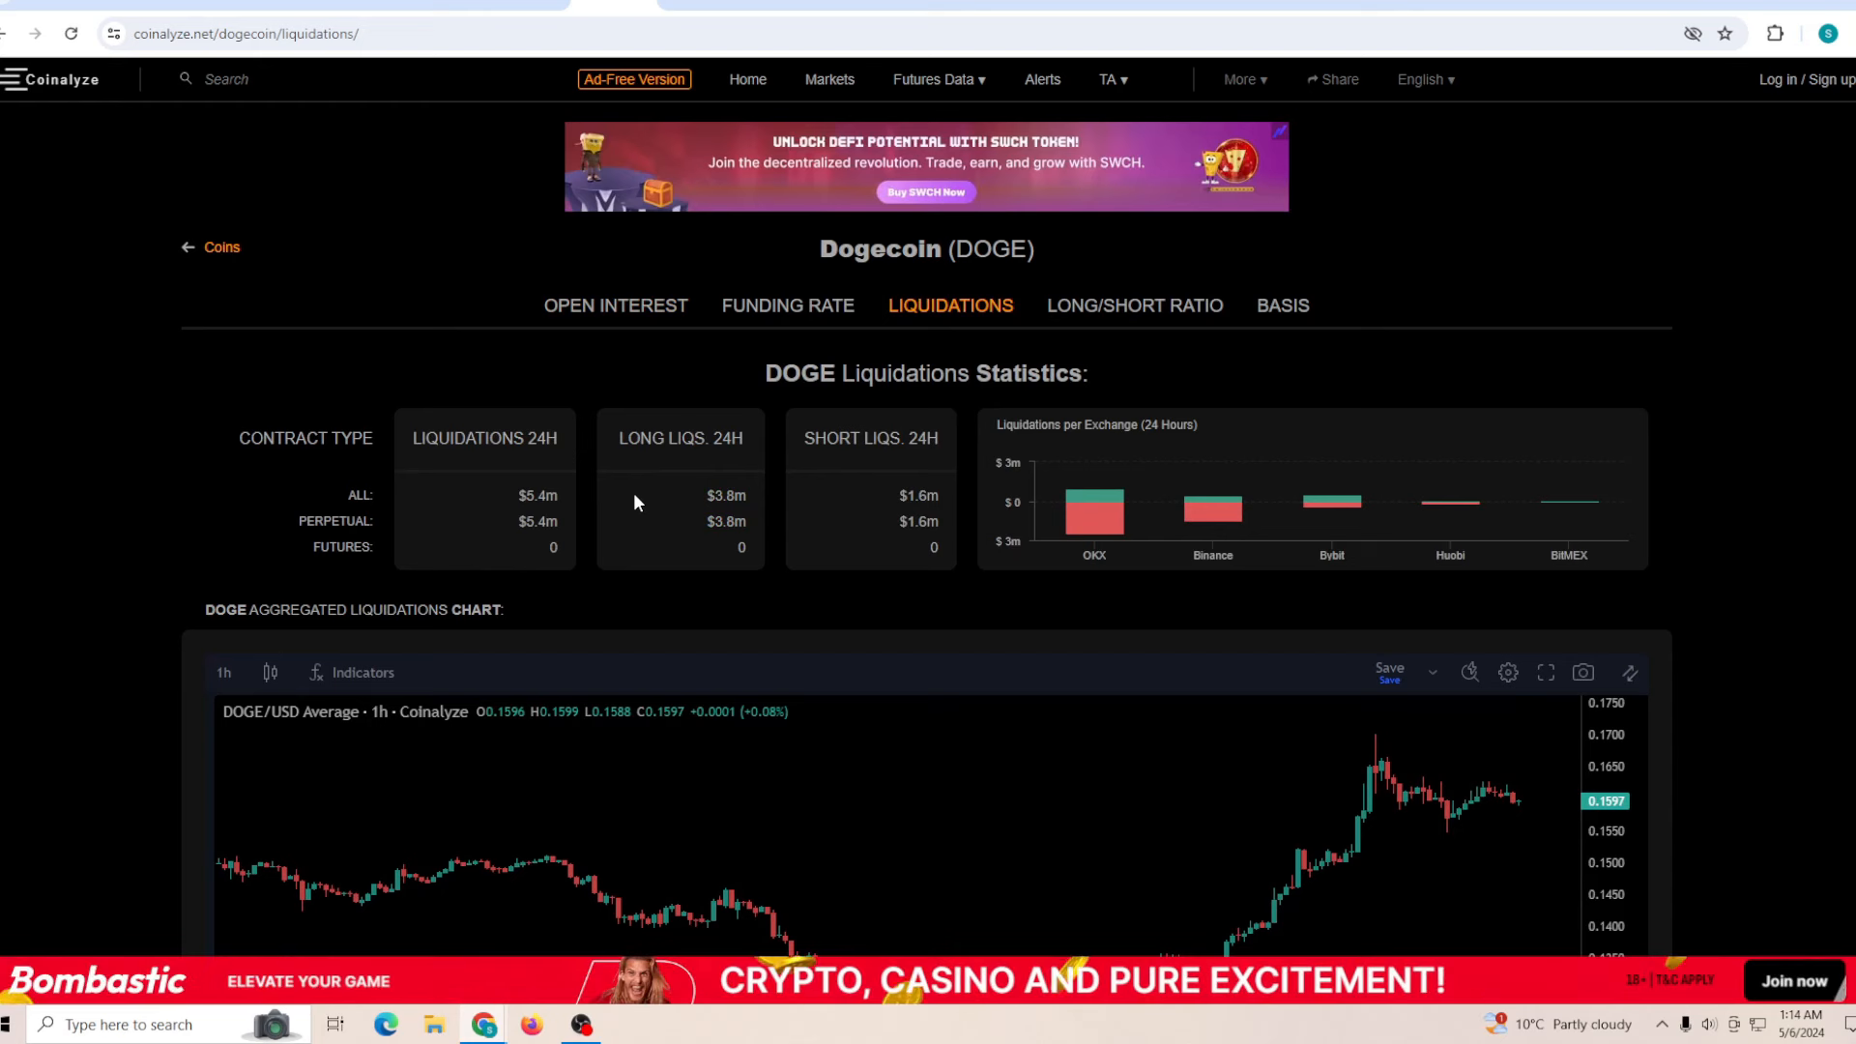
mouse_move(748, 499)
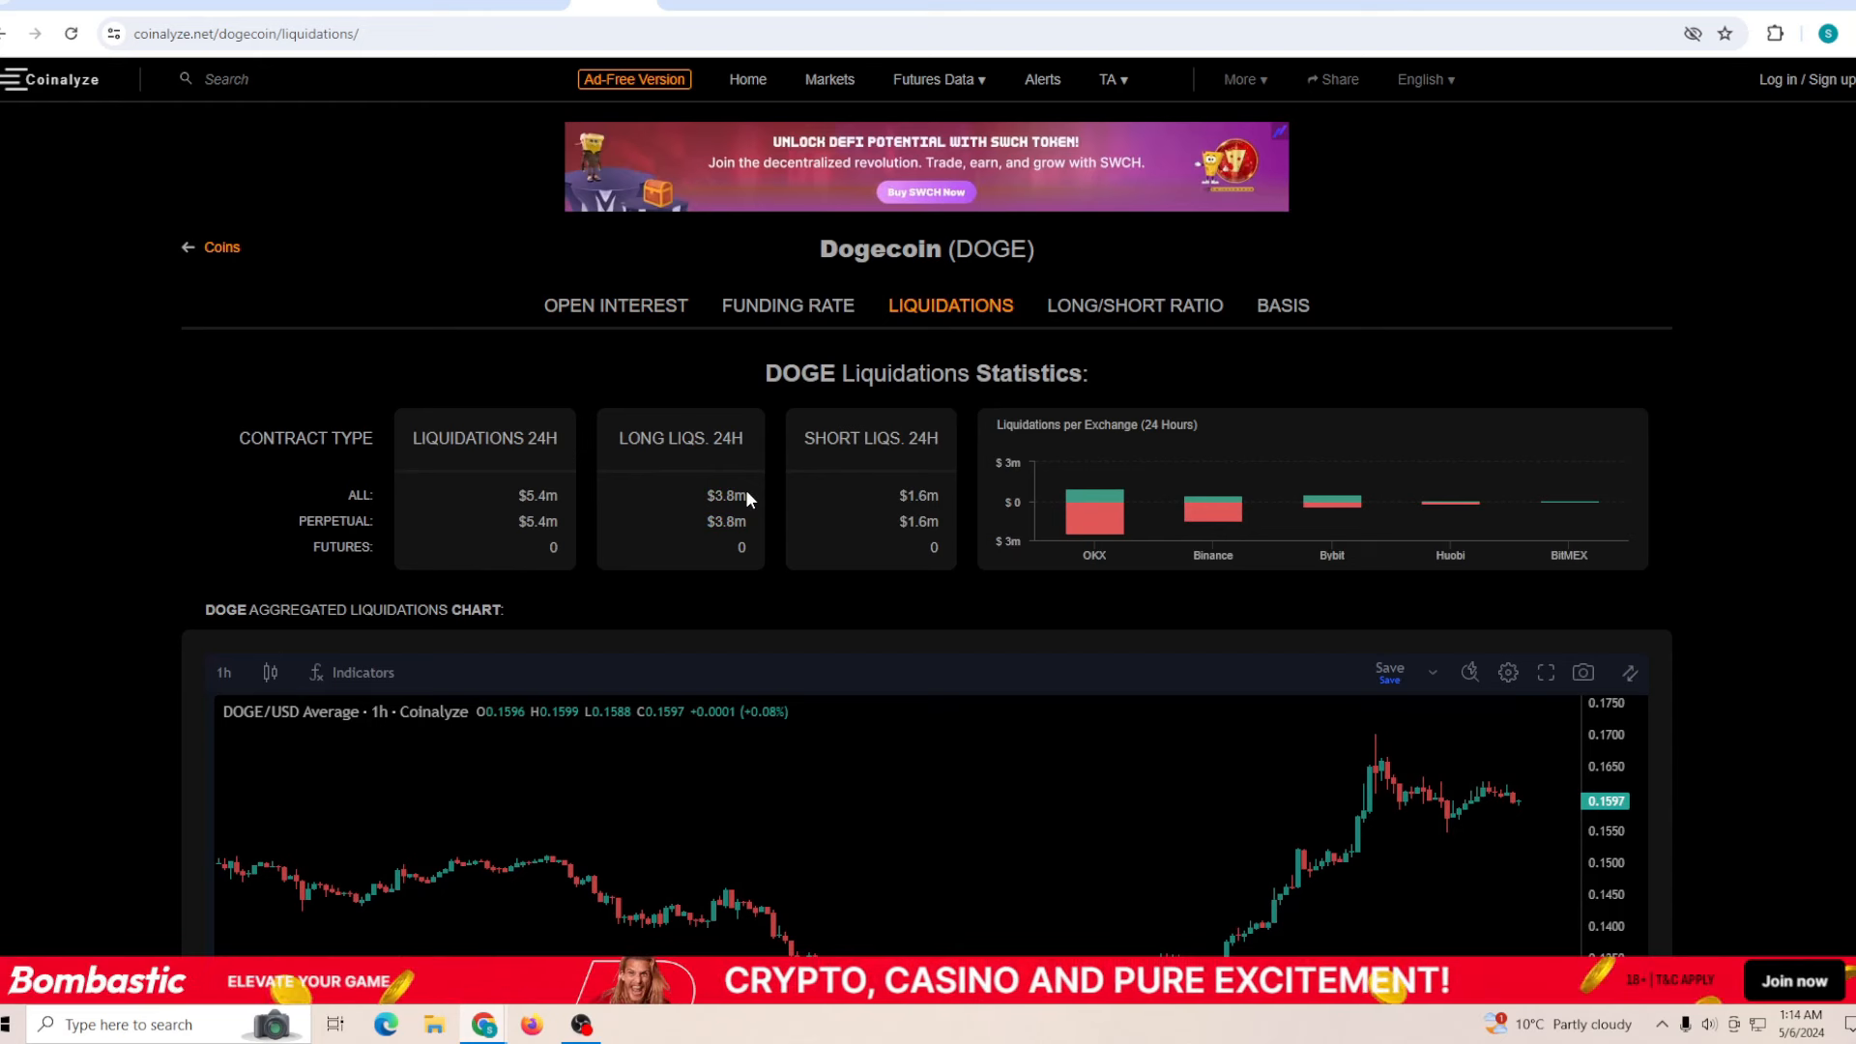
mouse_move(886, 469)
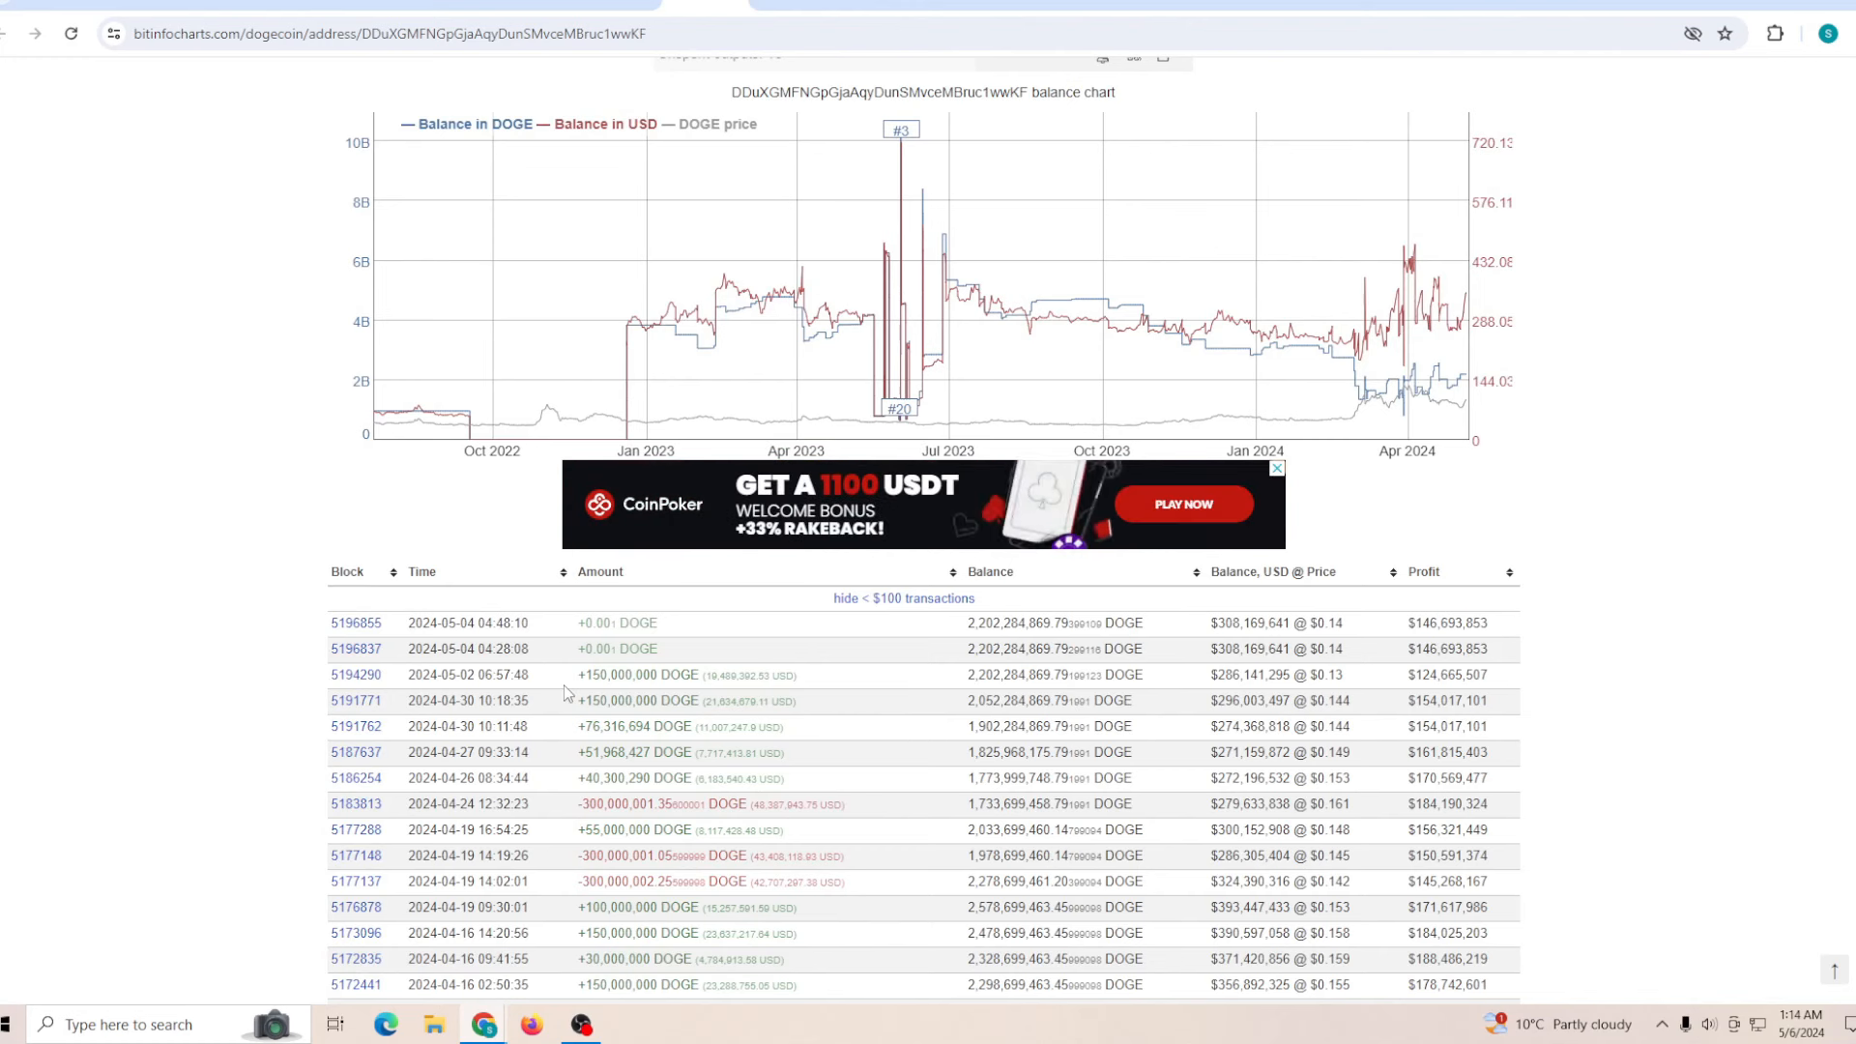
mouse_move(1222, 689)
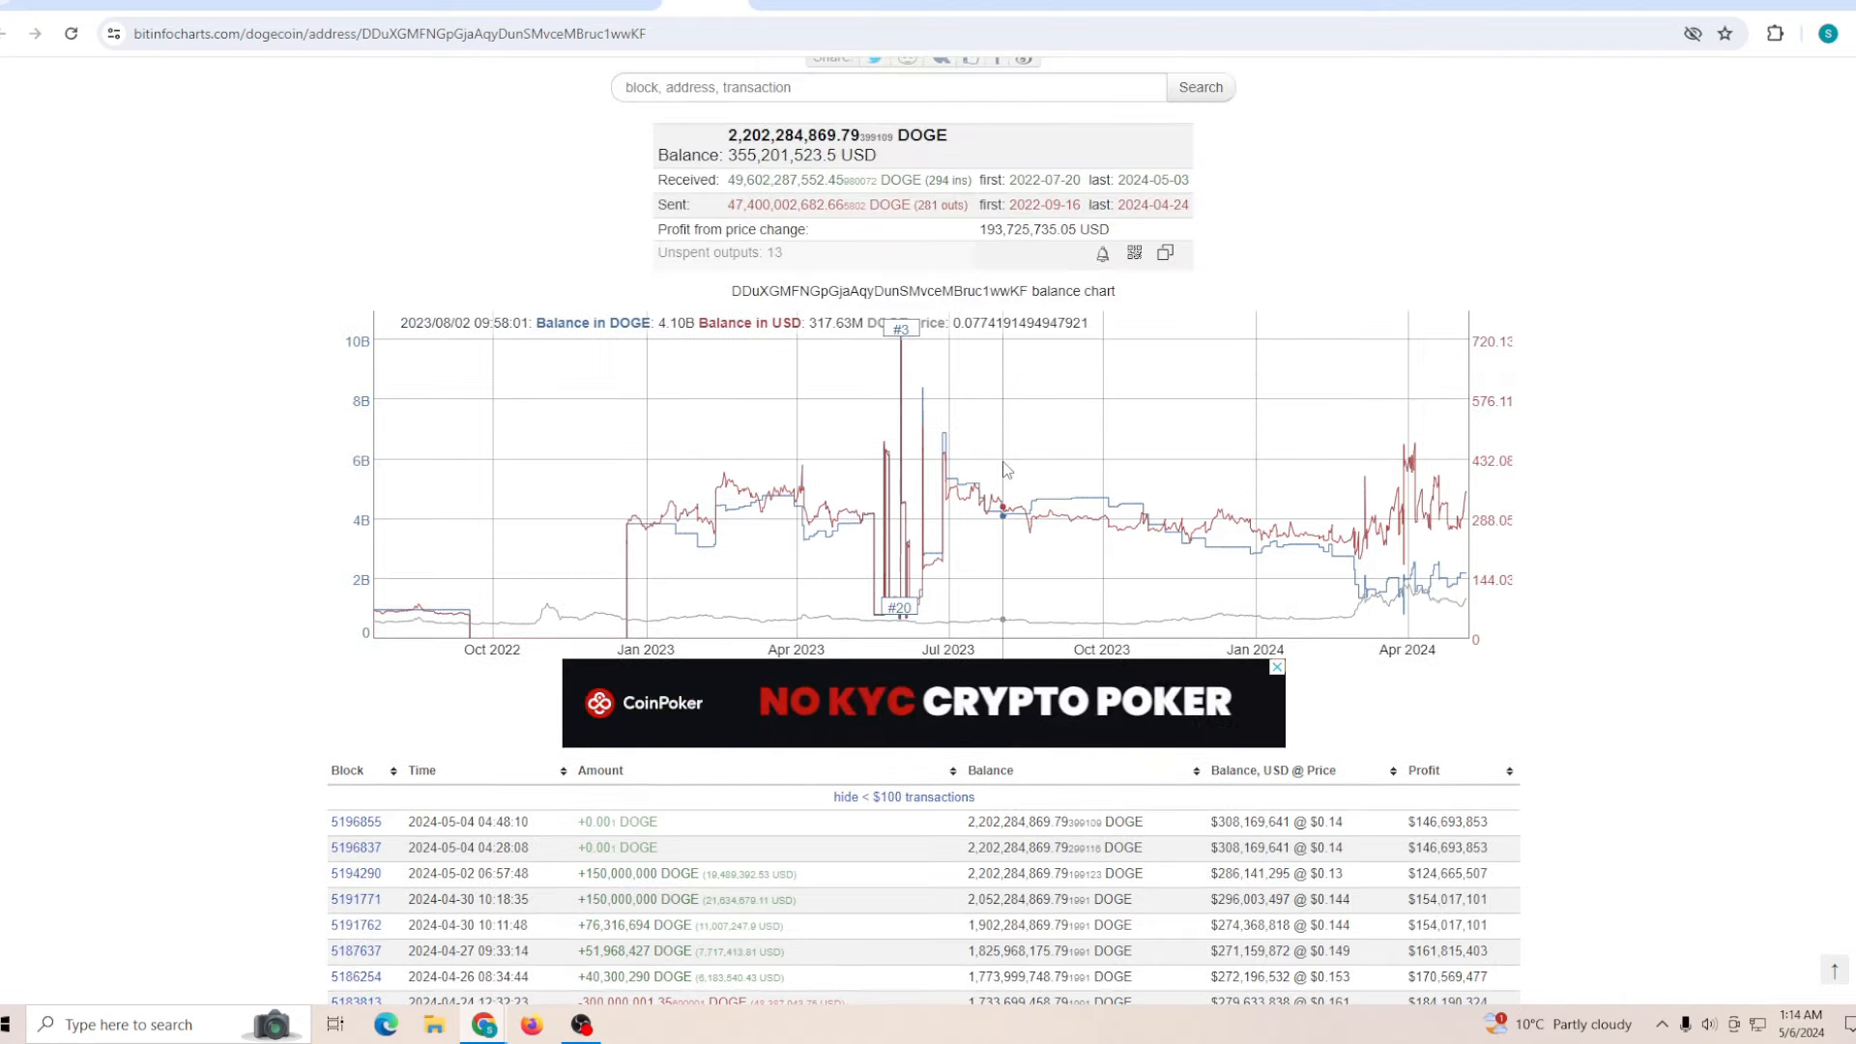
Scroll the whale address page down through the balance chart to the transactions
scroll("down", 3)
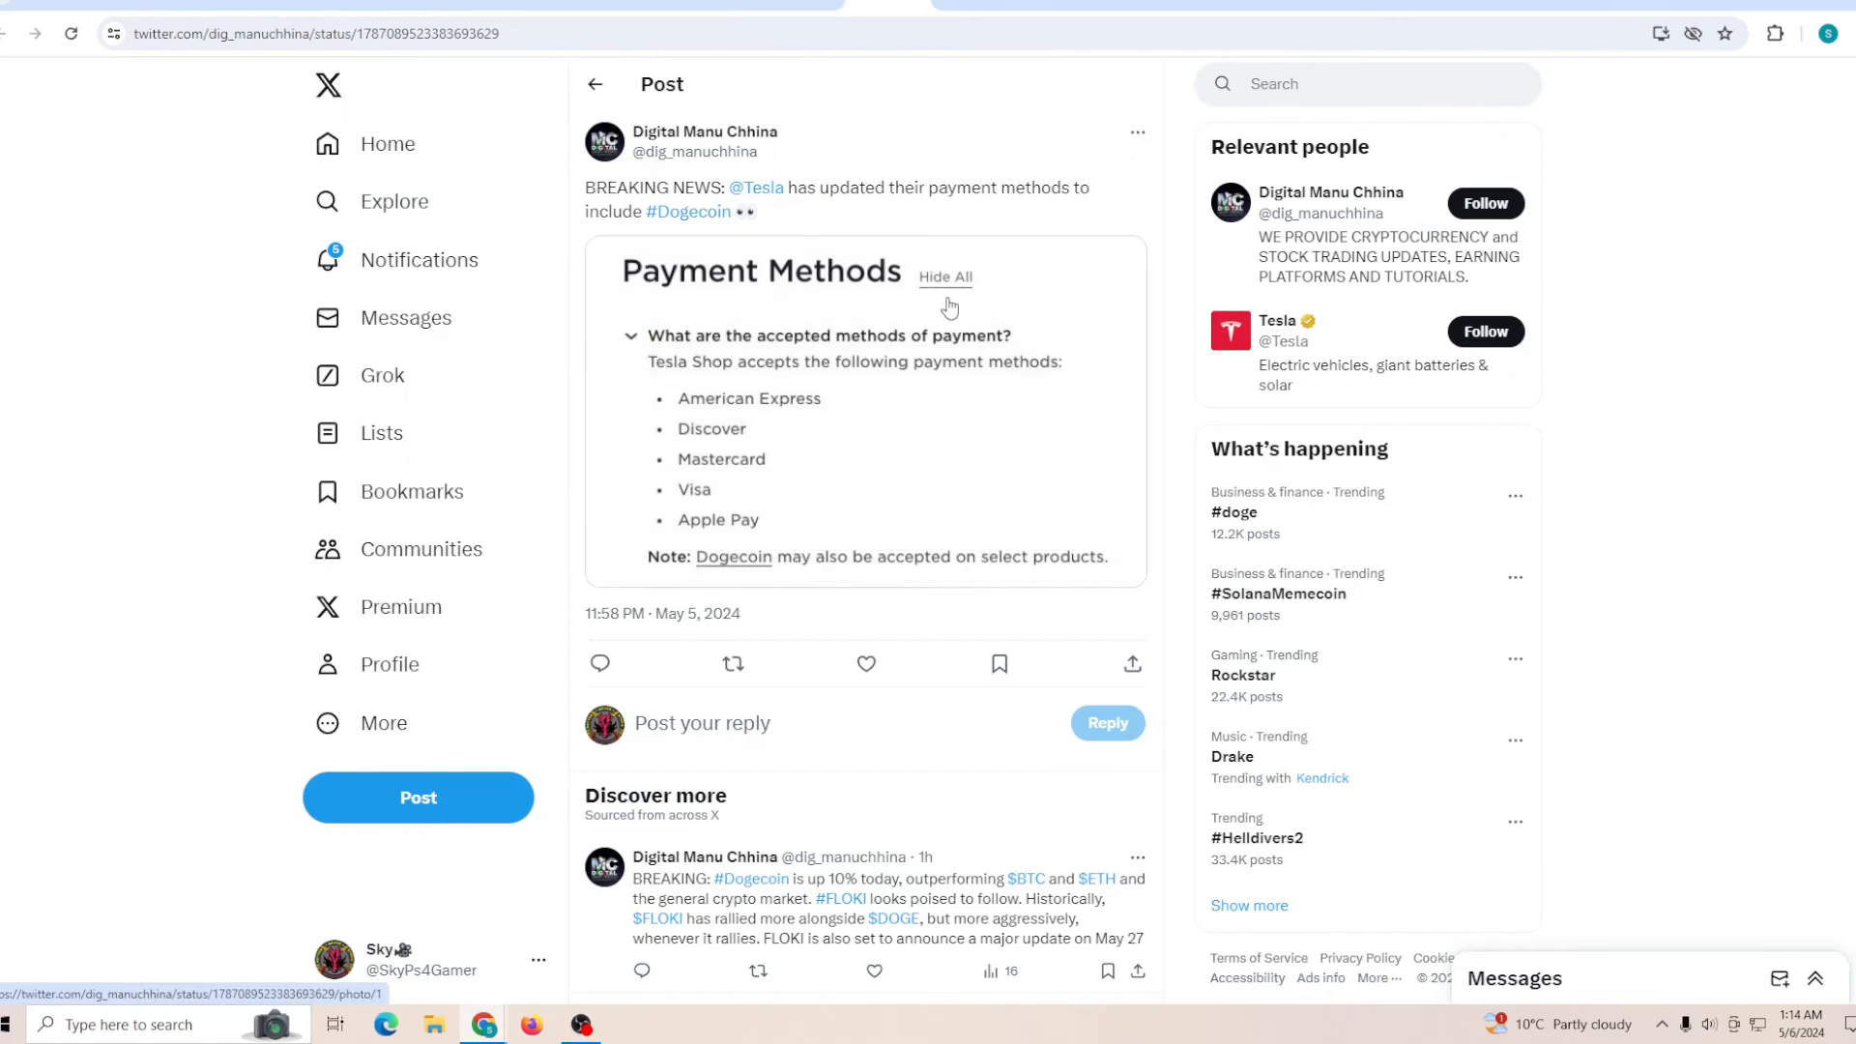
mouse_move(920, 317)
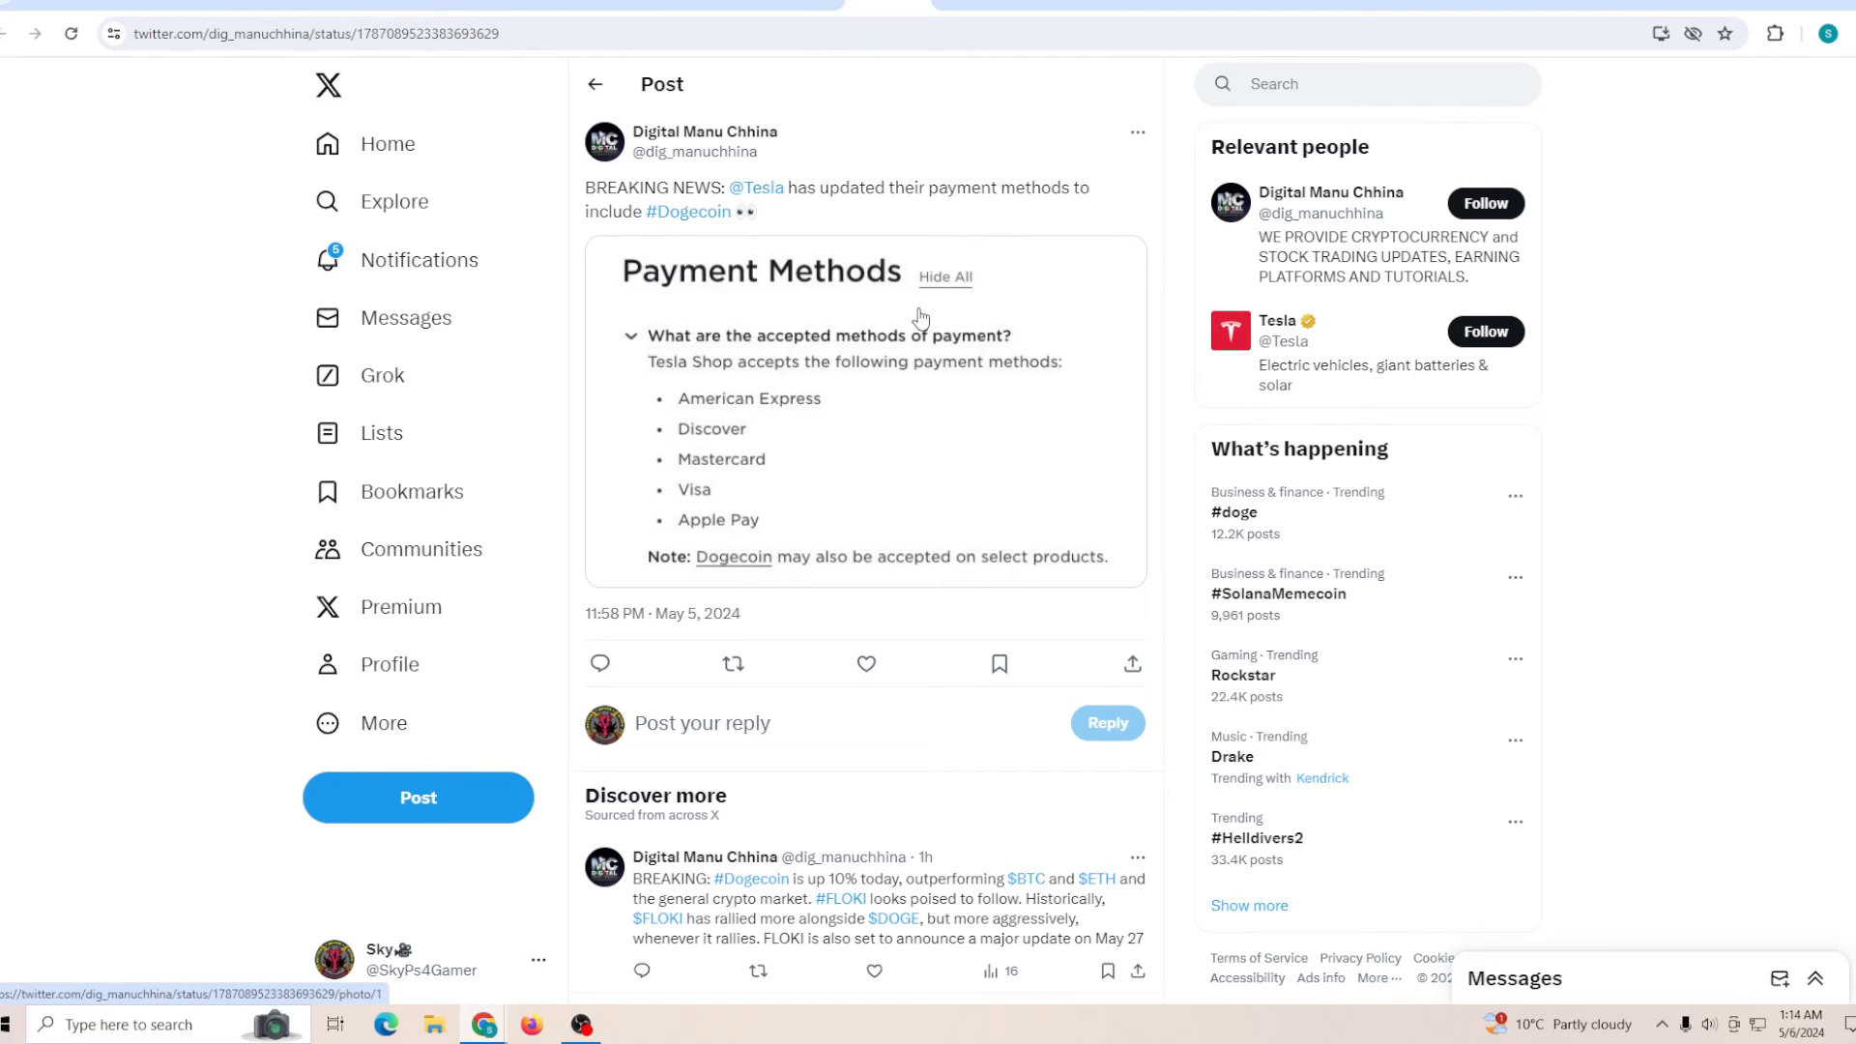
mouse_move(876, 300)
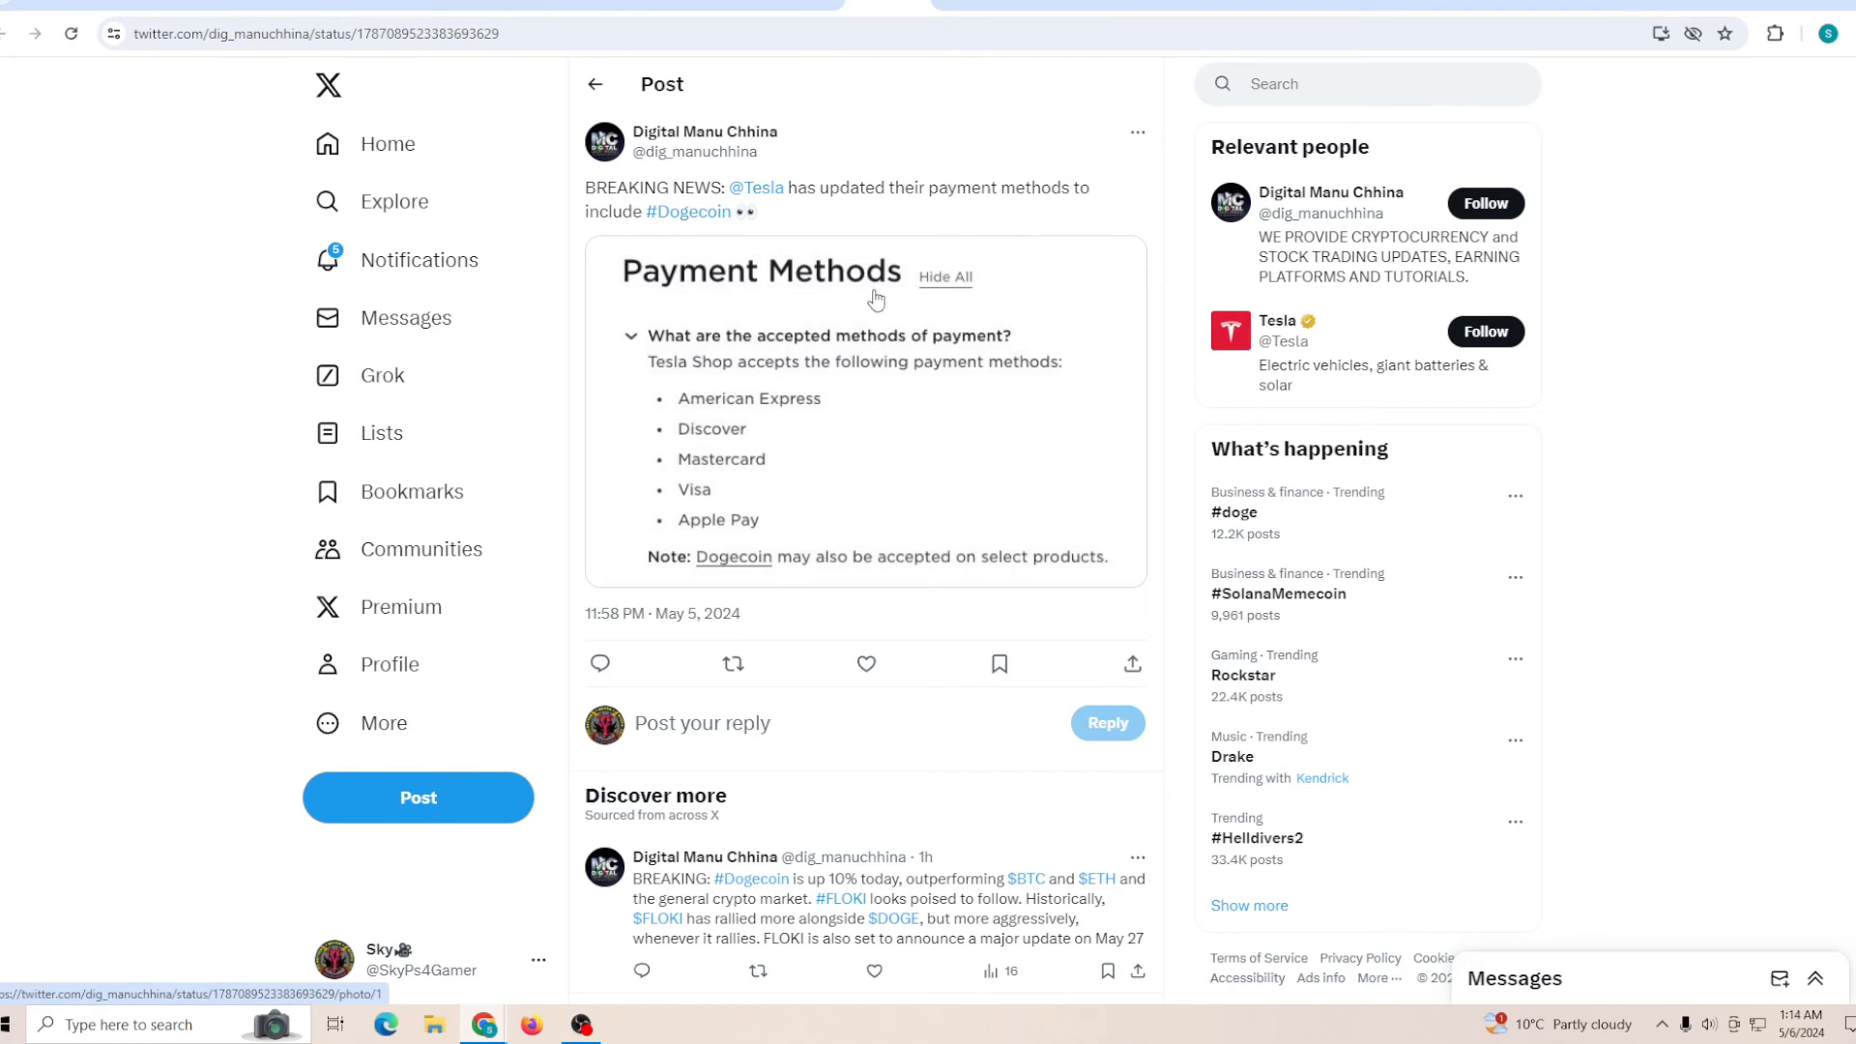
mouse_move(984, 573)
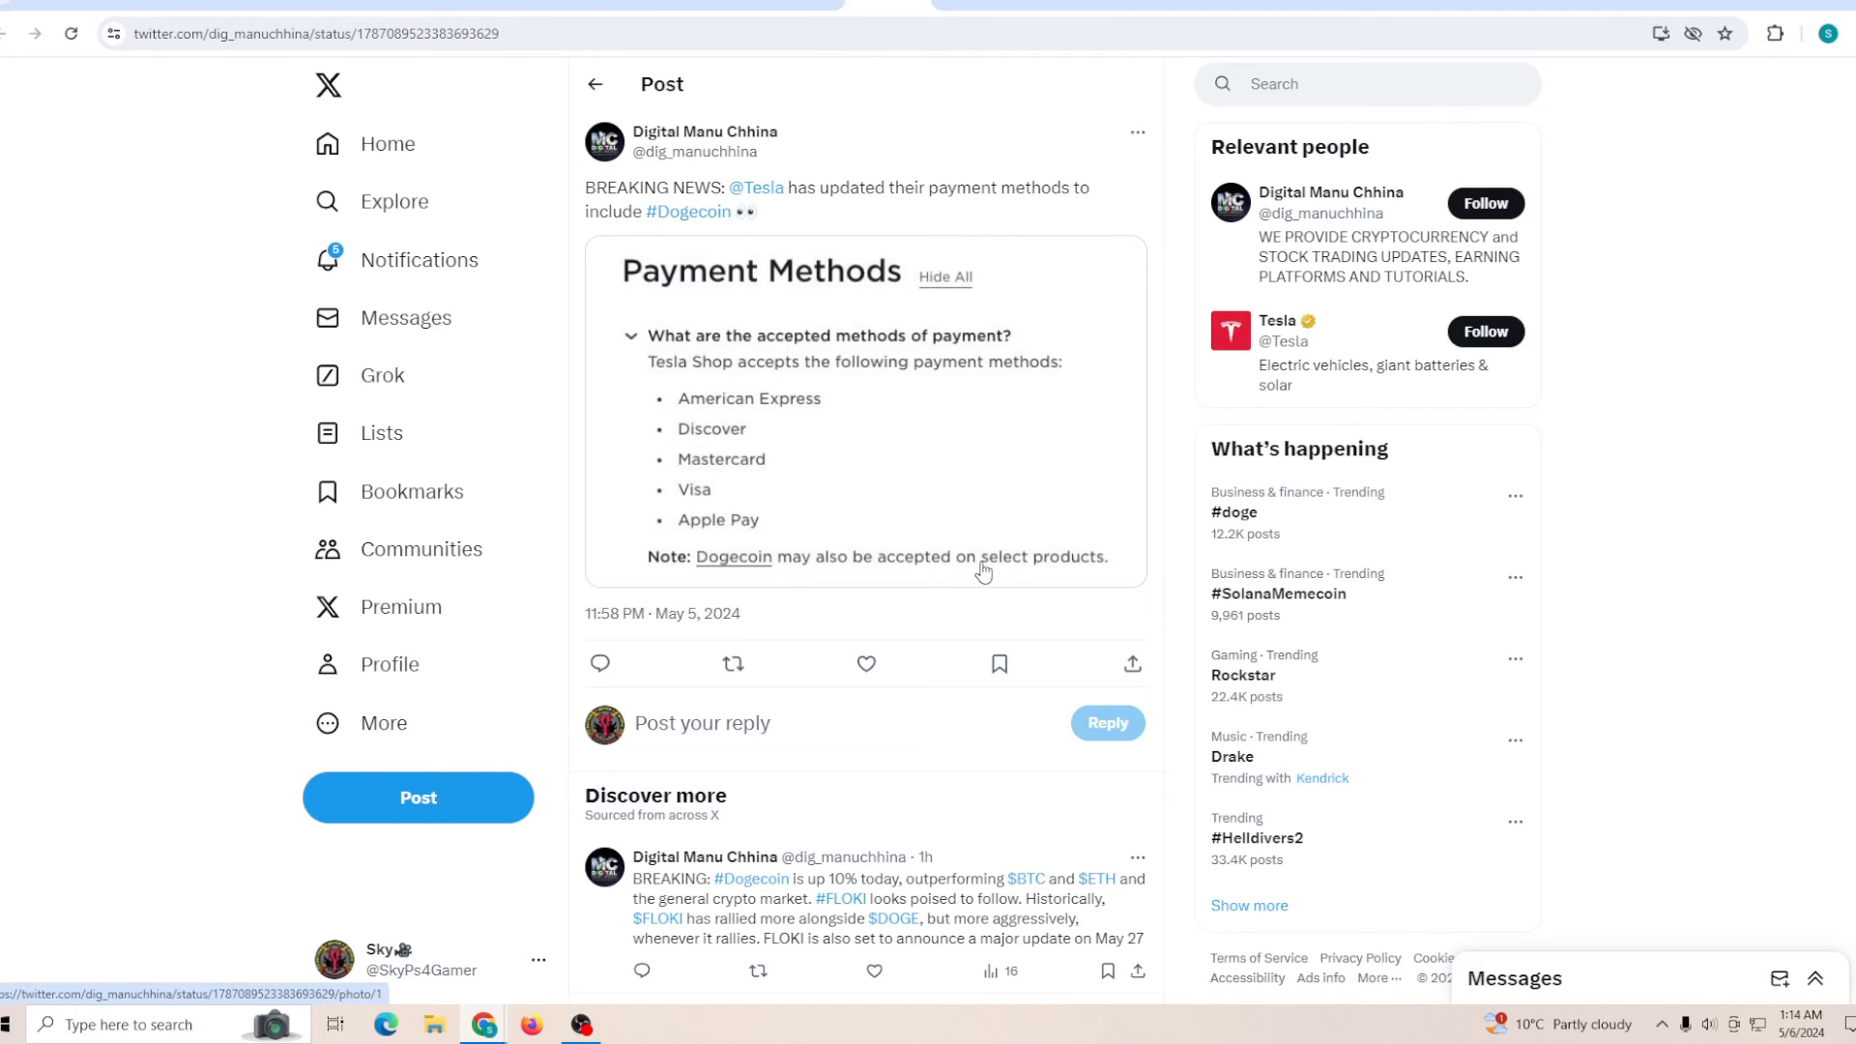
mouse_move(724, 394)
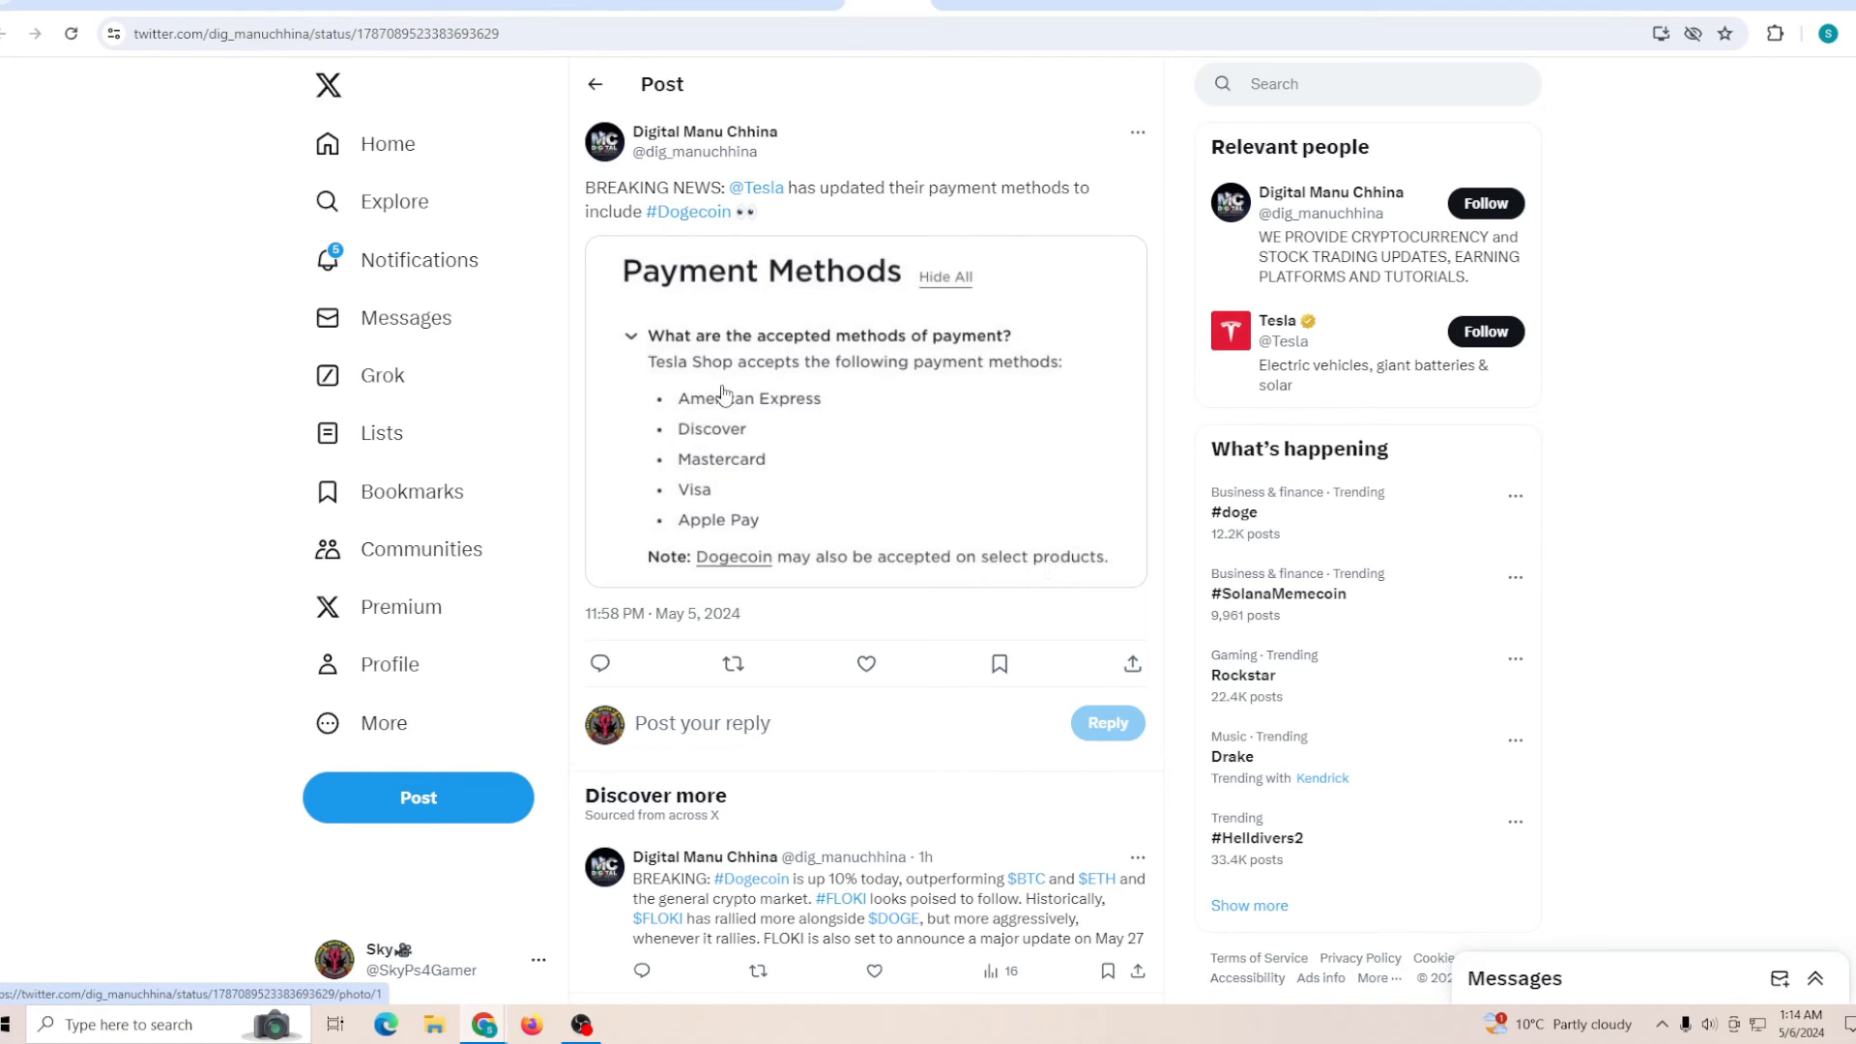
mouse_move(725, 538)
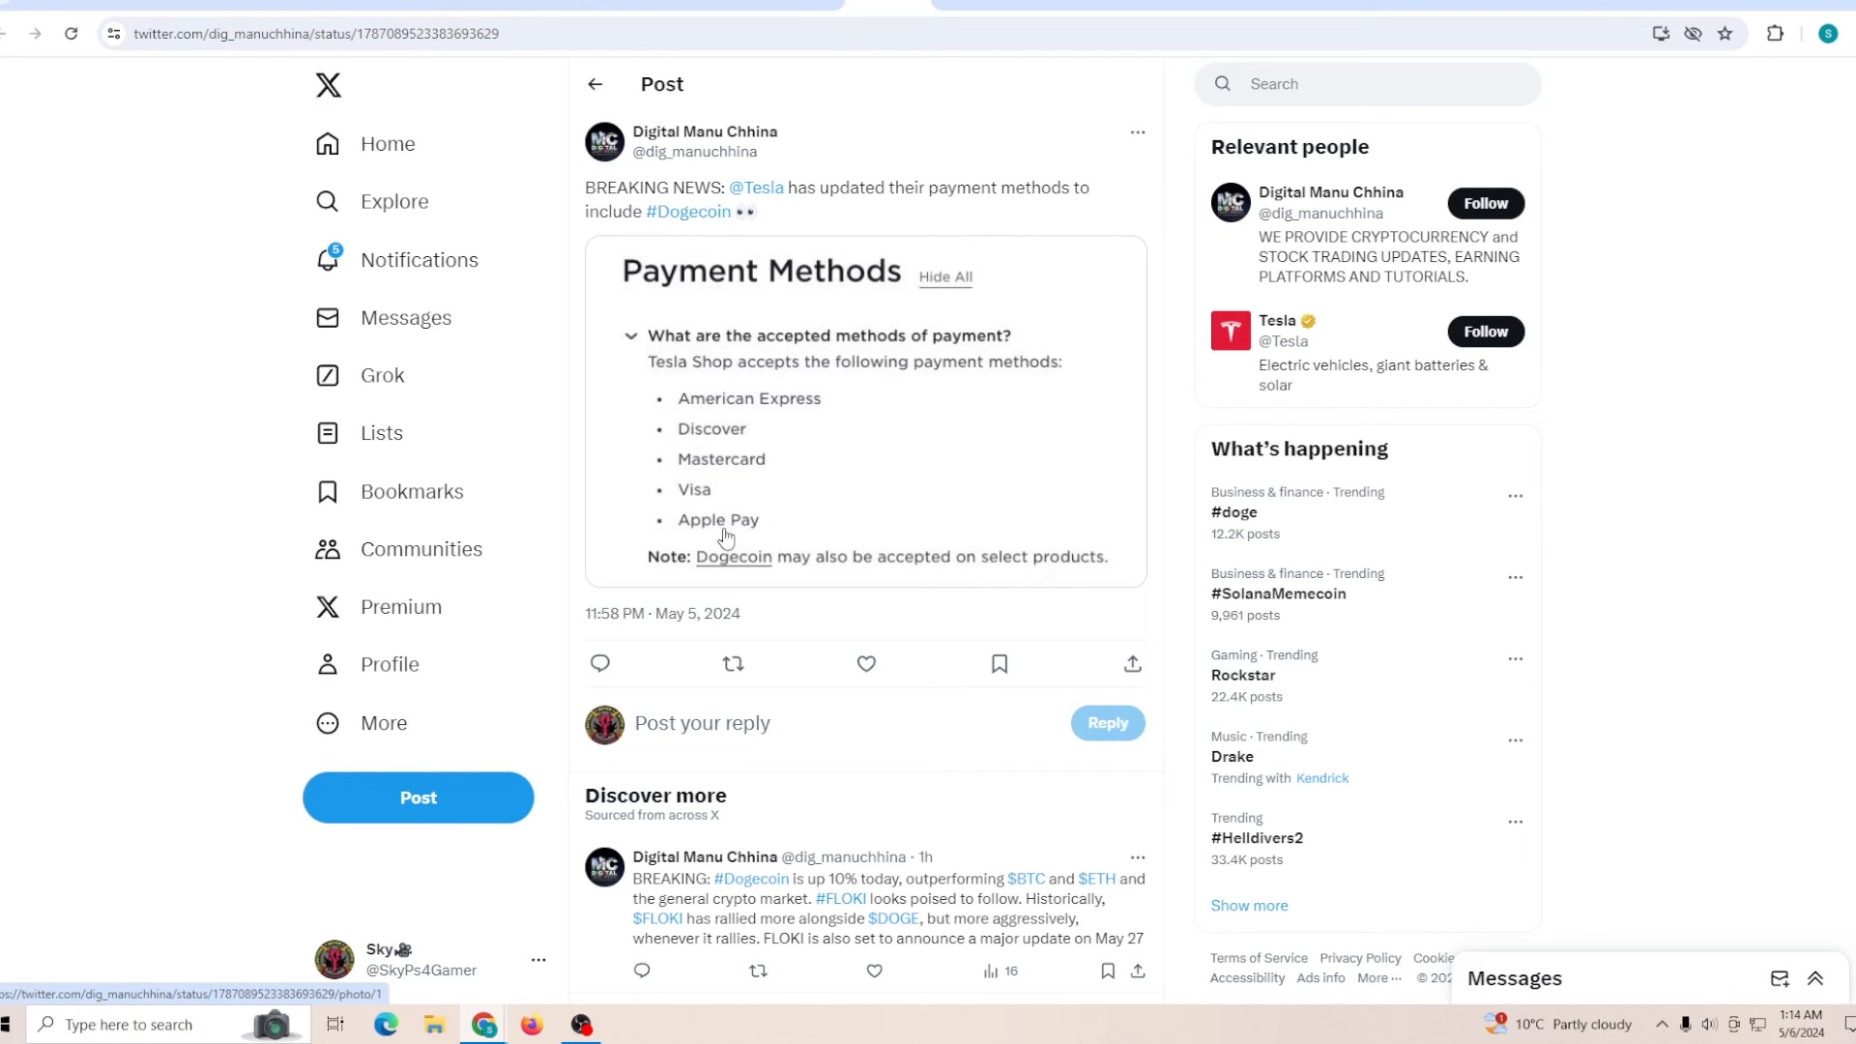
mouse_move(755, 560)
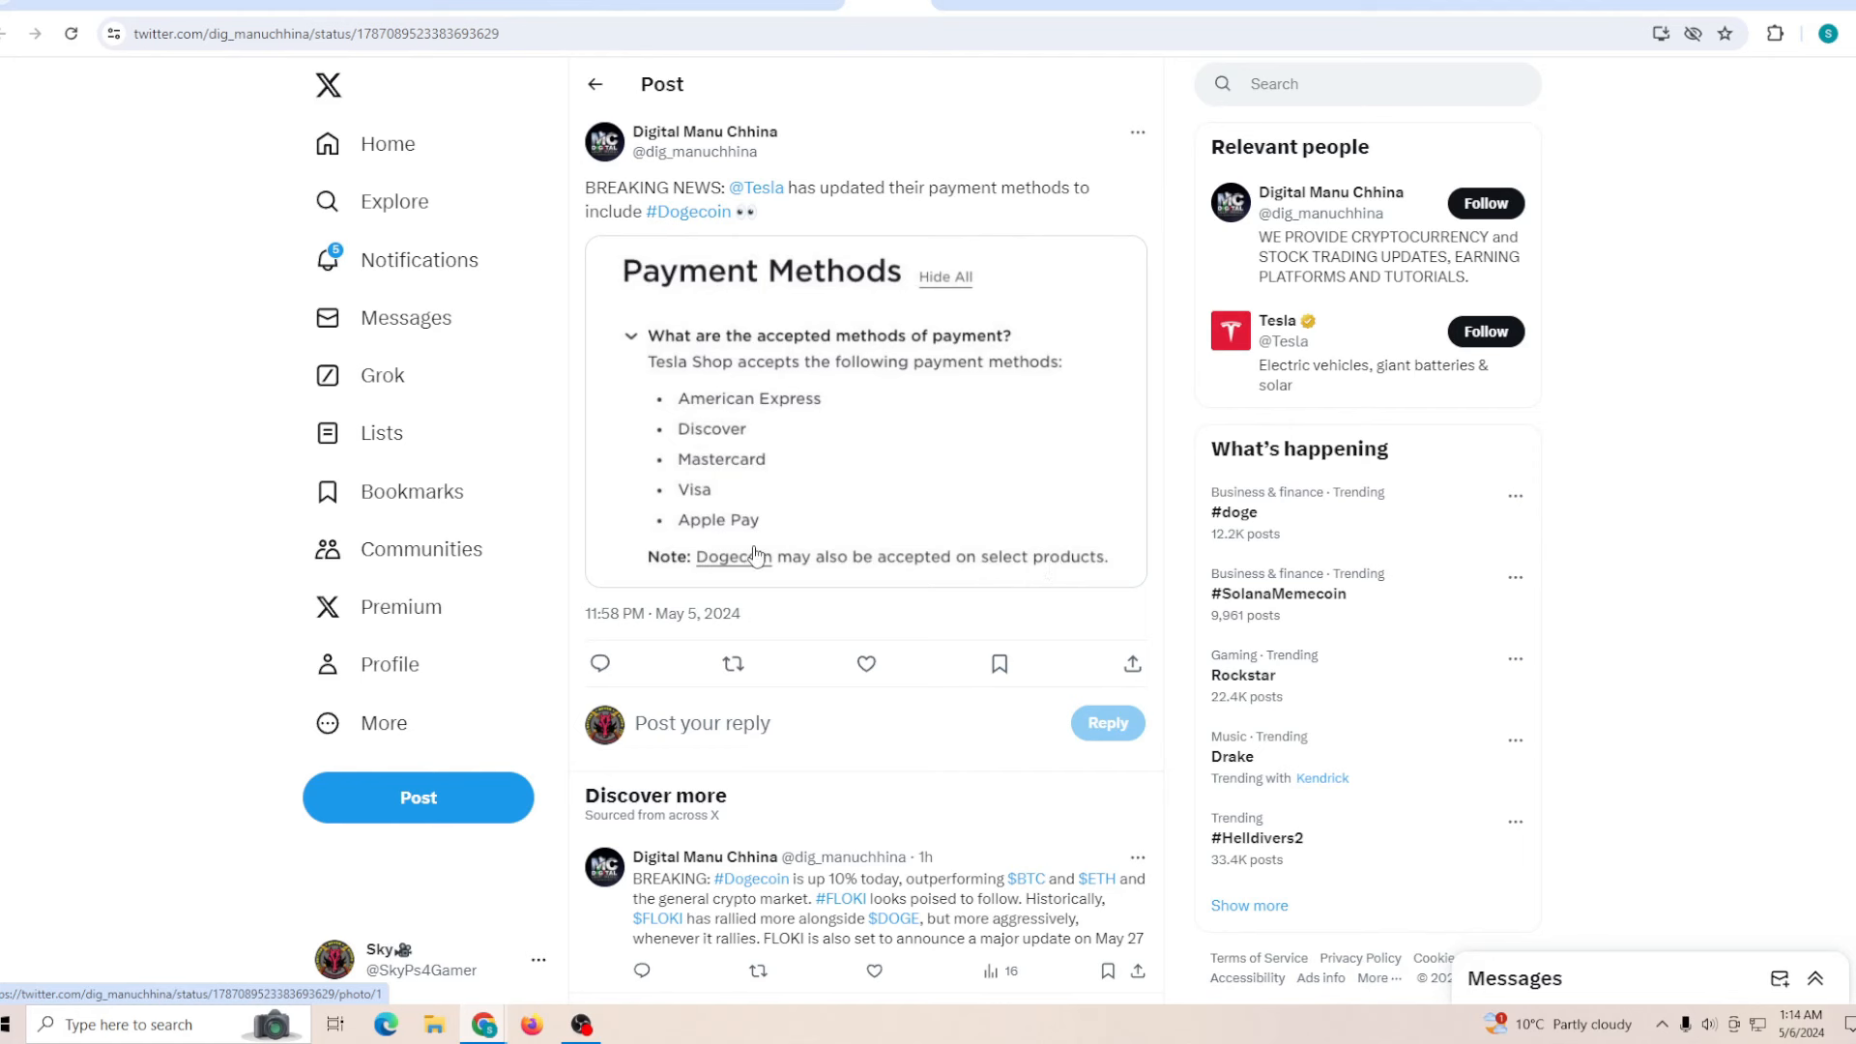
mouse_move(951, 573)
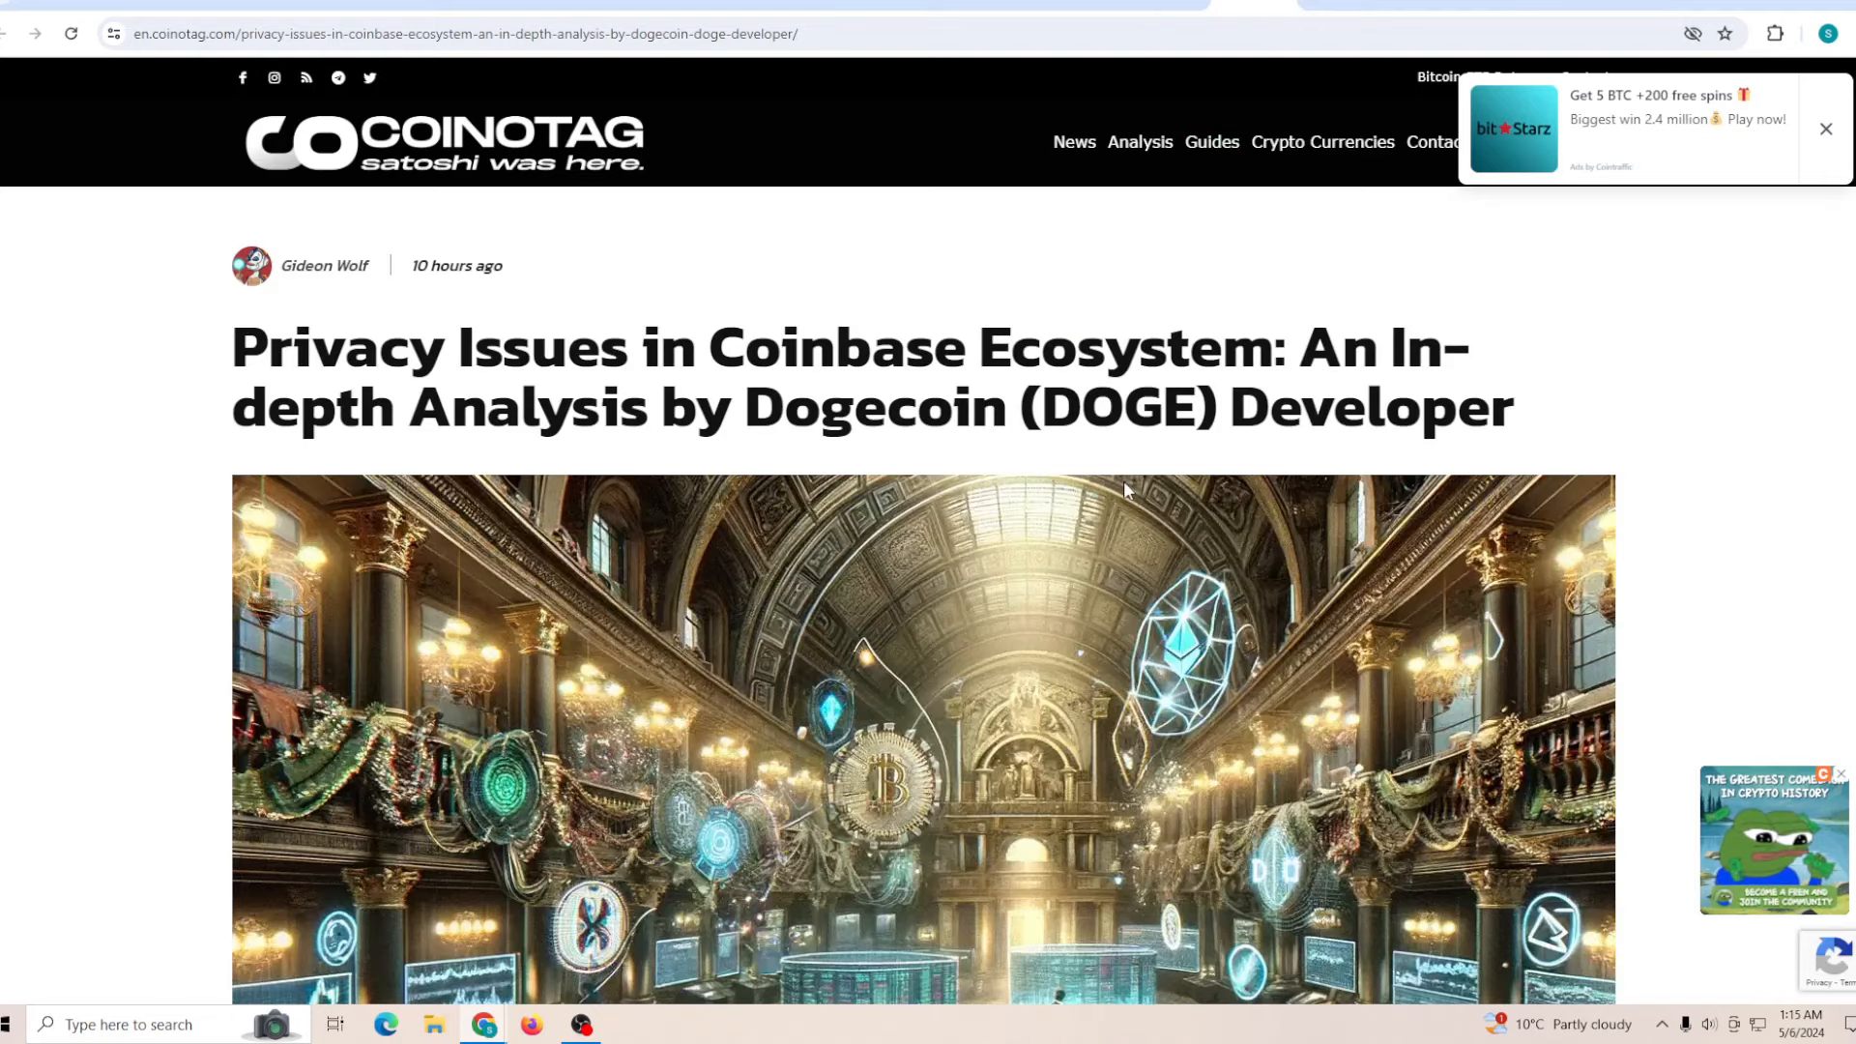
Scroll the Coinbase privacy issues article down past its header image into the text
scroll("down", 3)
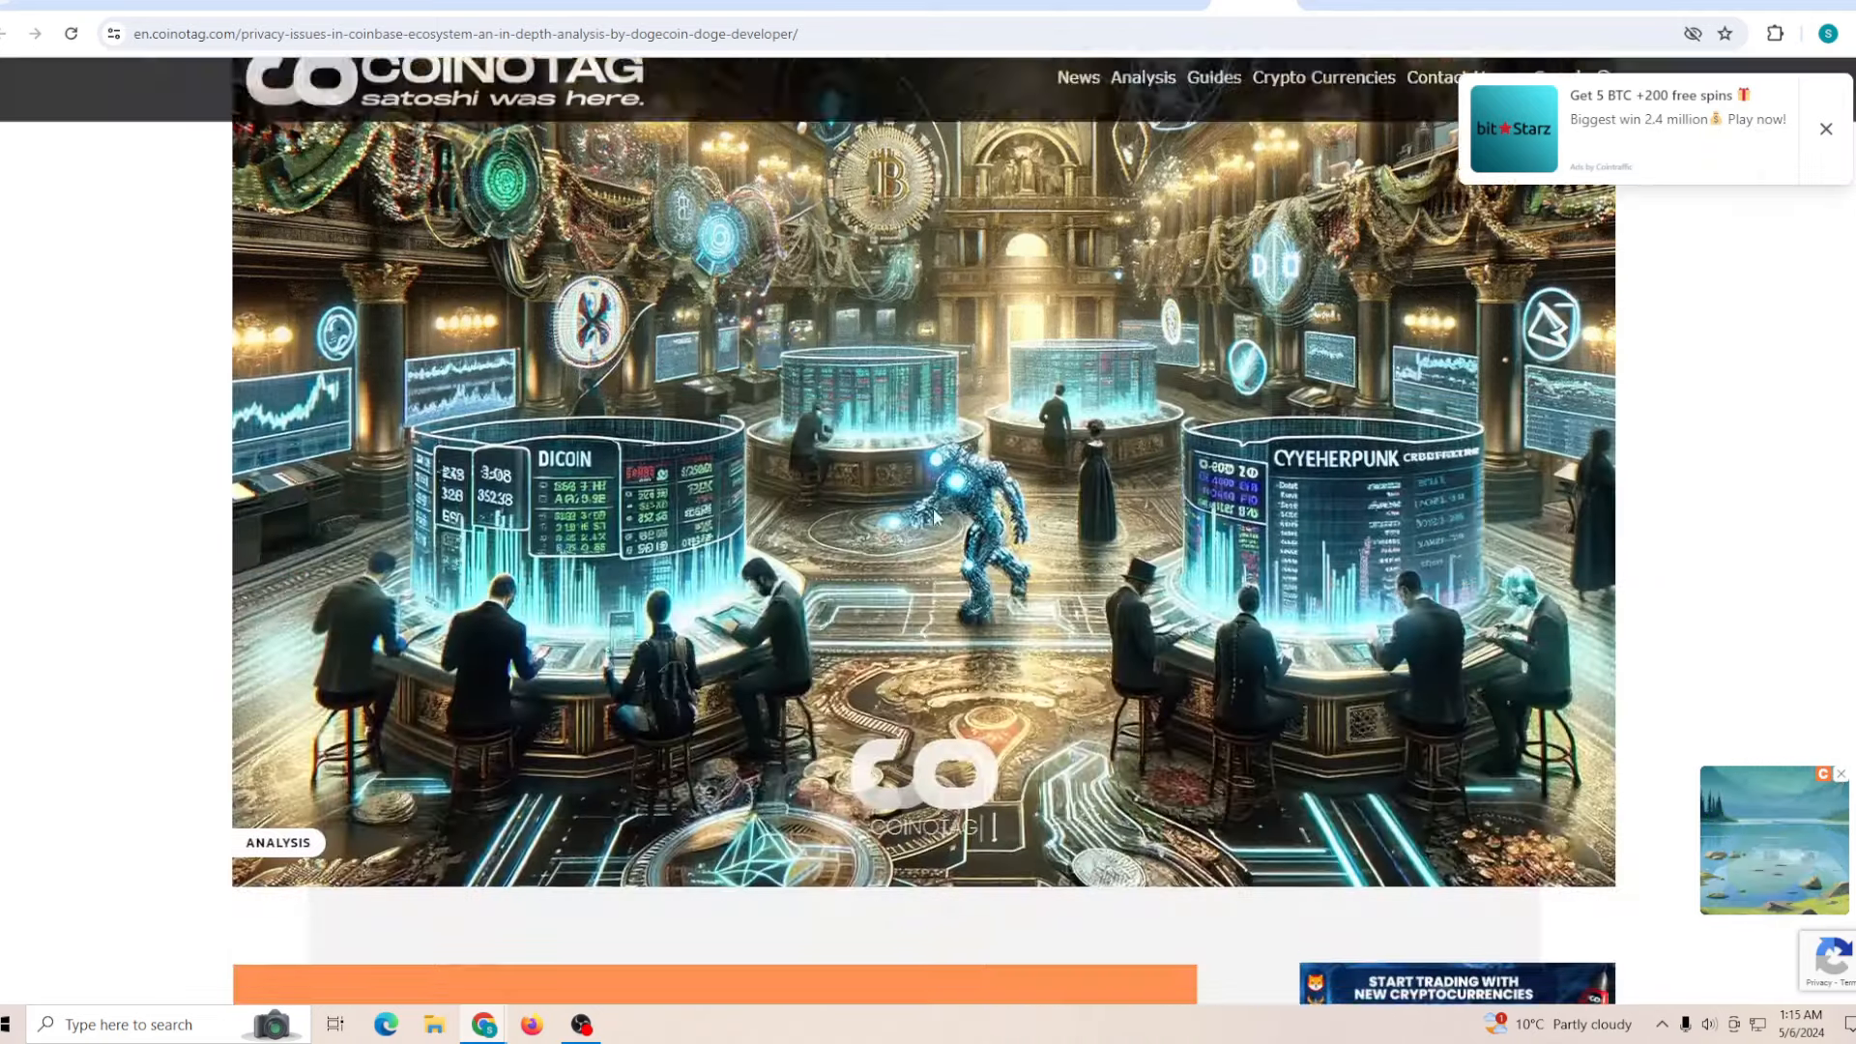
scroll("down", 3)
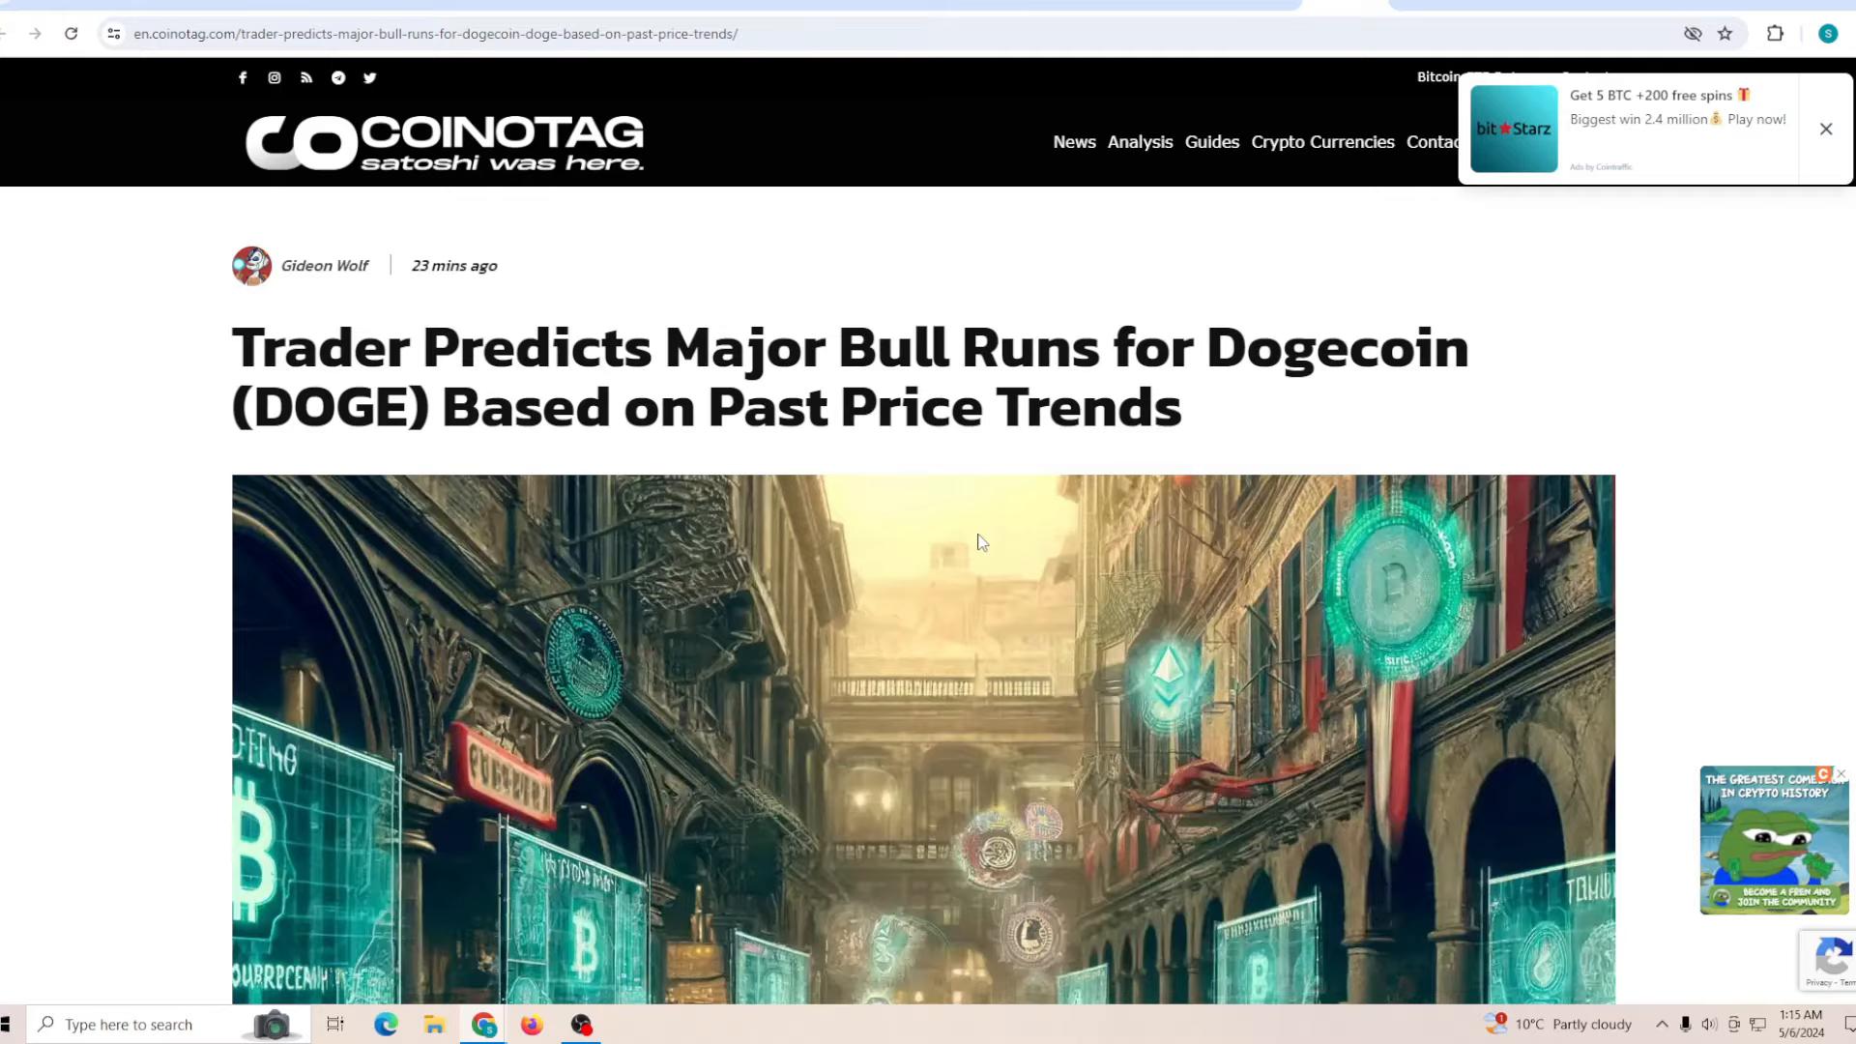
Scroll the Dogecoin bull-run prediction article down to its summary bullets
scroll("down", 3)
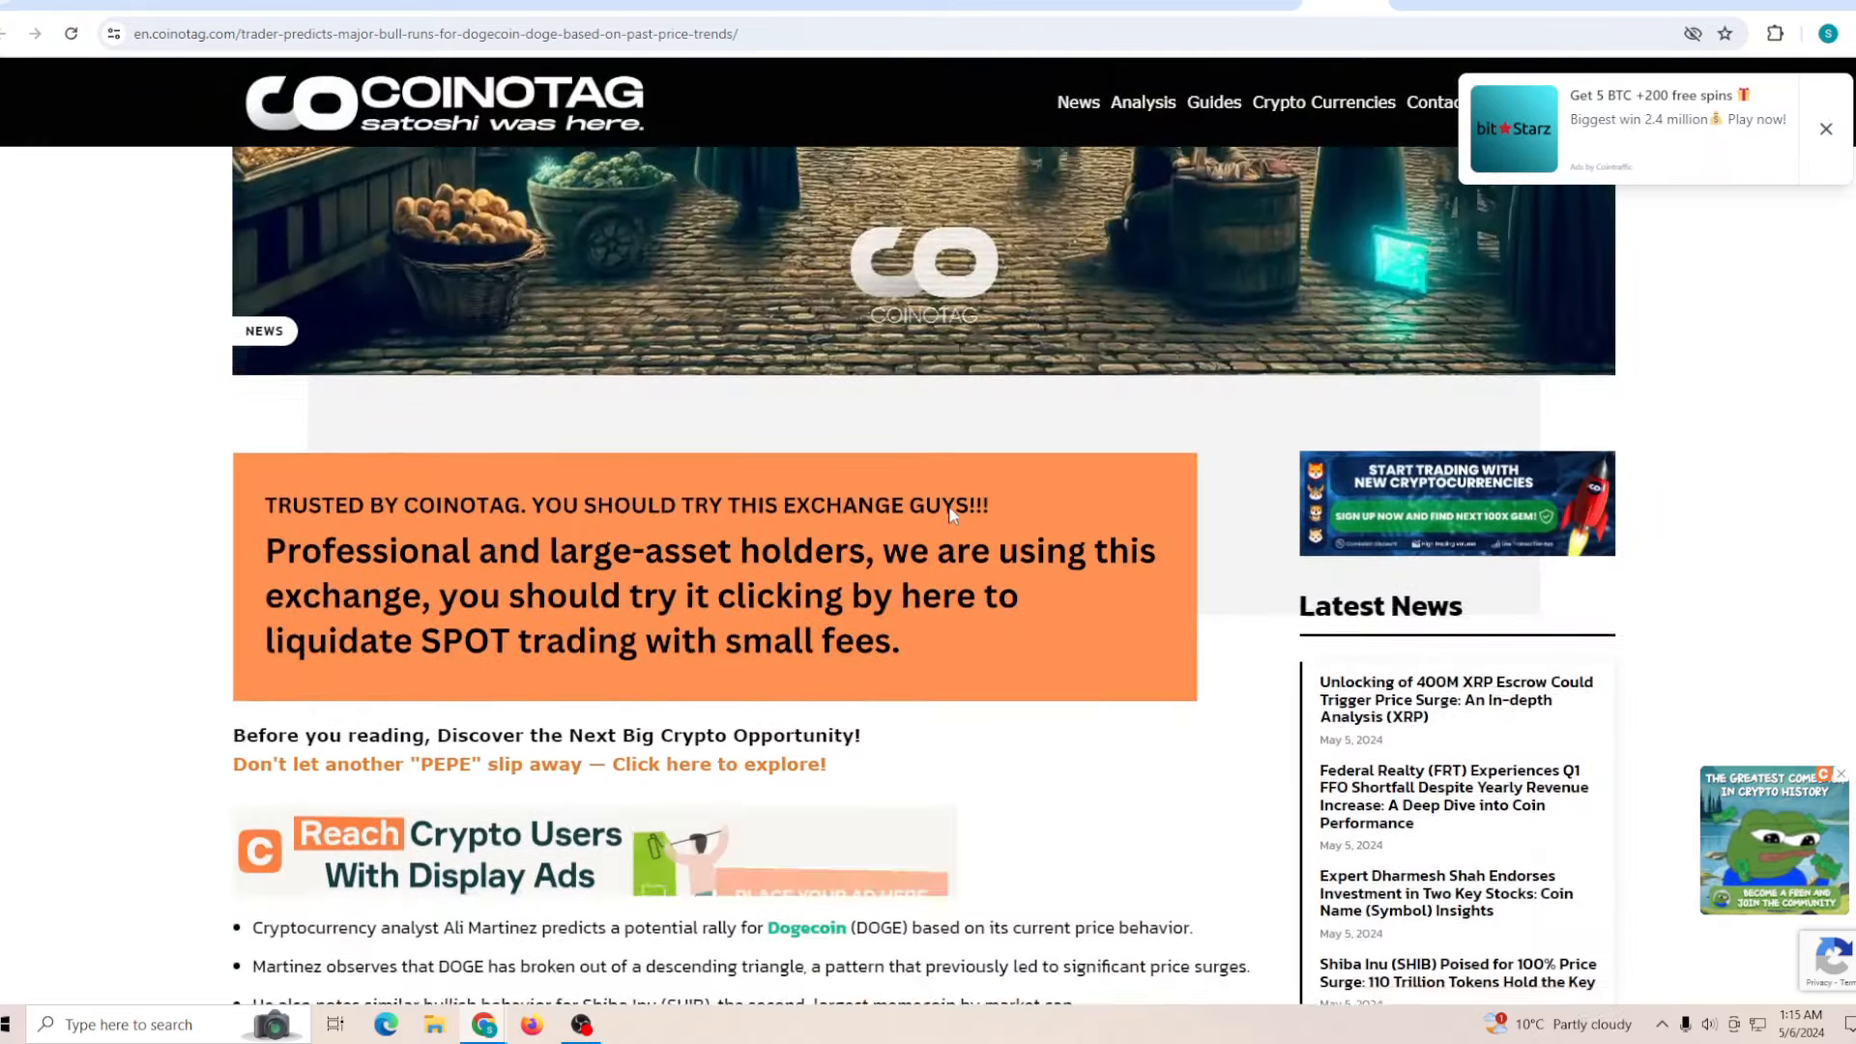
scroll("down", 3)
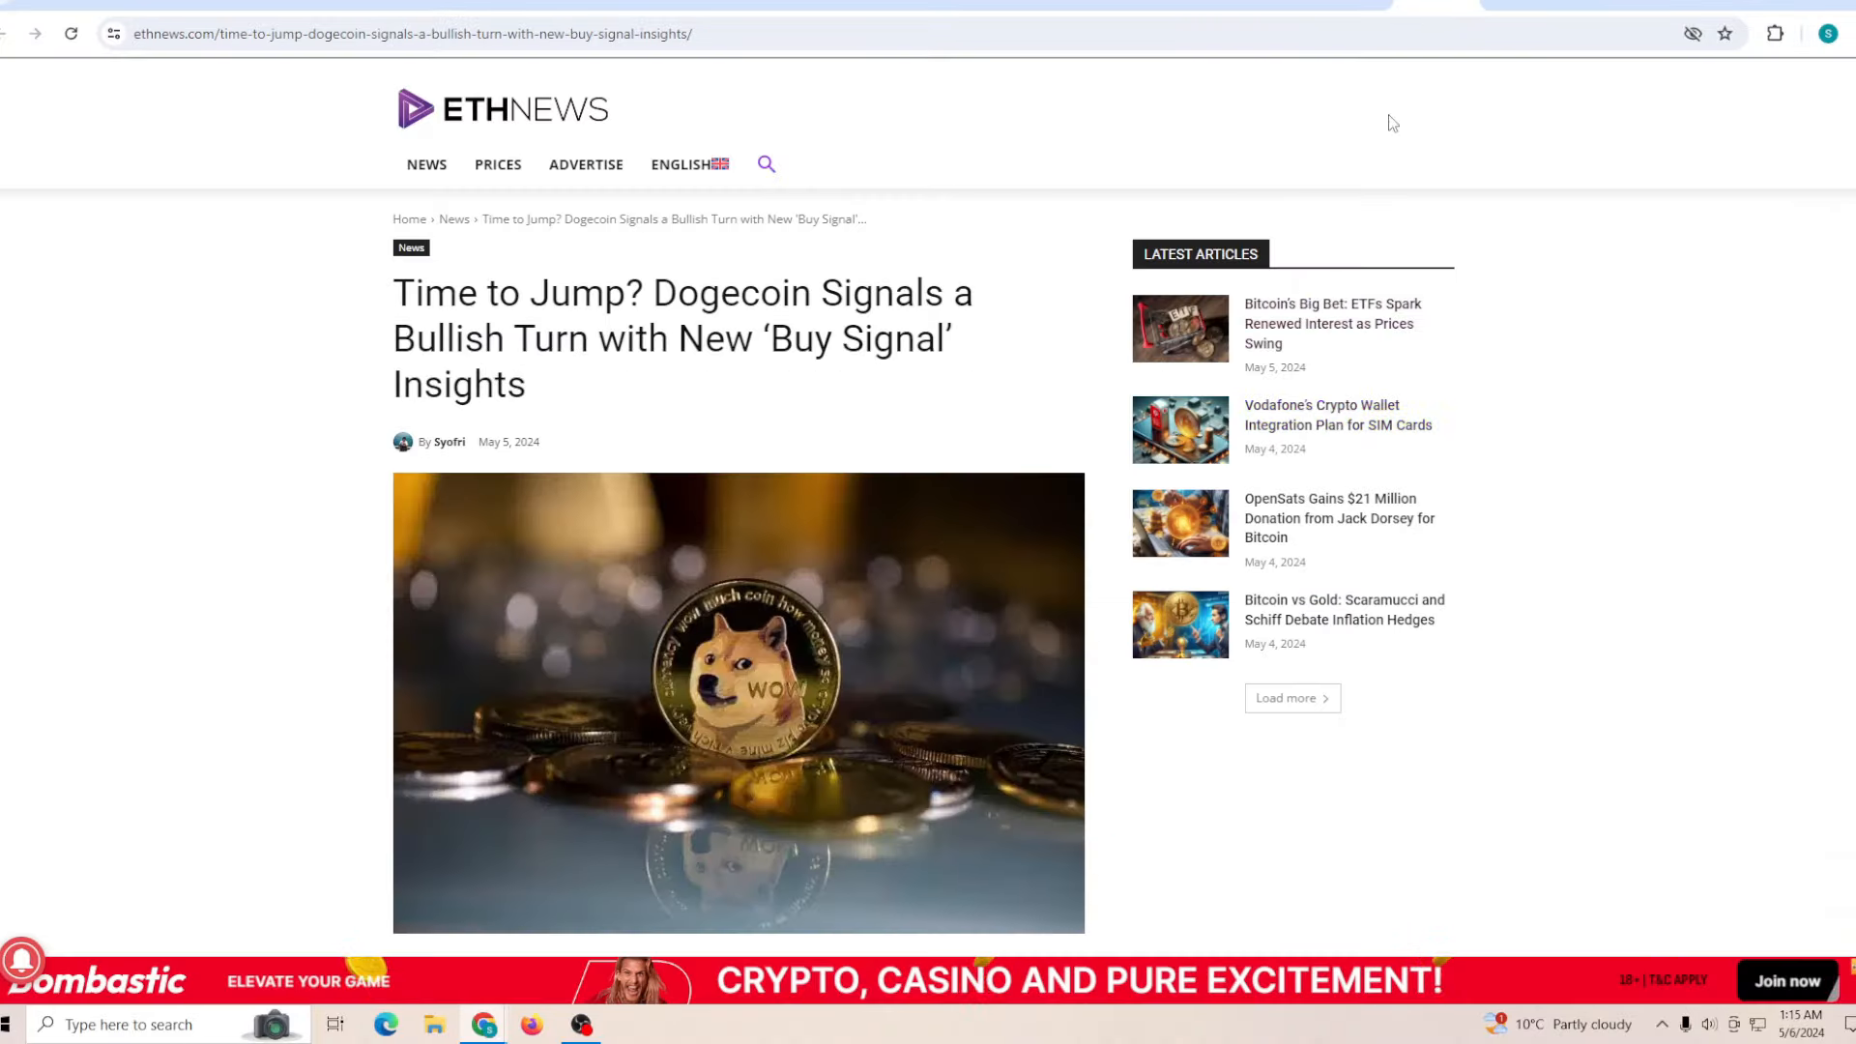
mouse_move(994, 387)
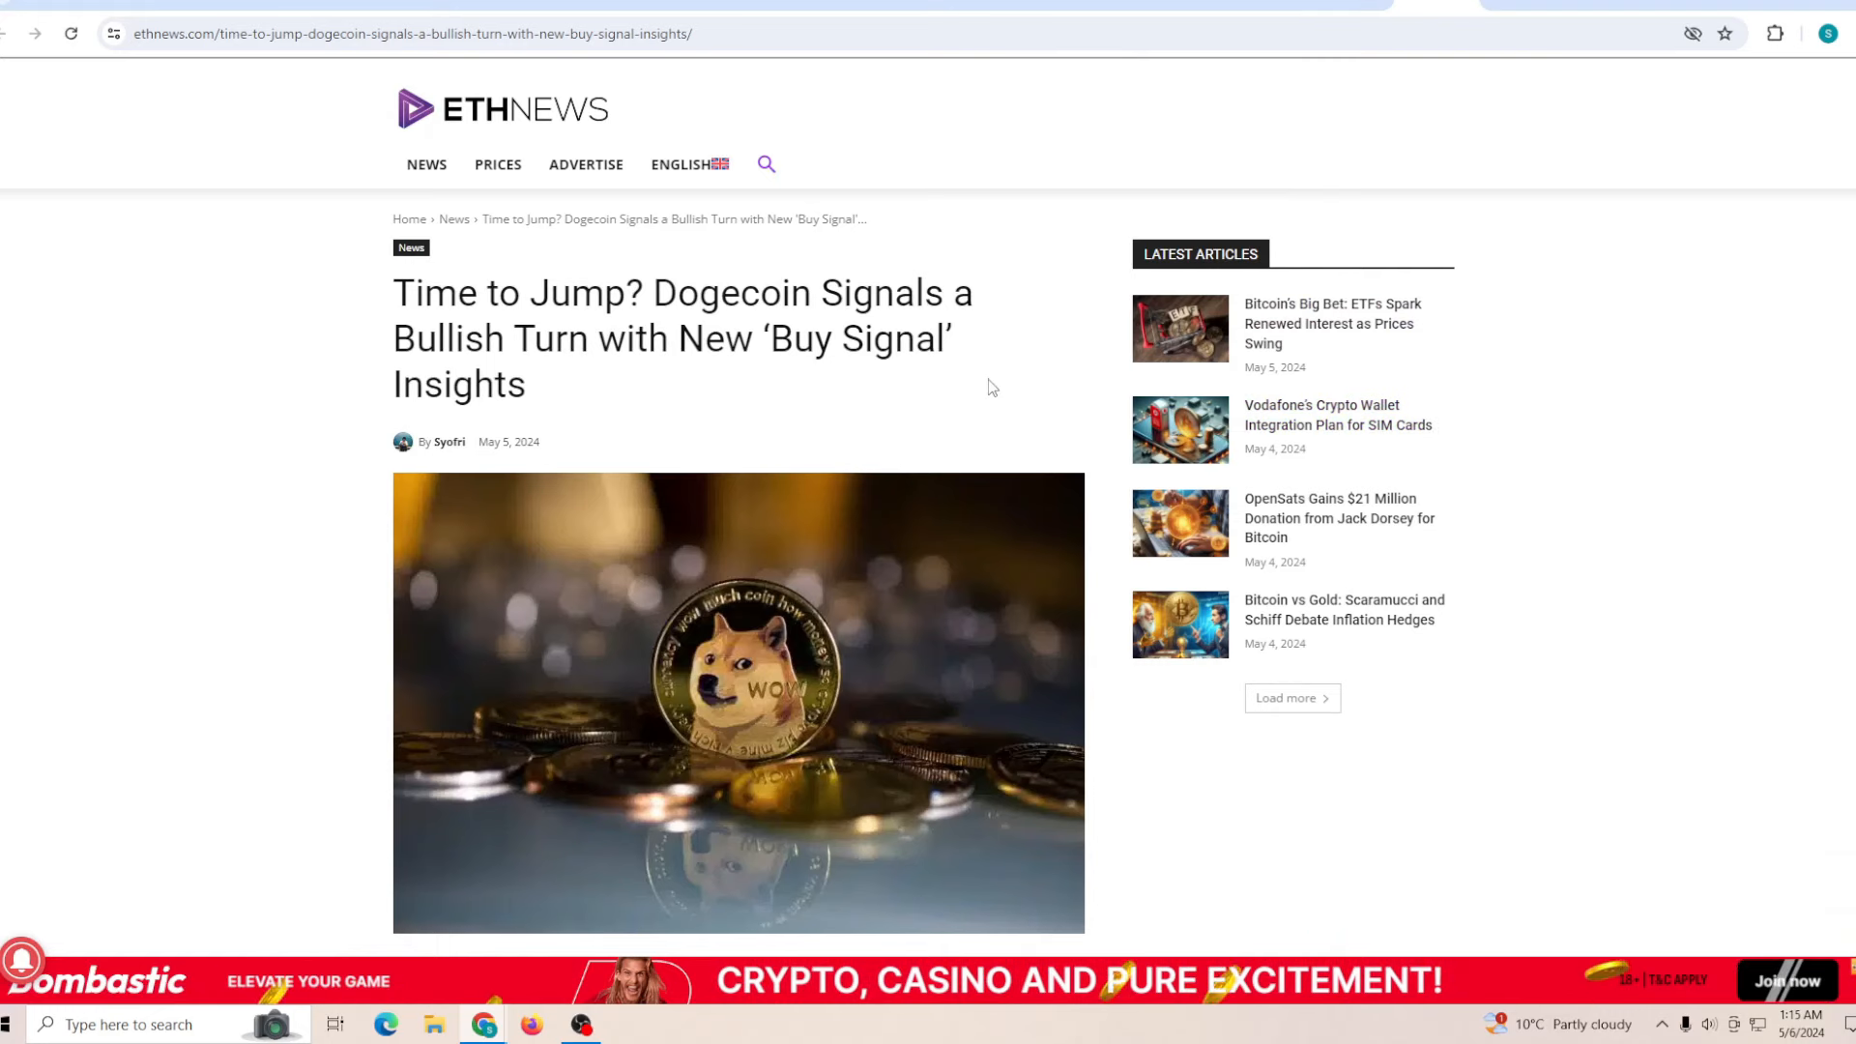
Scroll the 'Time to Jump?' article past the Santiment chart to Ali Martinez's descending-triangle post
scroll("down", 3)
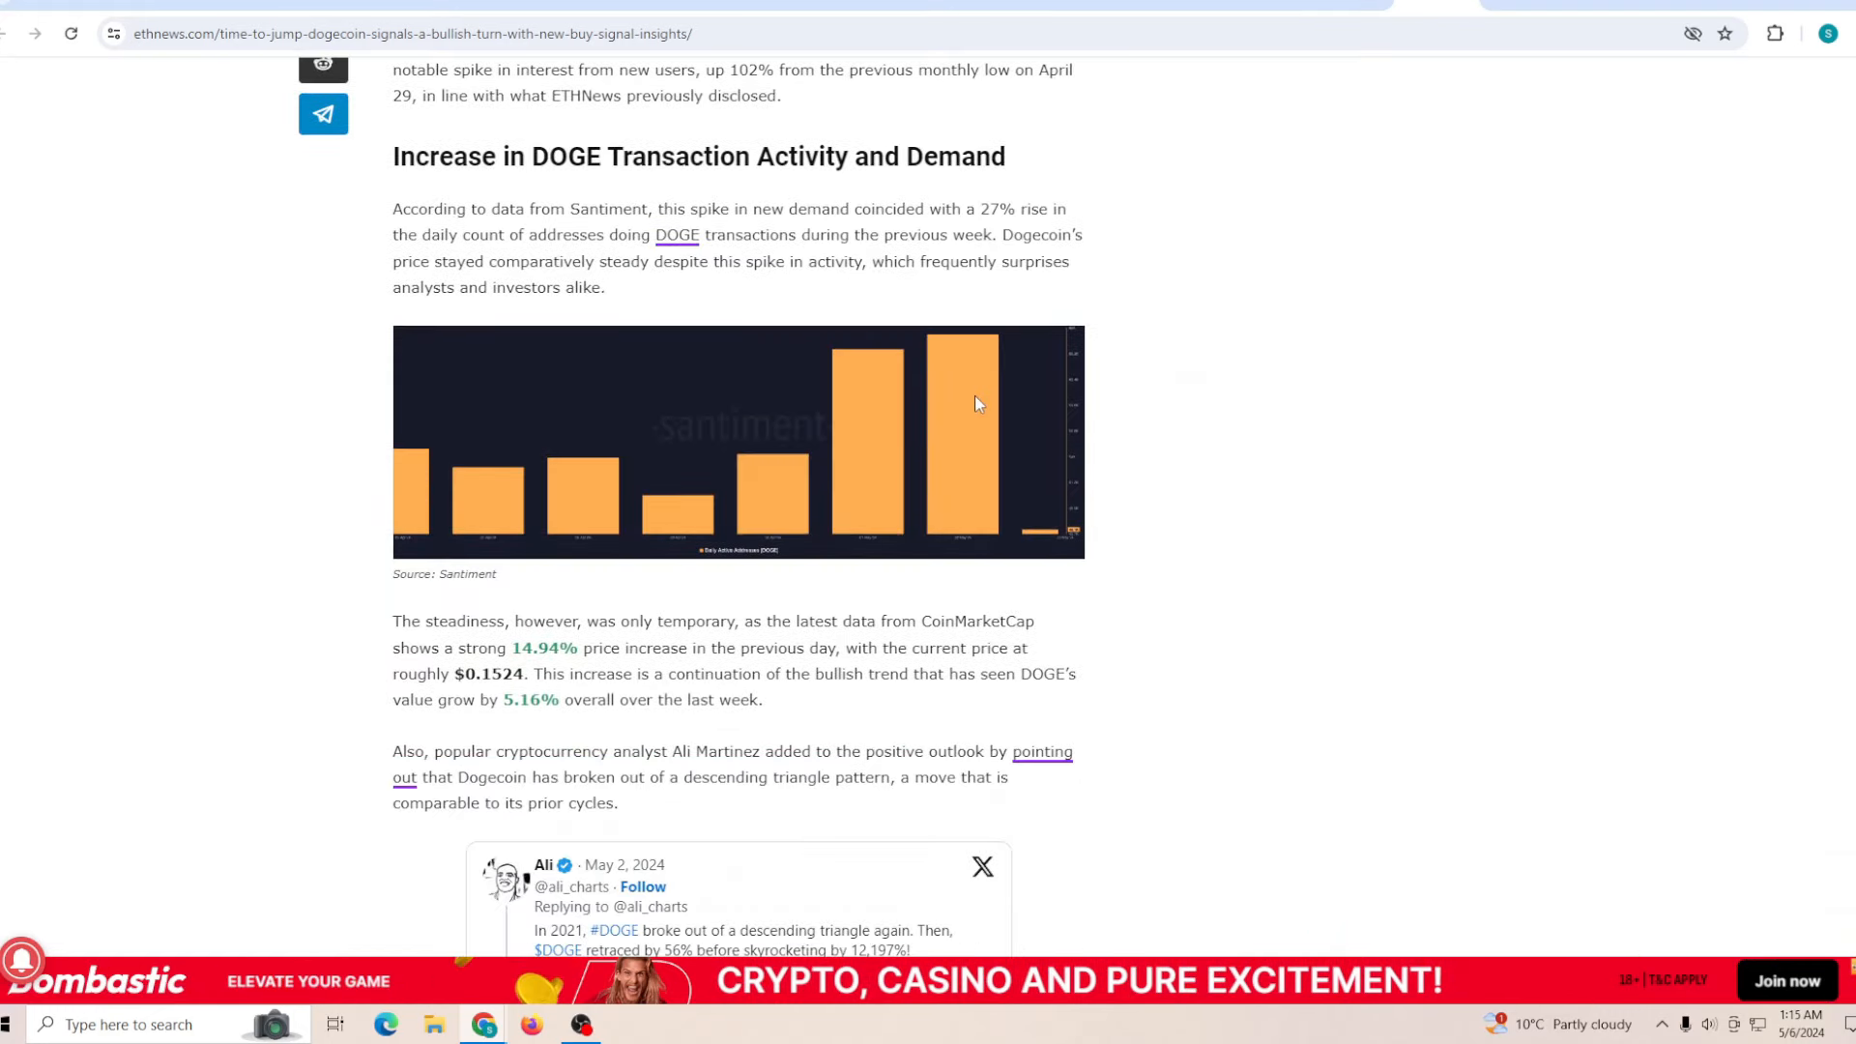
scroll("down", 3)
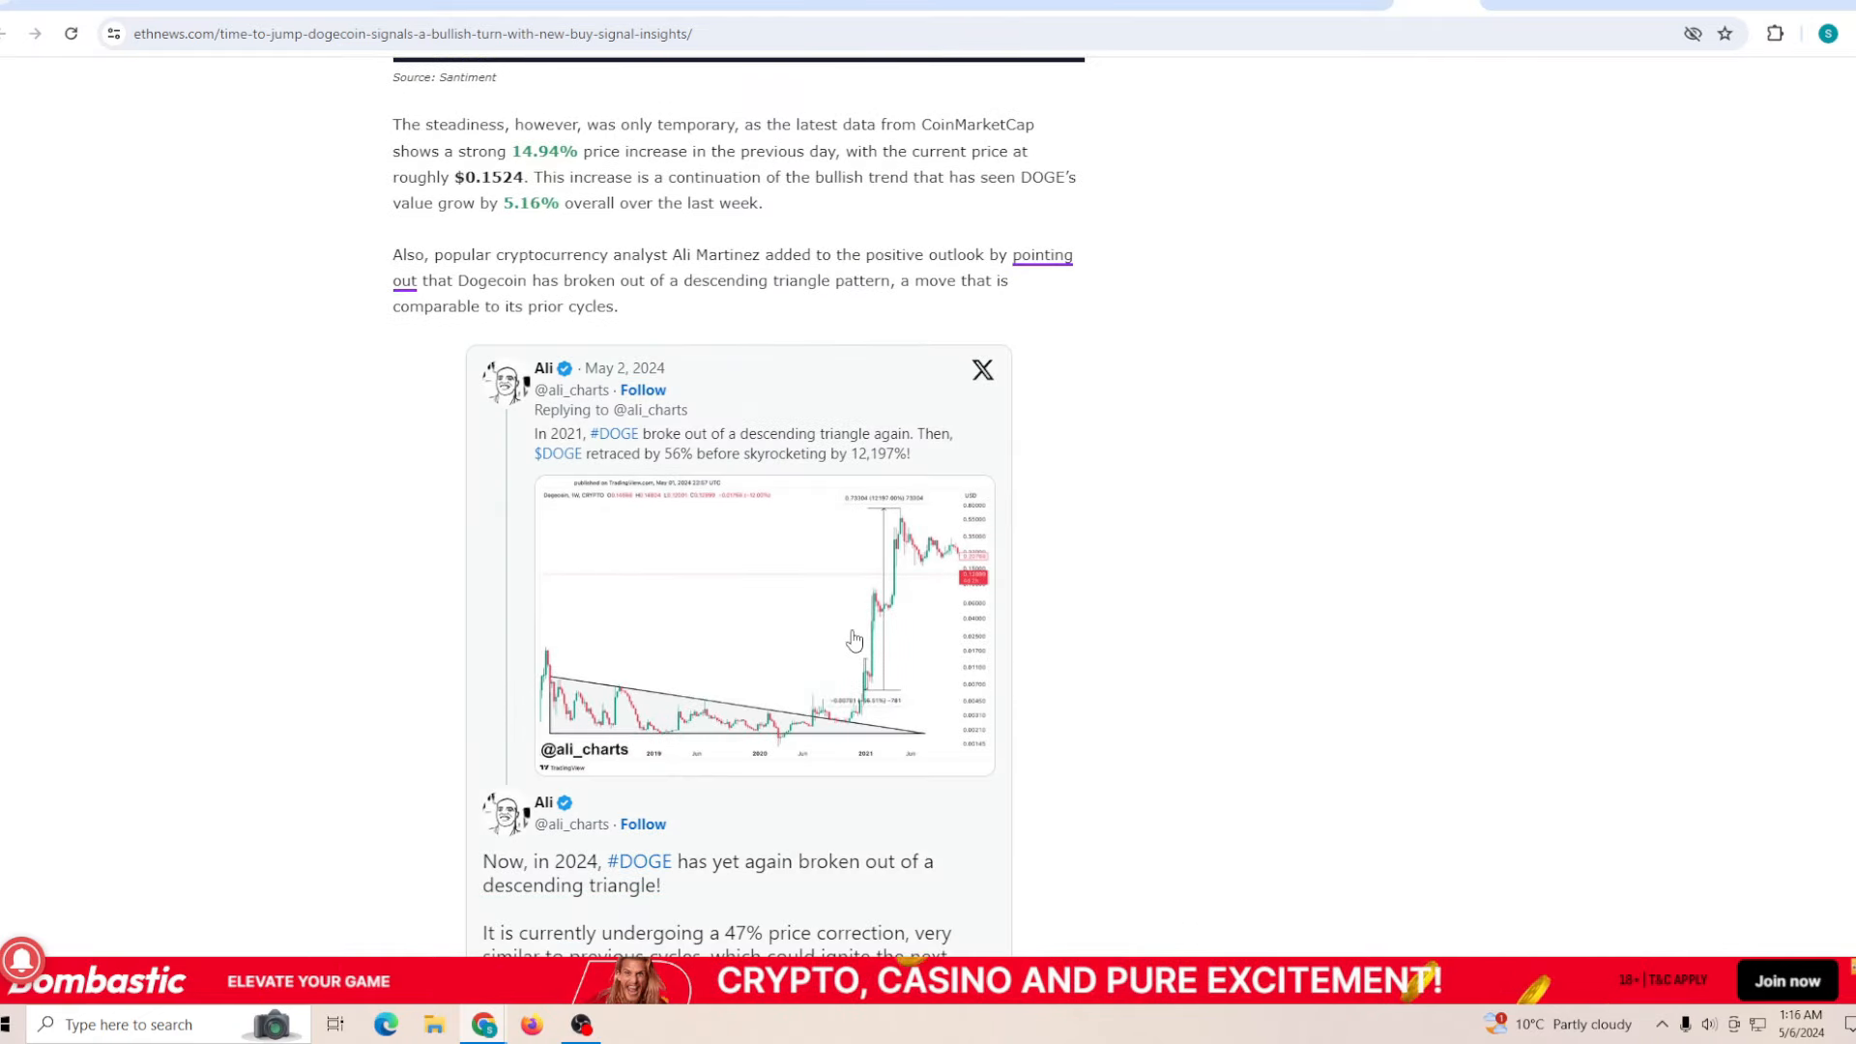
scroll("down", 3)
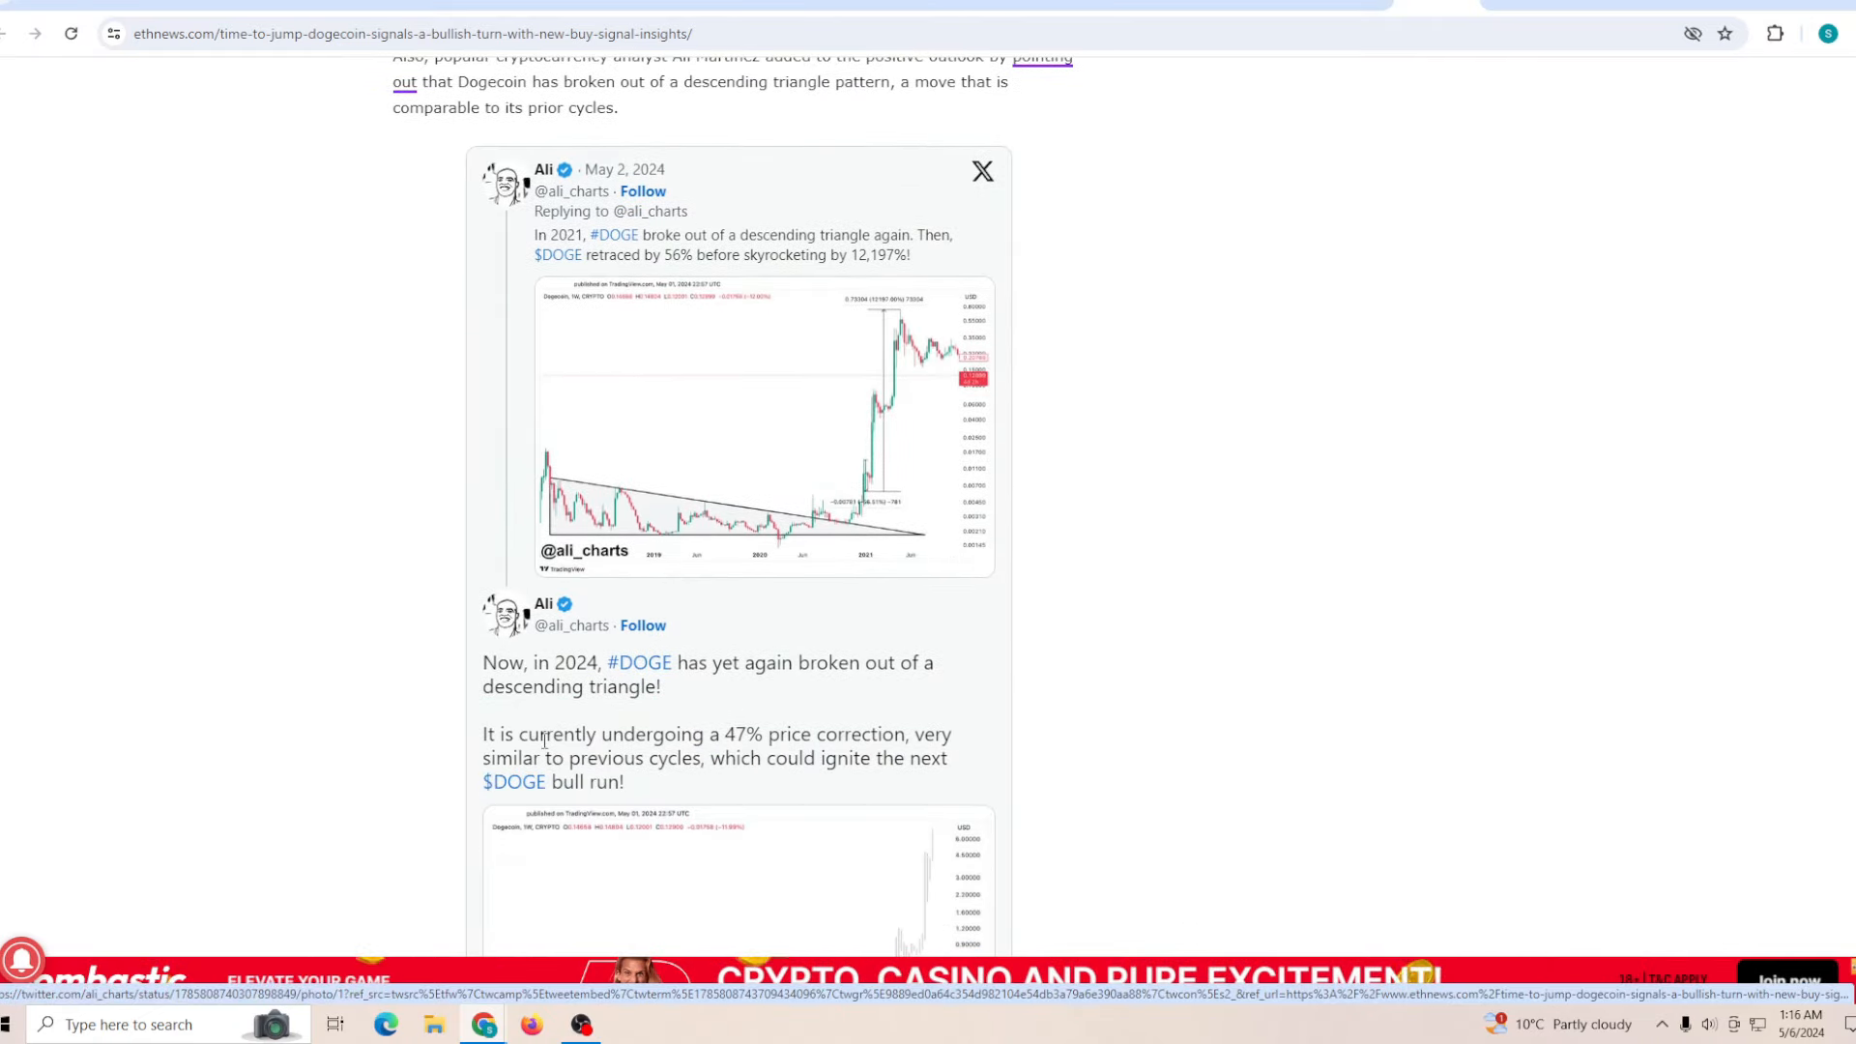
scroll("down", 3)
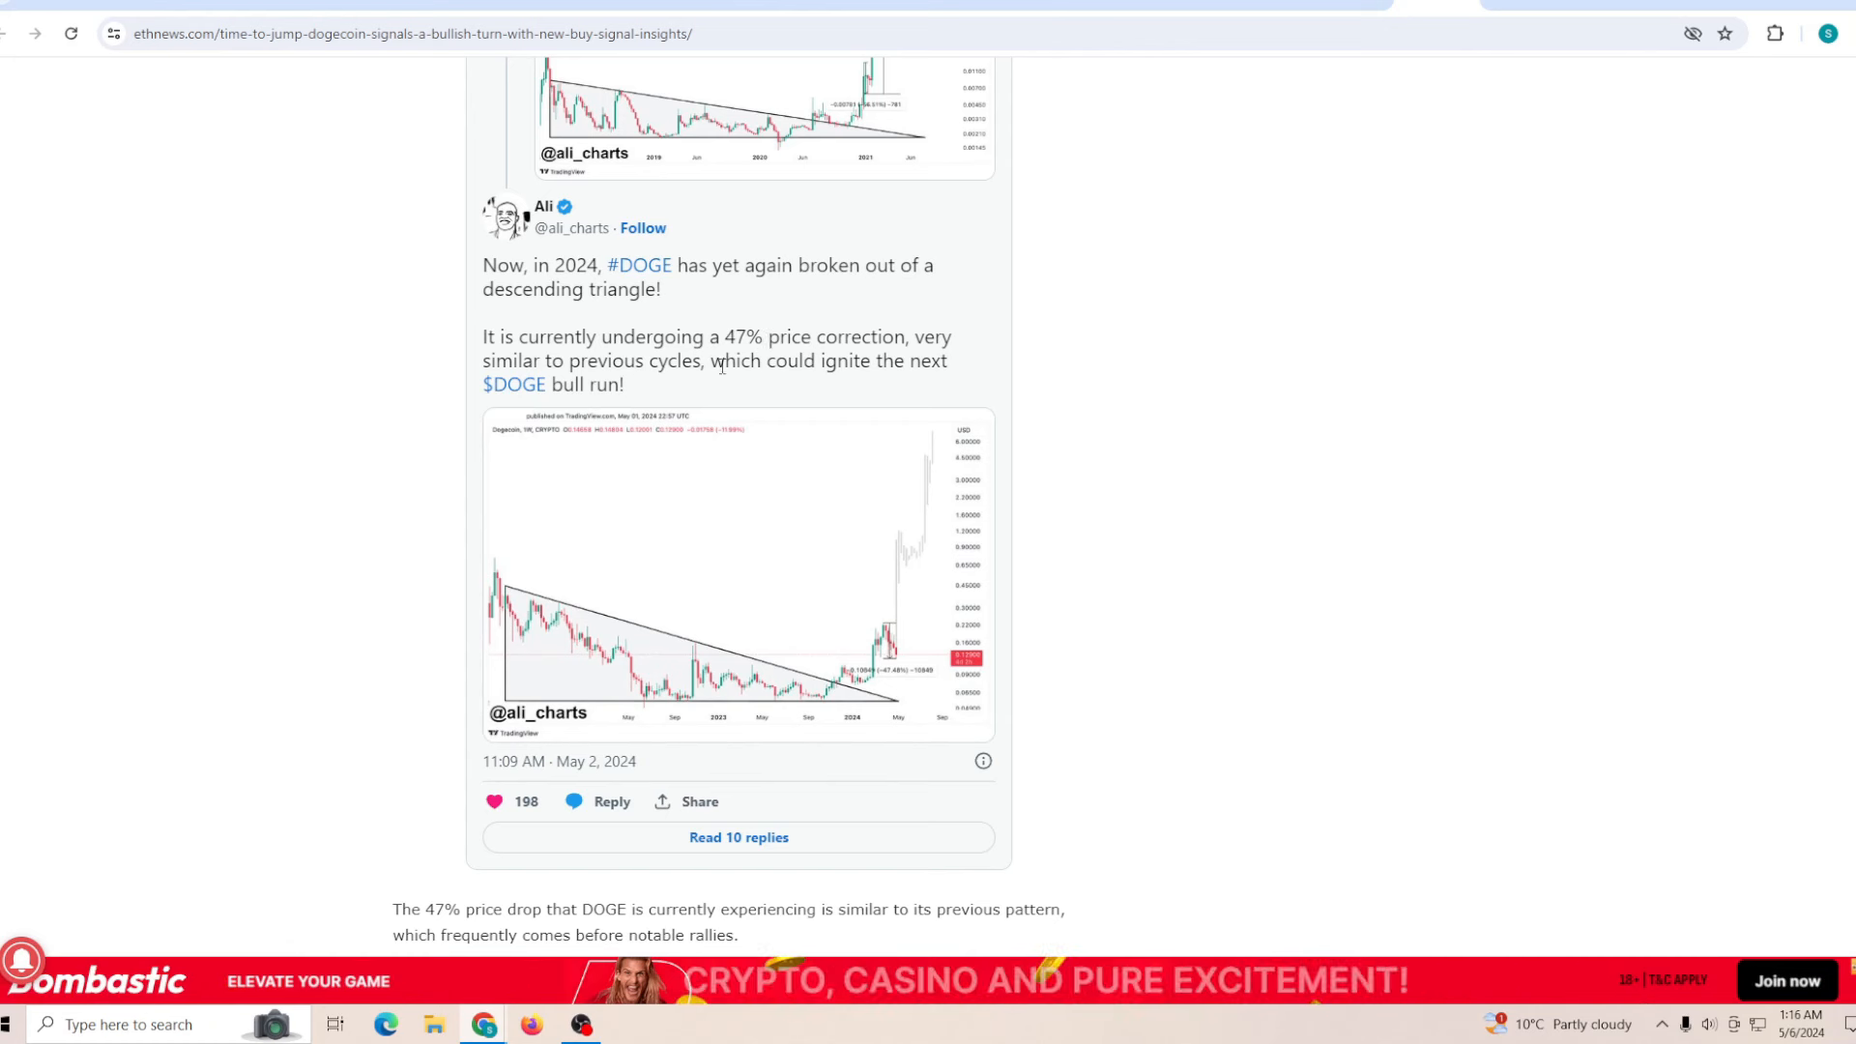
mouse_move(1245, 402)
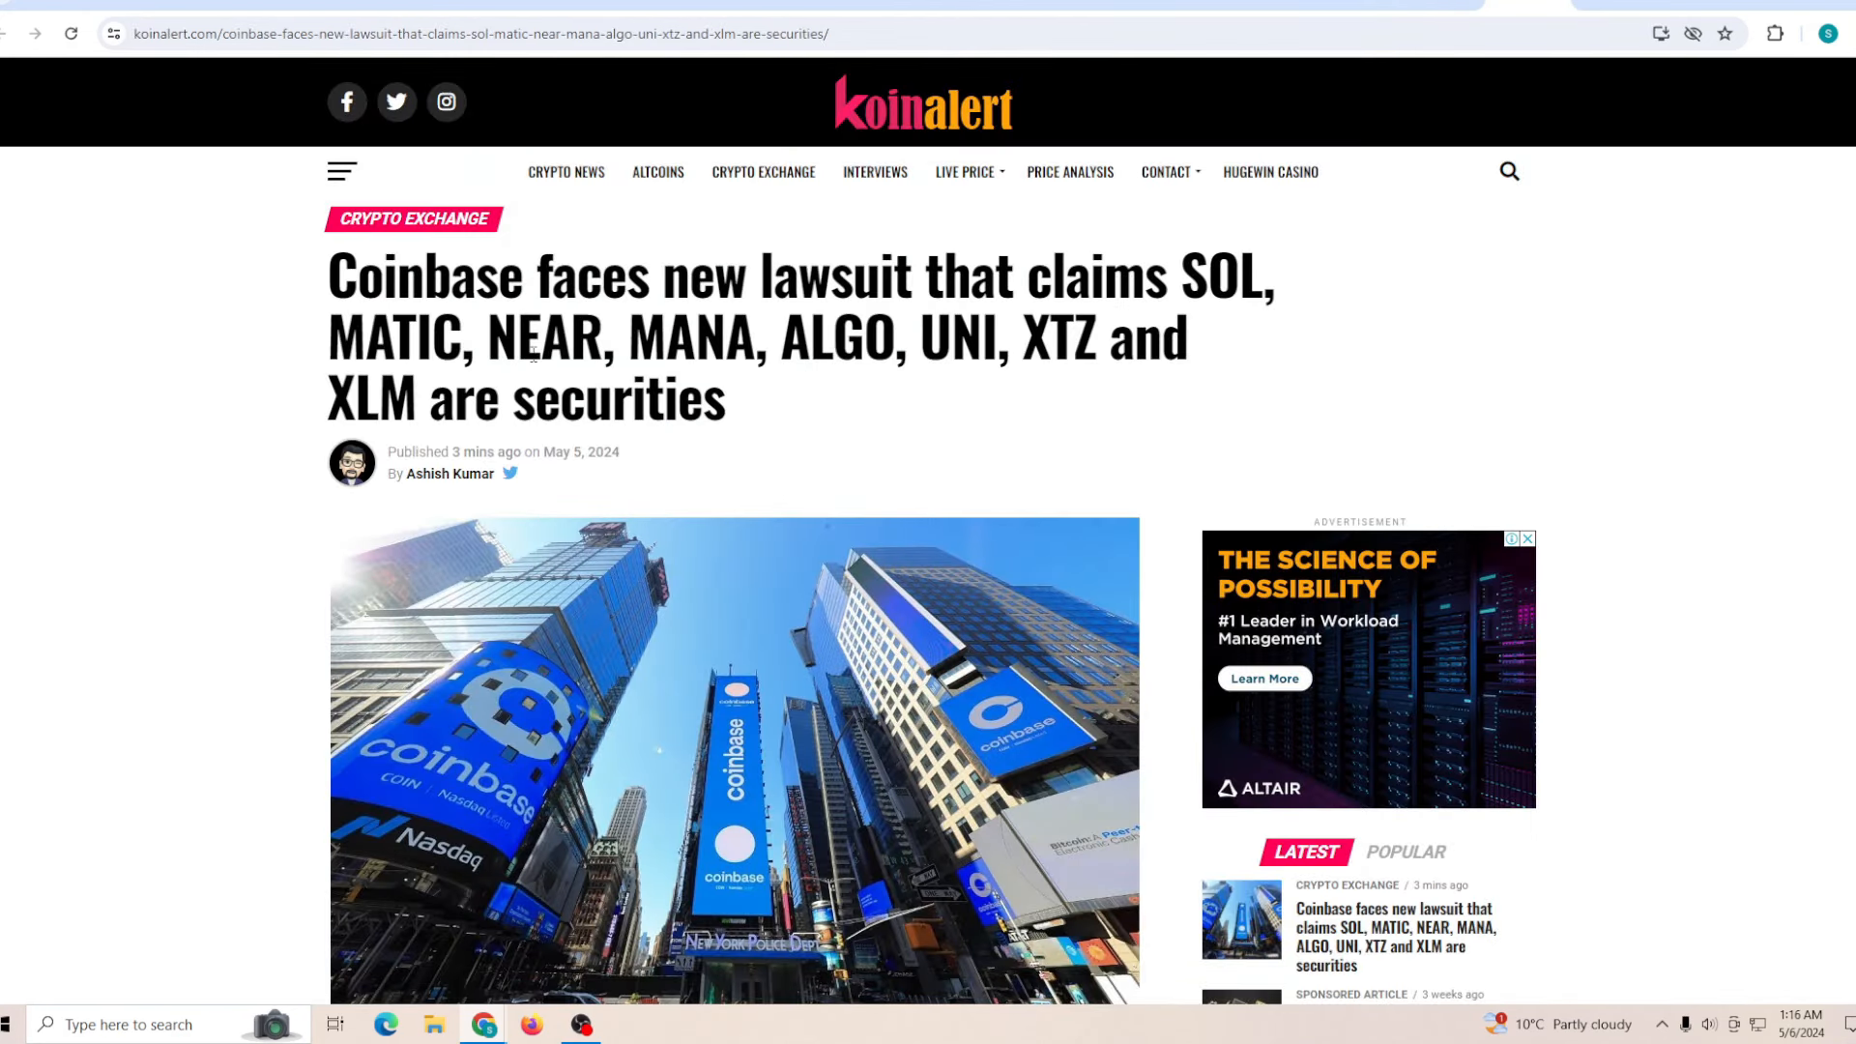
mouse_move(1014, 429)
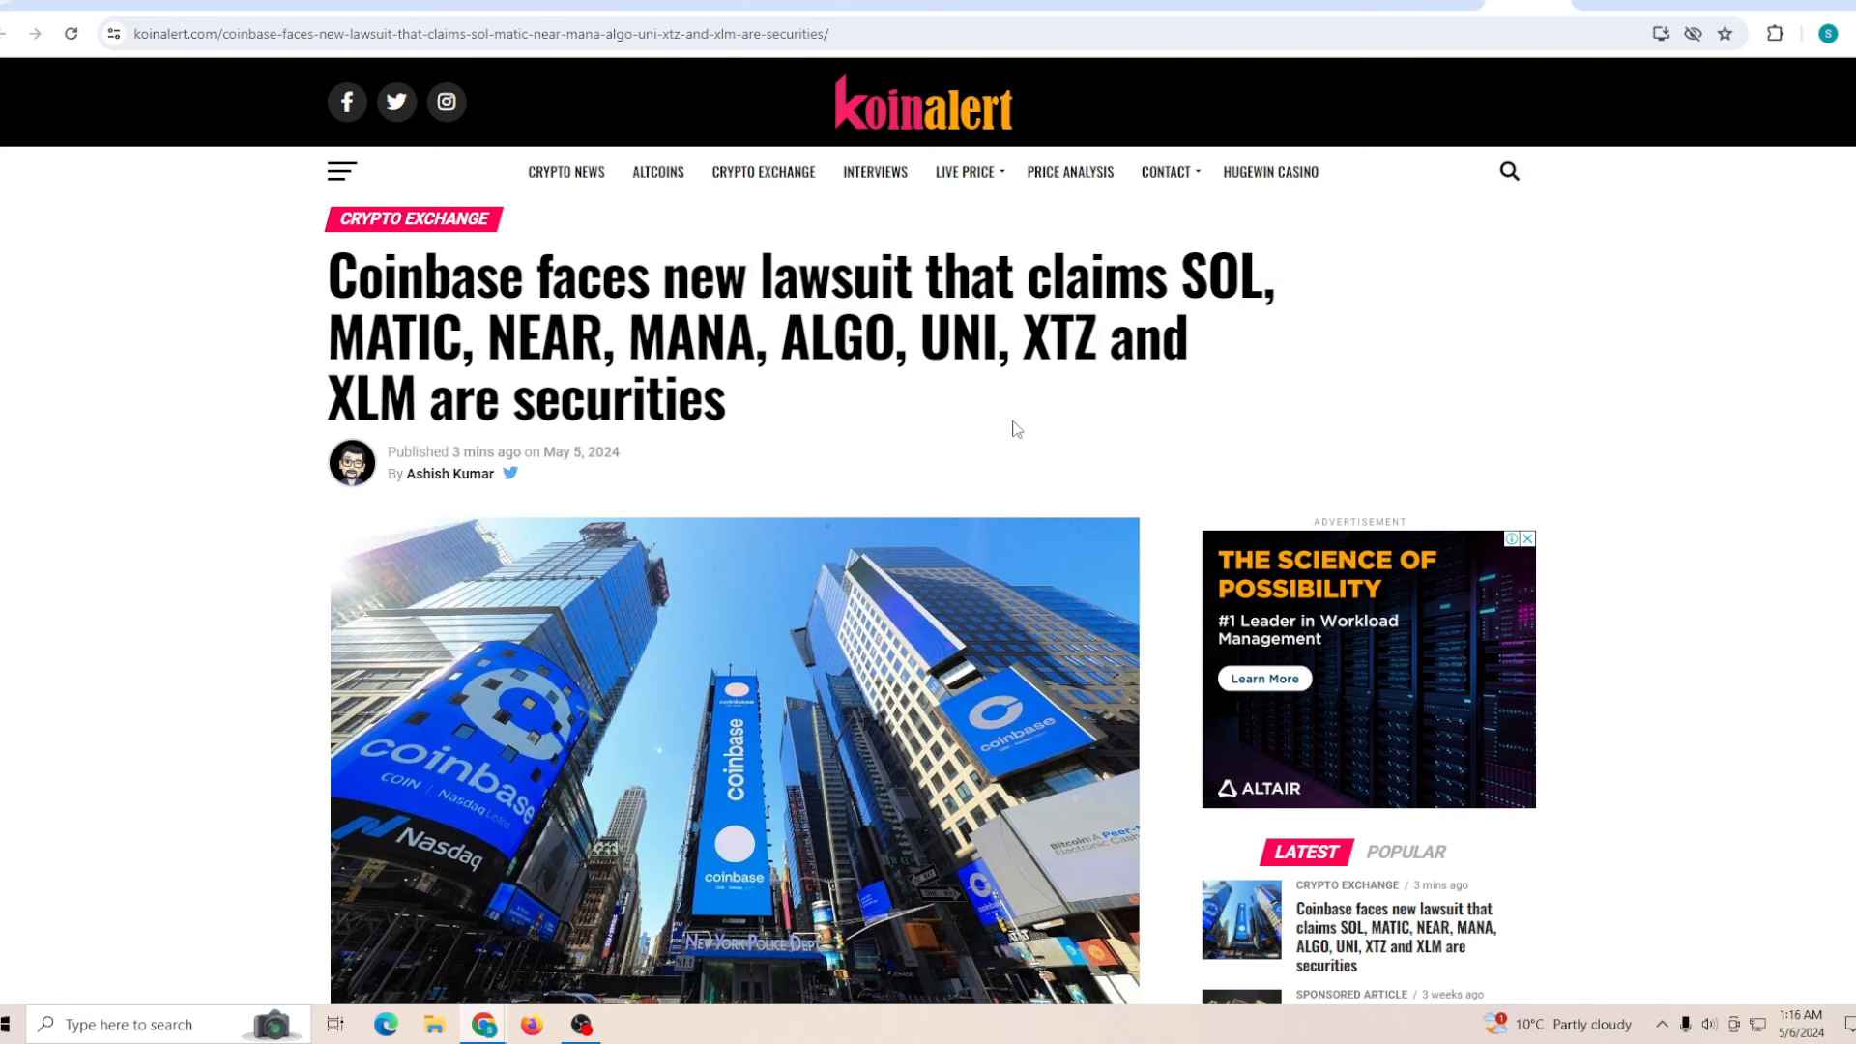
mouse_move(1029, 410)
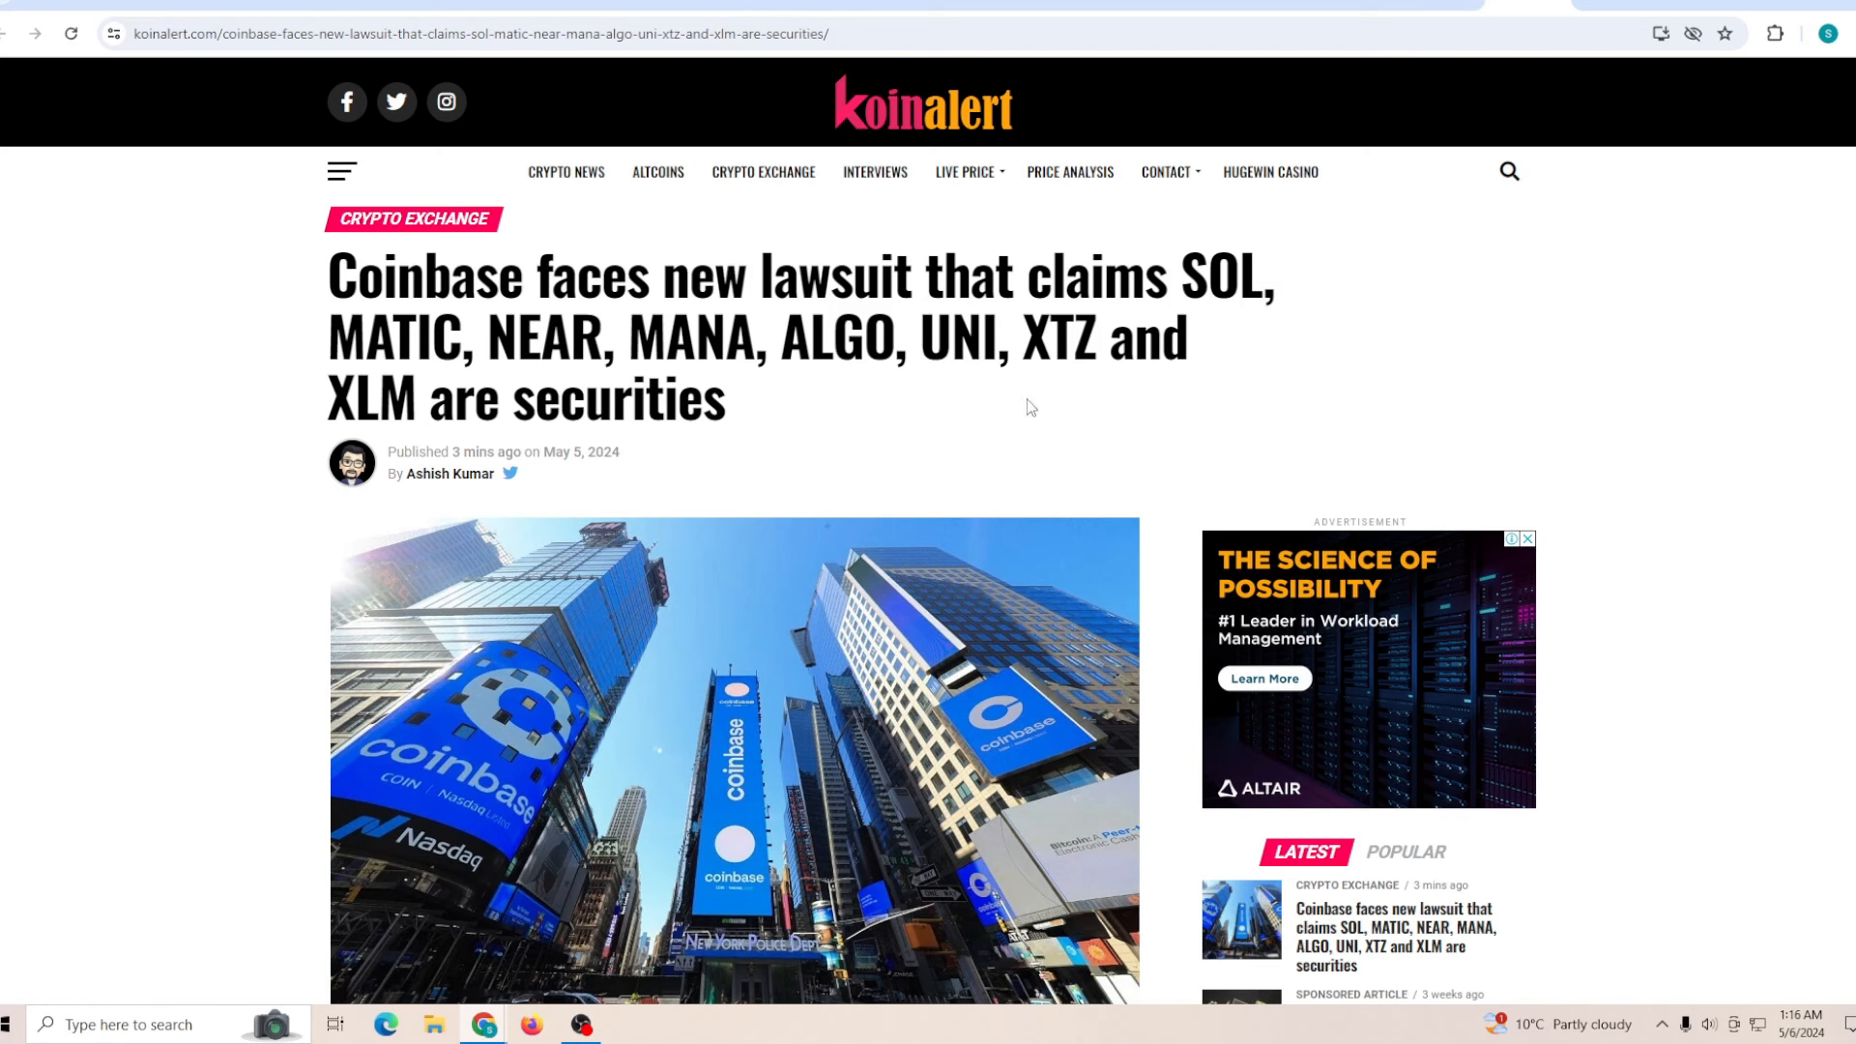
mouse_move(1034, 400)
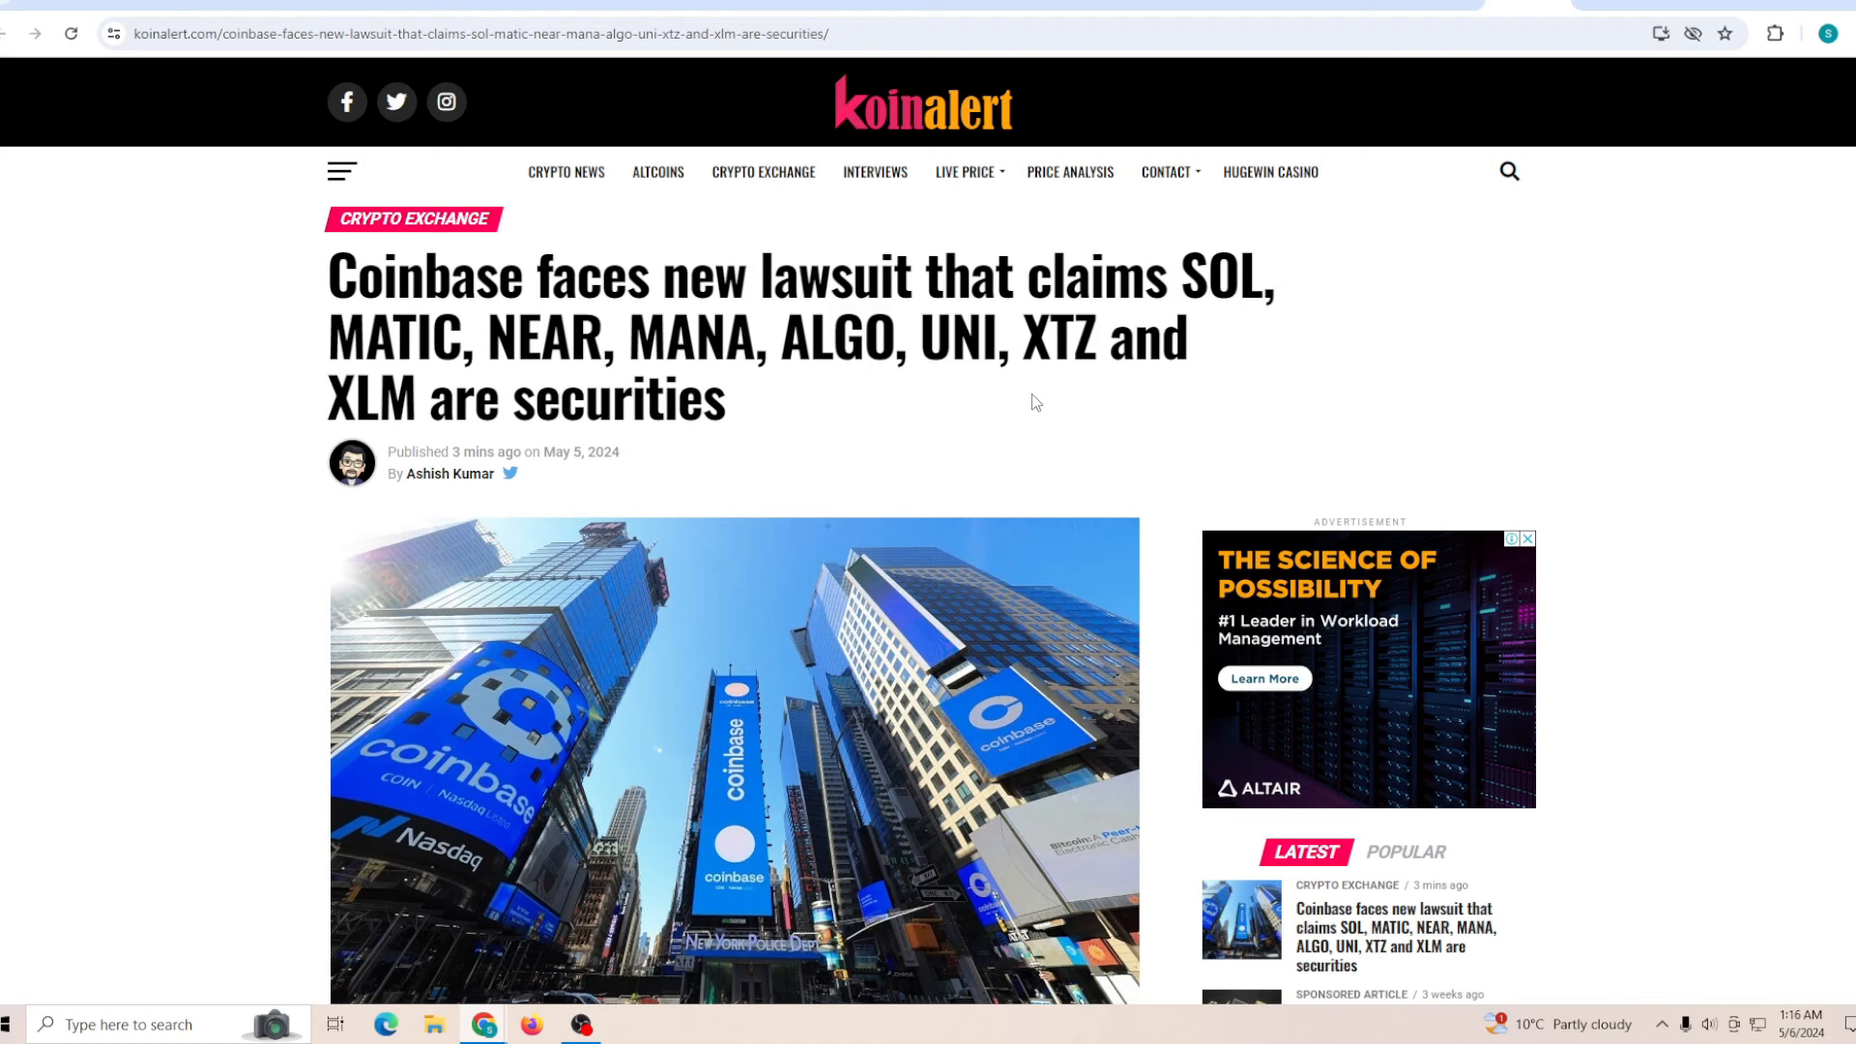